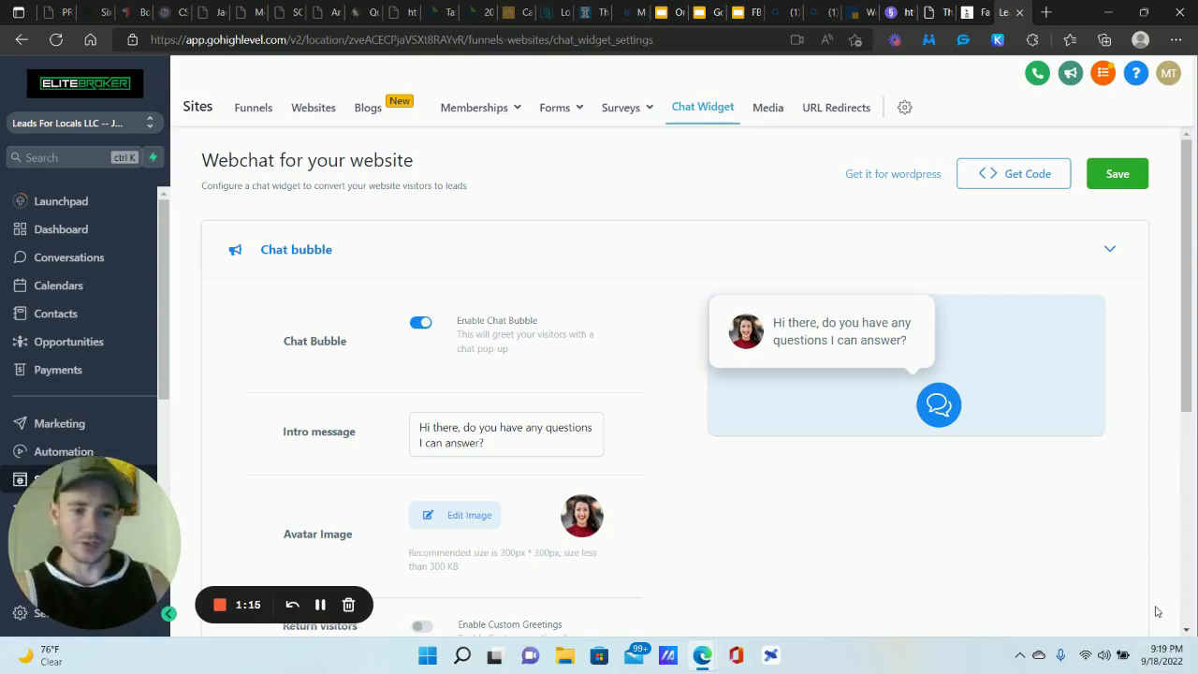
mouse_move(1119, 572)
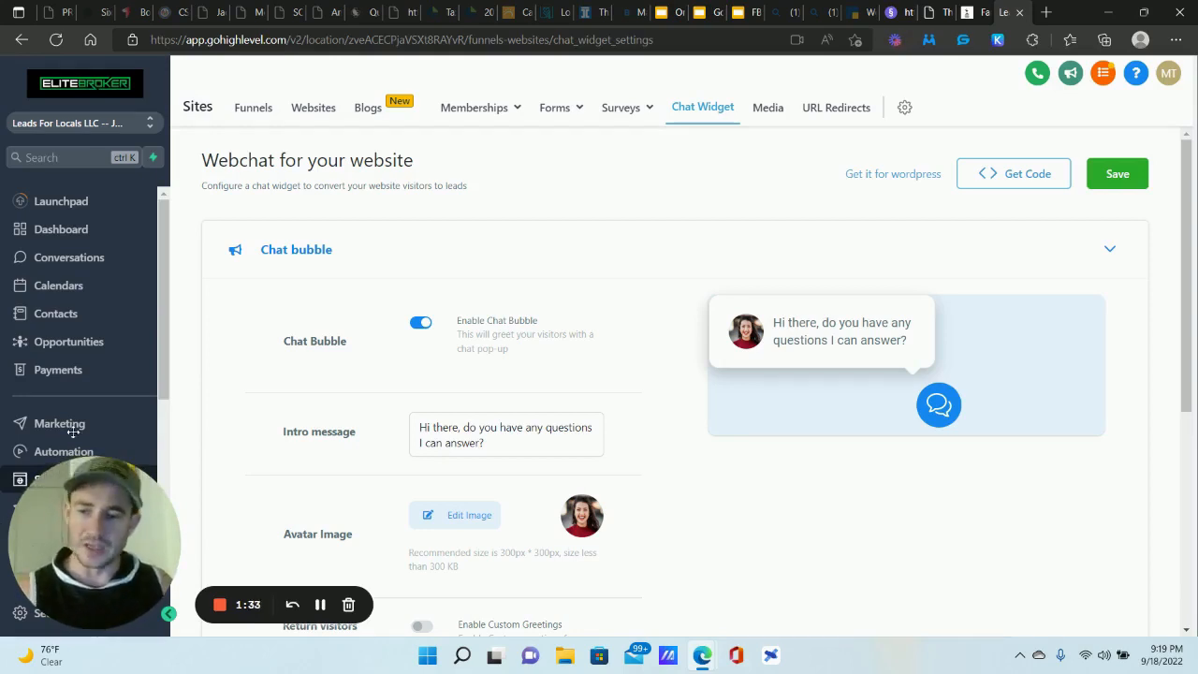
mouse_move(68, 259)
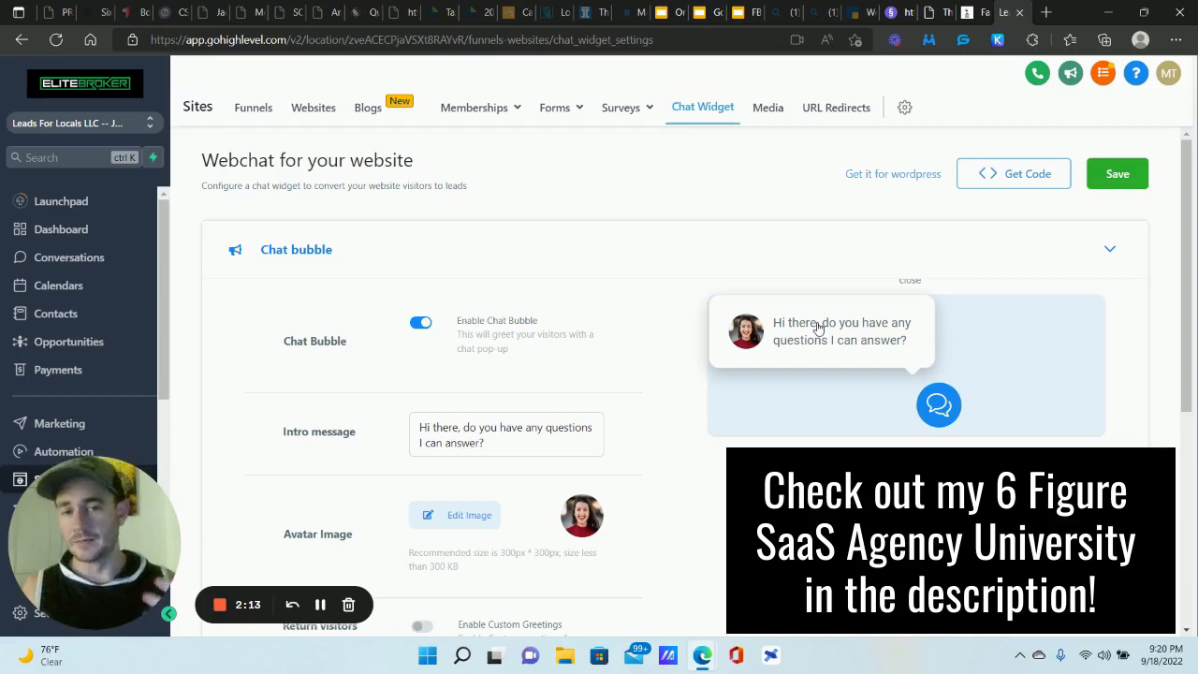
mouse_move(846, 365)
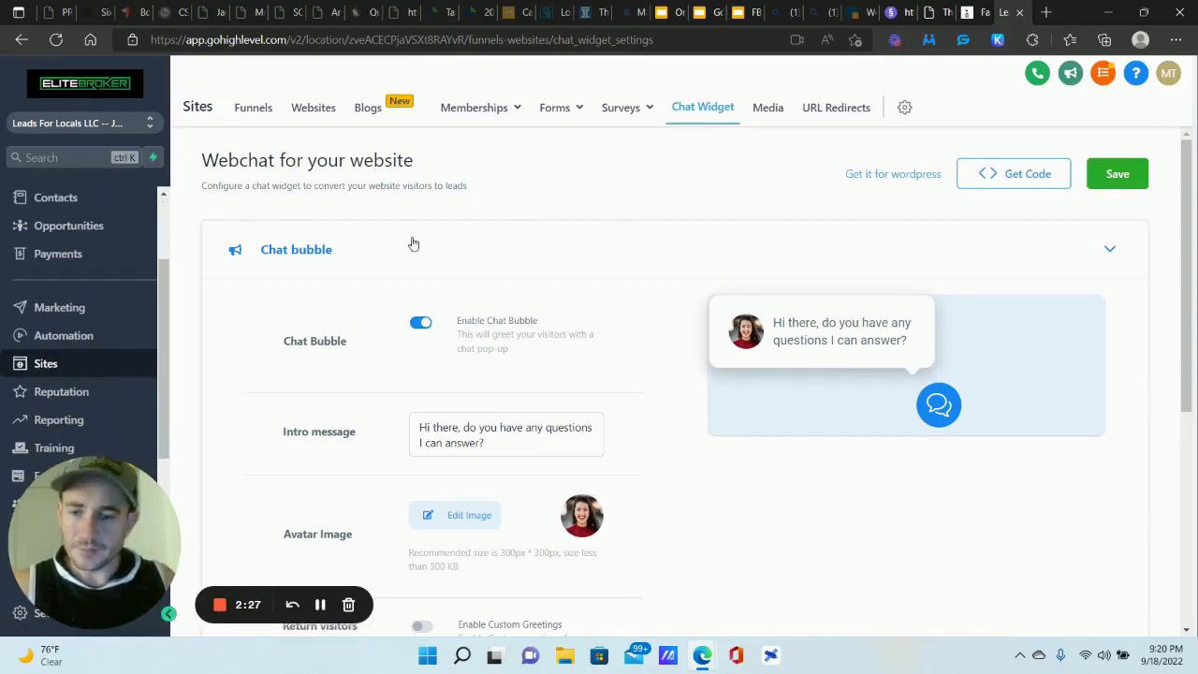
Replace the chat bubble intro message with "Click here to request our FREE Business Loan Lead Generation Masterclass!".
scroll("down", 3)
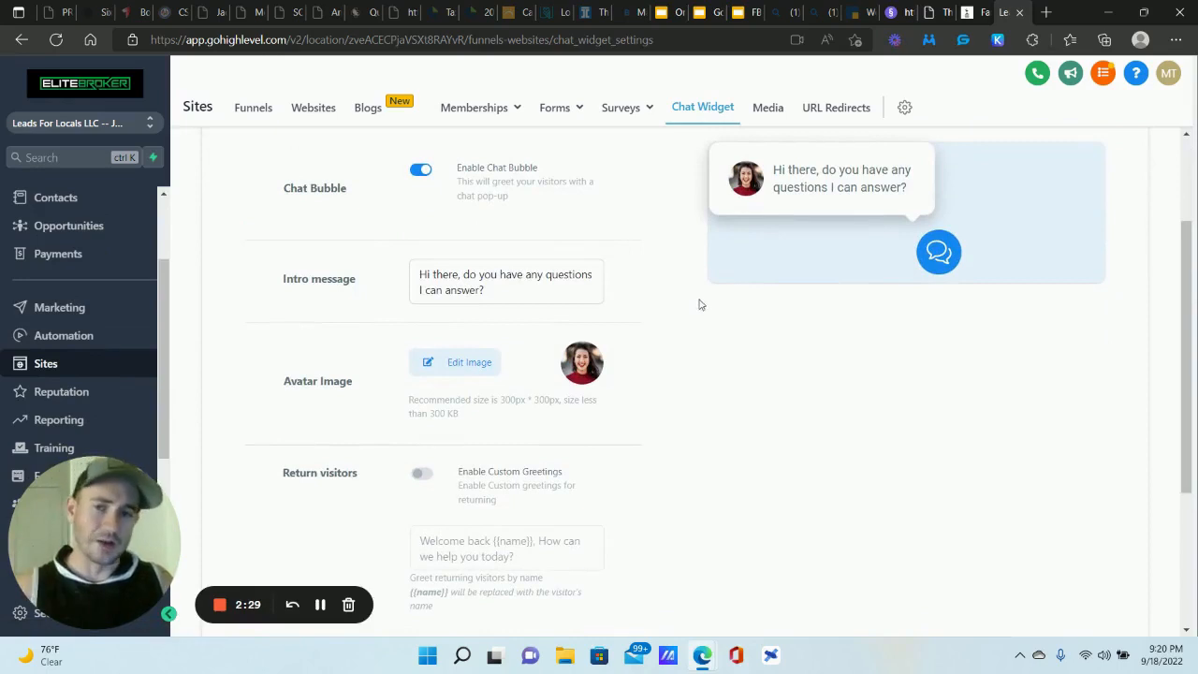
mouse_move(695, 301)
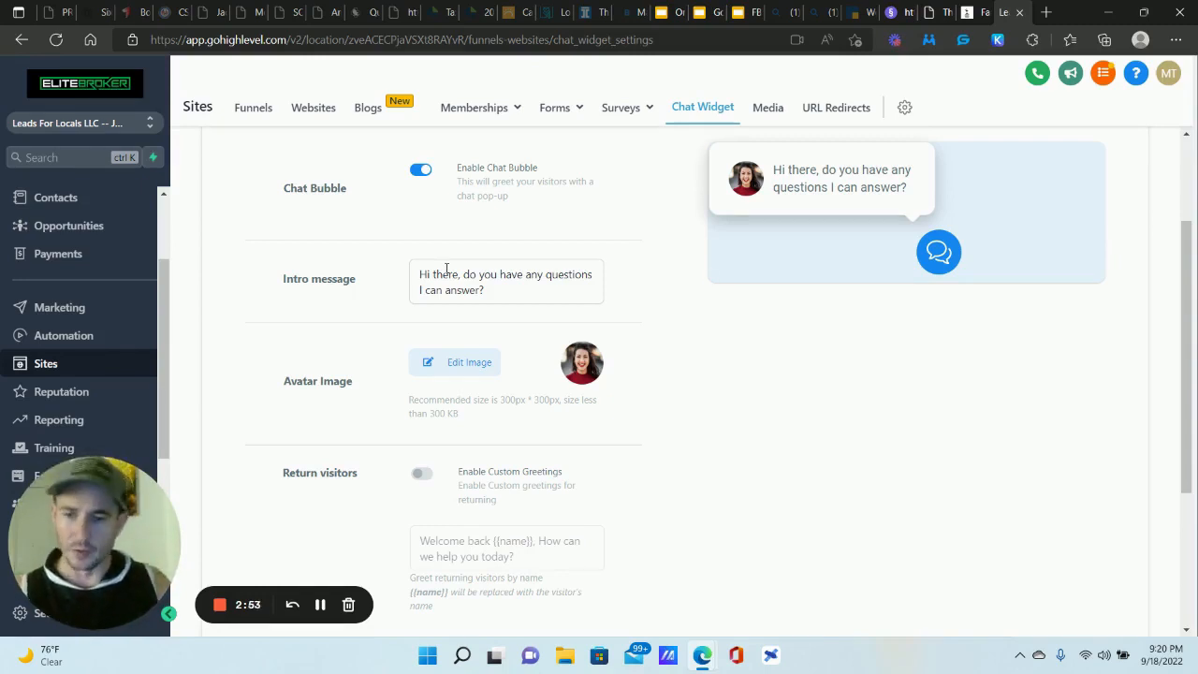
triple_click(505, 281)
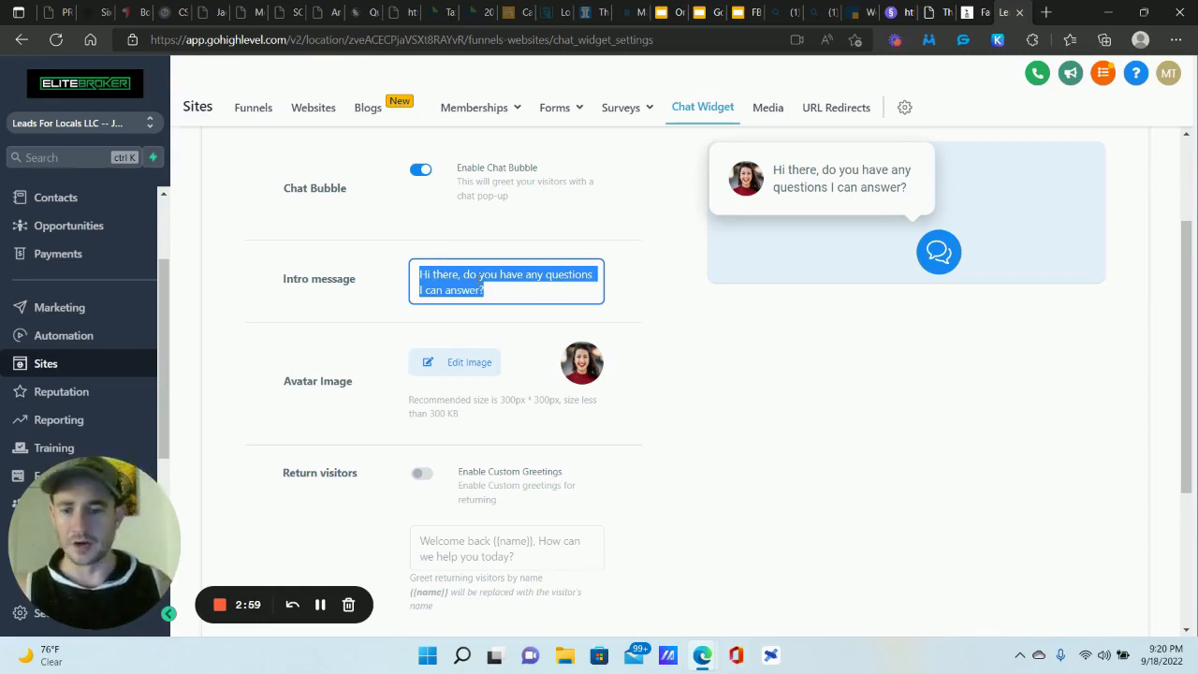
type("Click he")
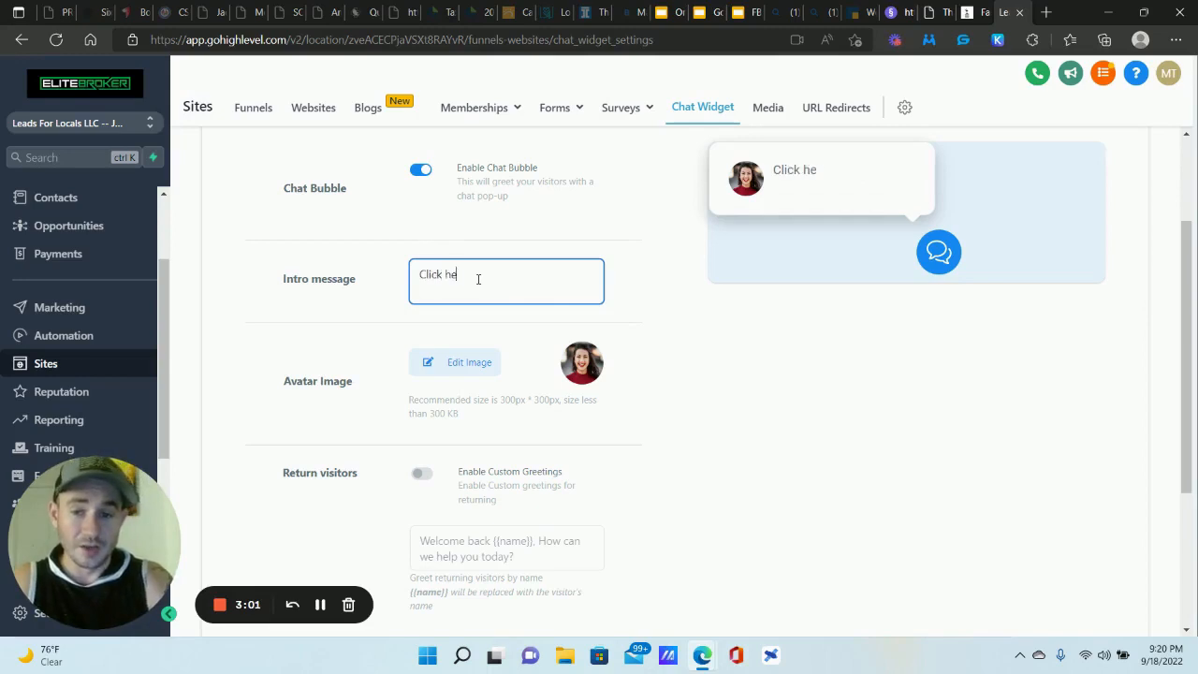
type("re to")
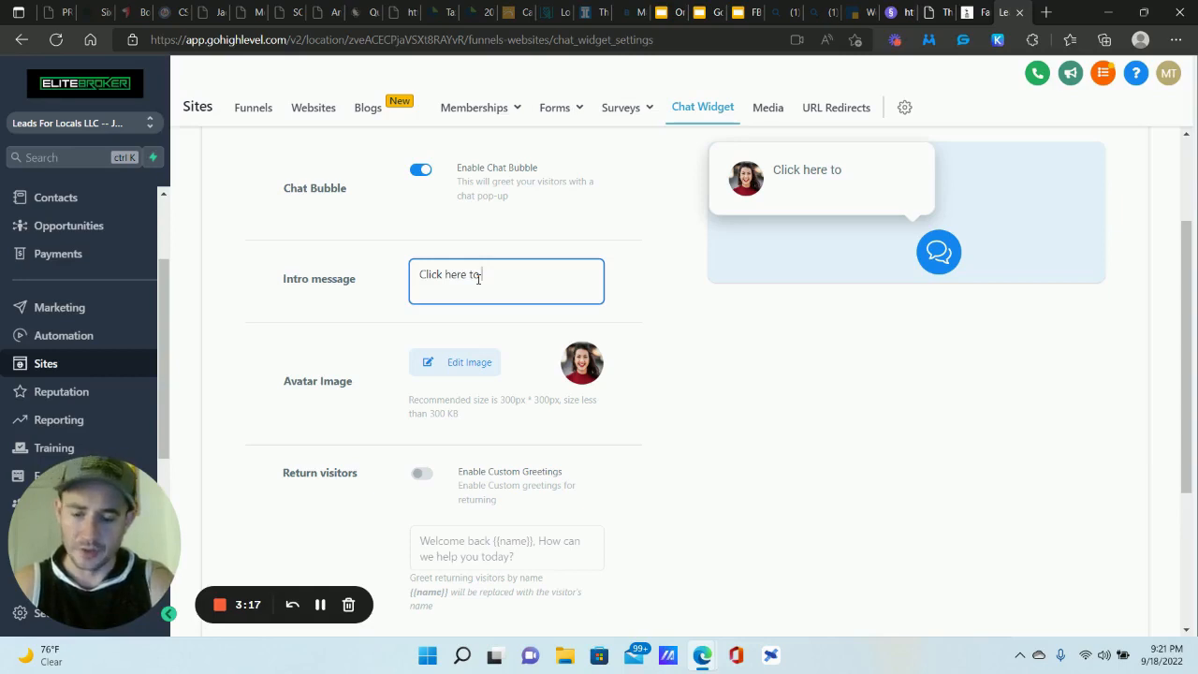
type("requ")
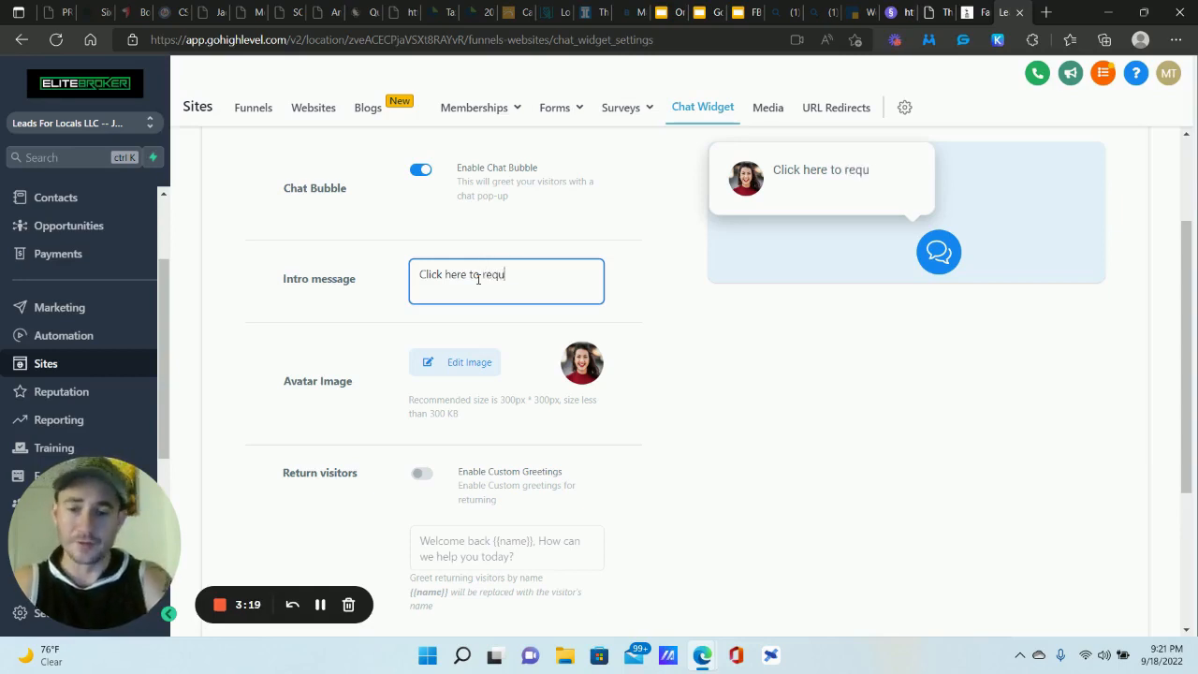
type("est")
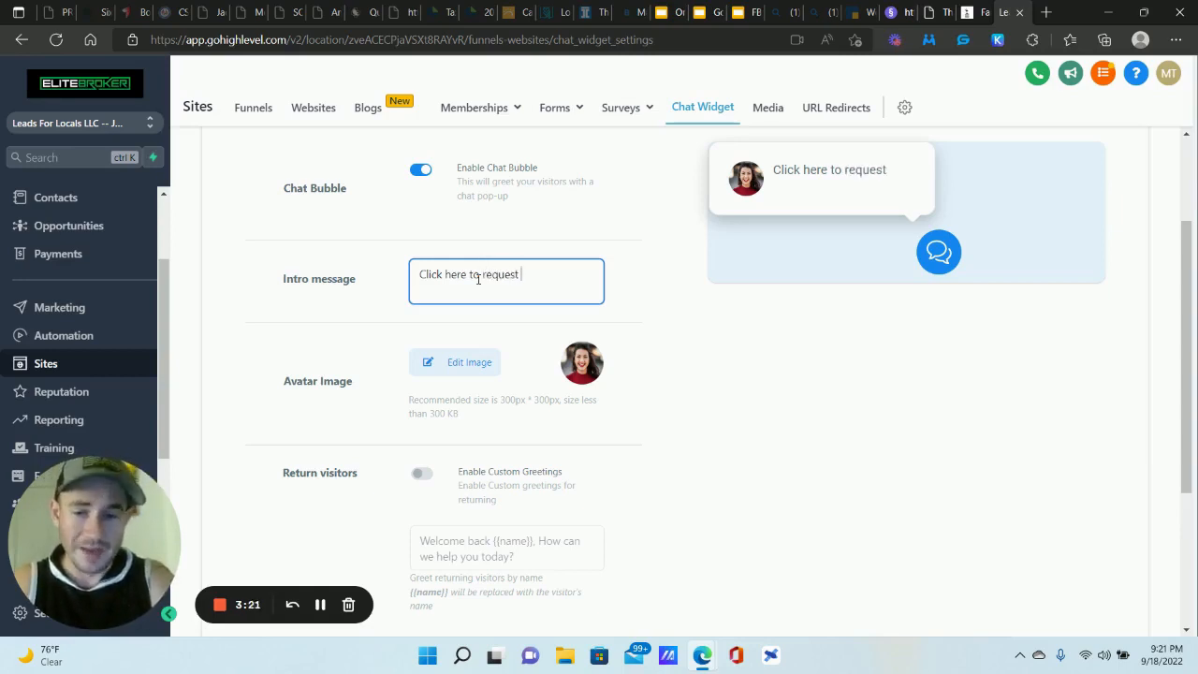
type("ou")
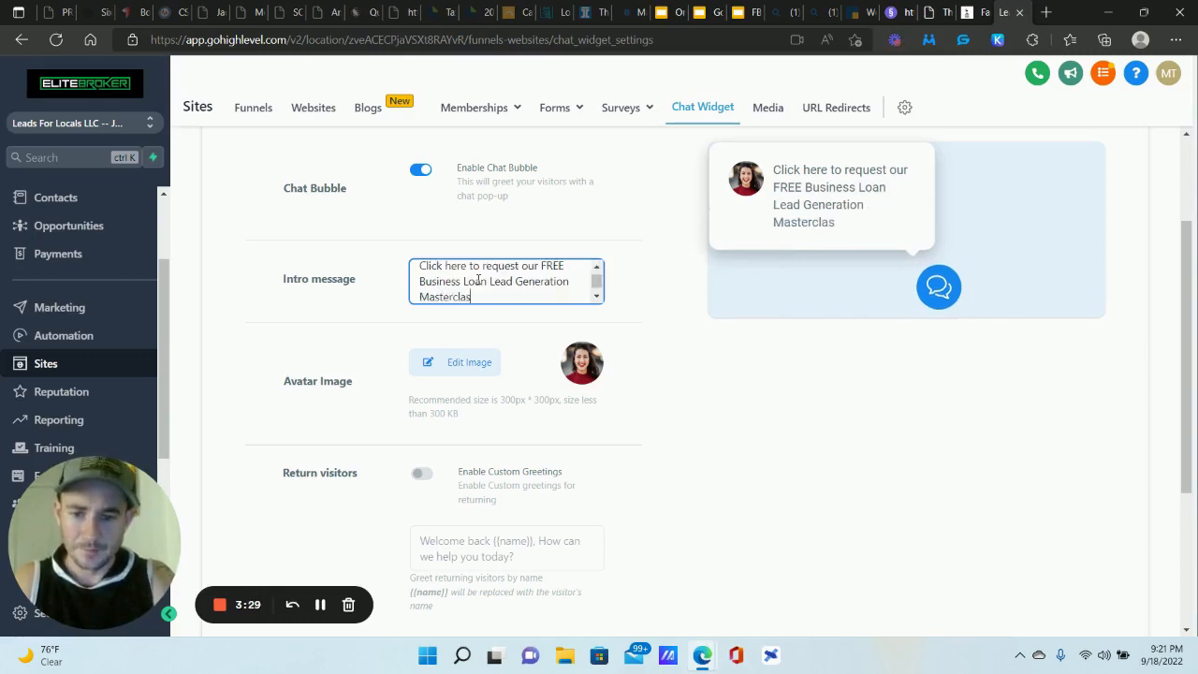
type("s!")
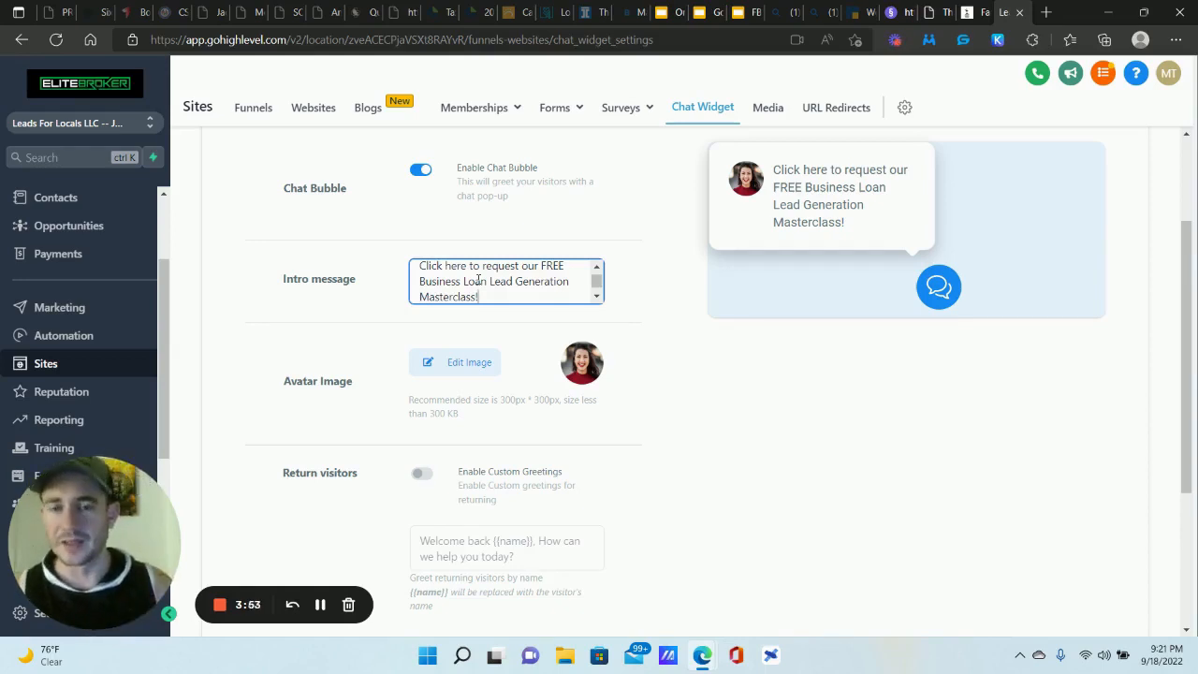
mouse_move(820, 344)
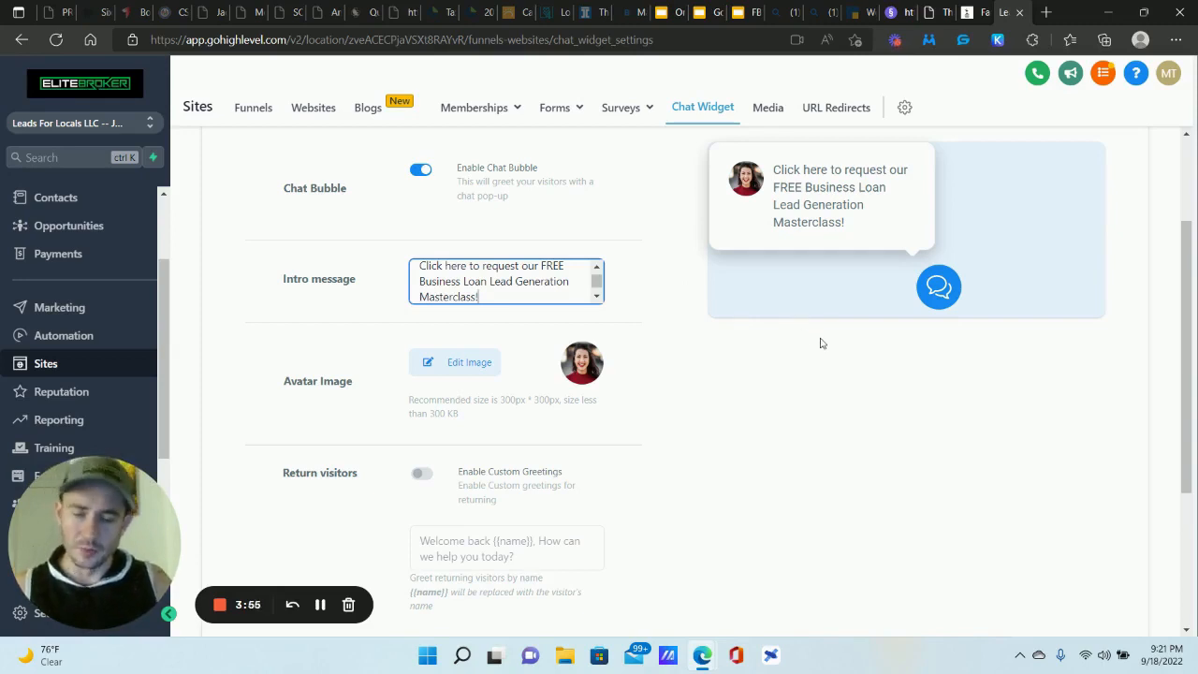
Review the Widget window fields: header, intro message, email field, legal message, colour and agency branding.
scroll("down", 3)
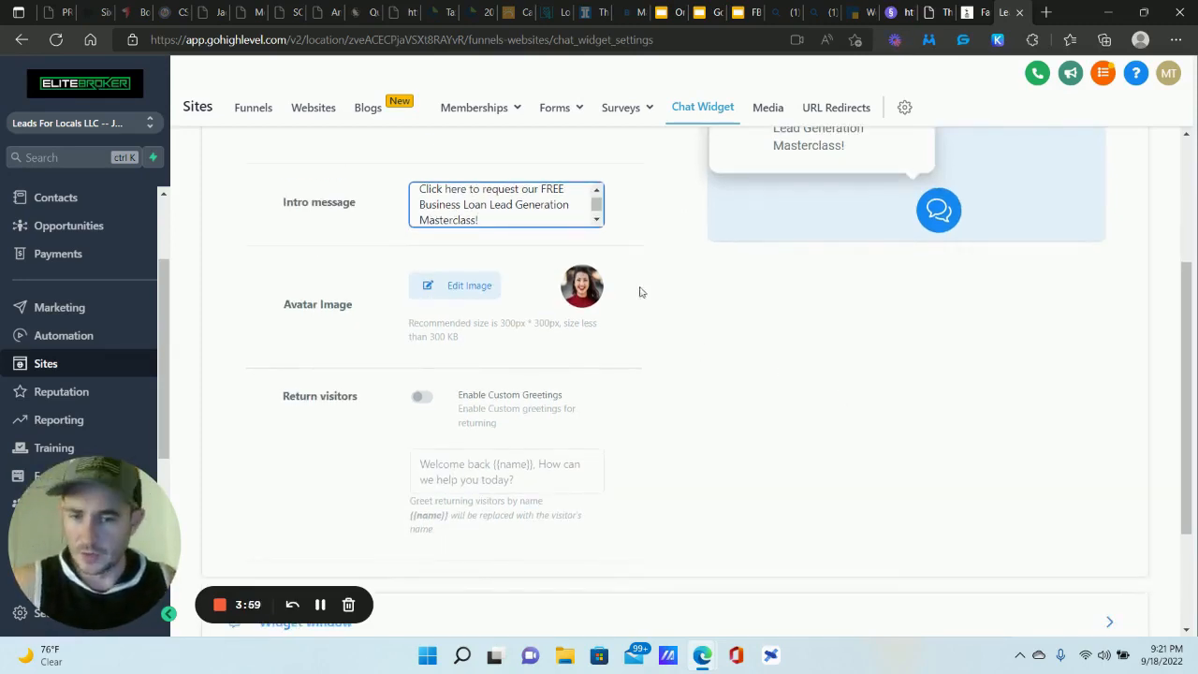
scroll("down", 3)
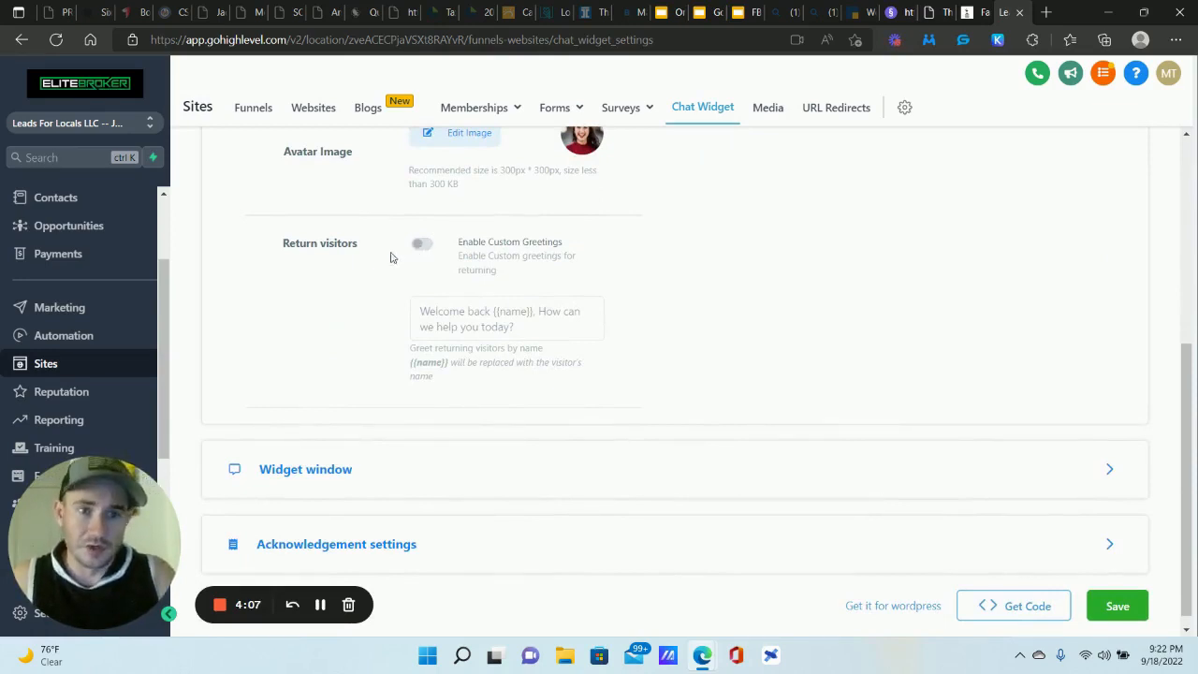
scroll("down", 3)
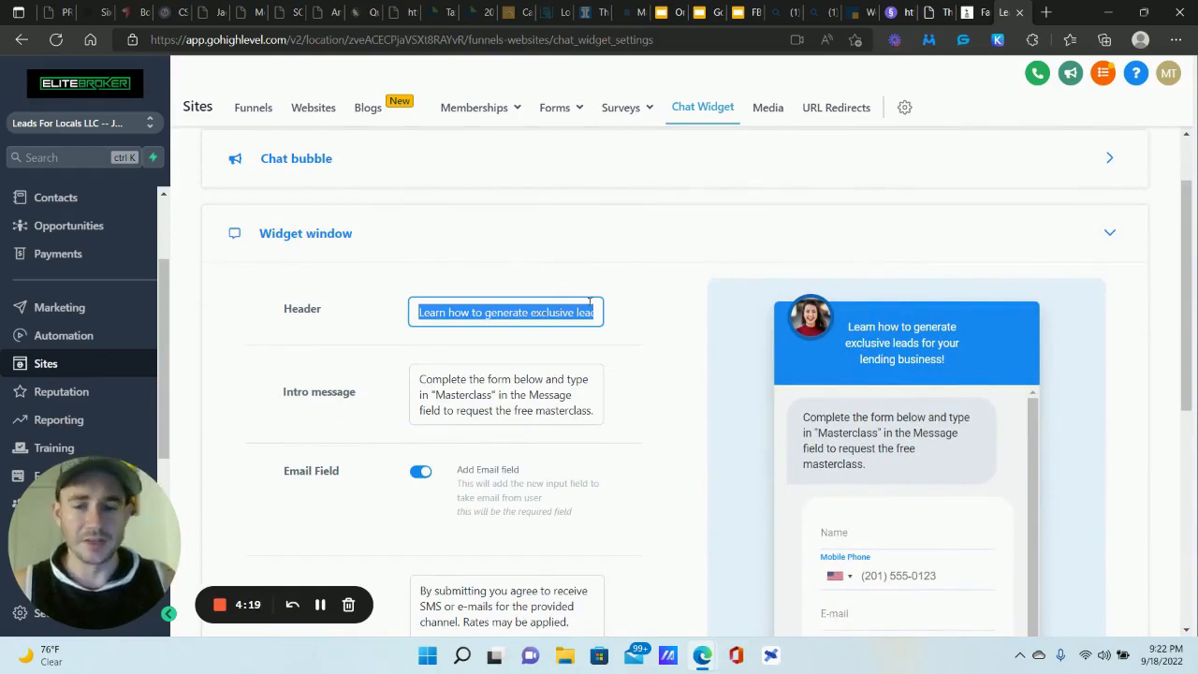
mouse_move(693, 274)
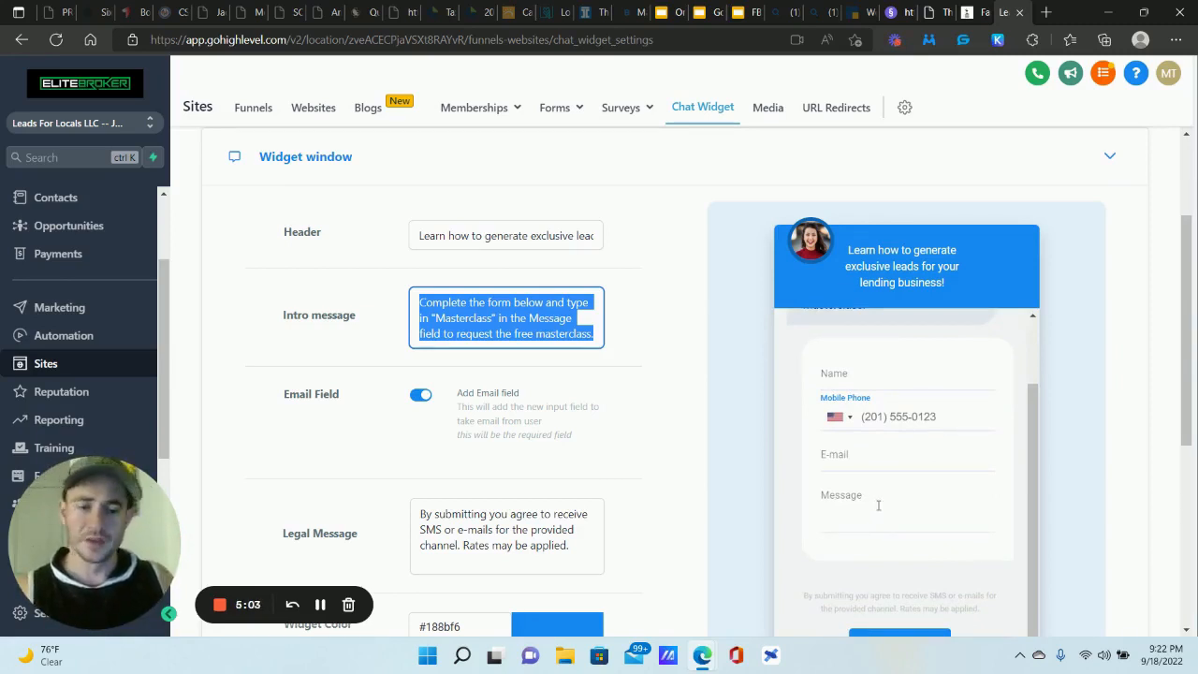
scroll("down", 3)
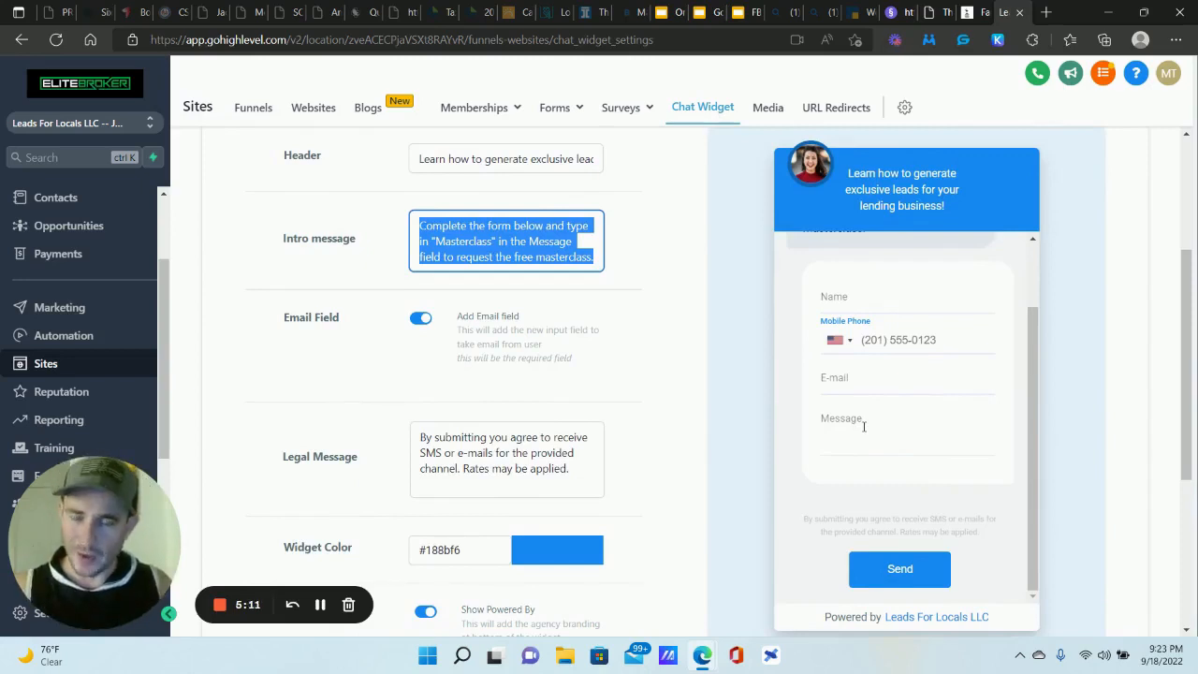
left_click(524, 225)
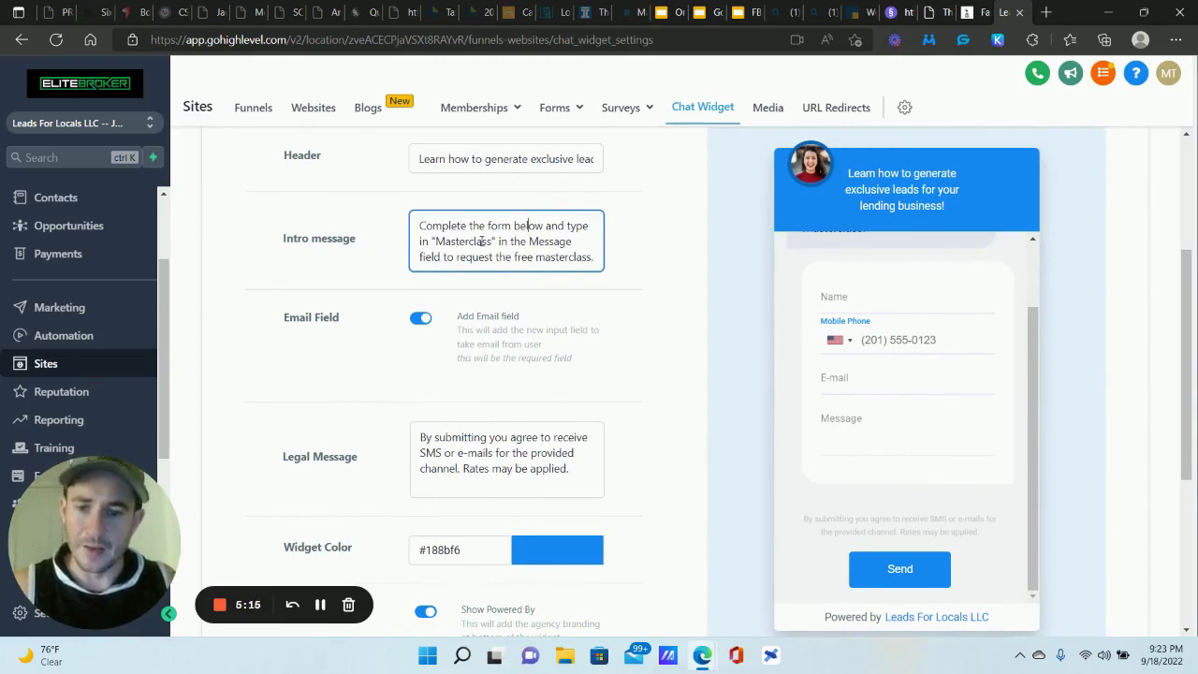
scroll("down", 3)
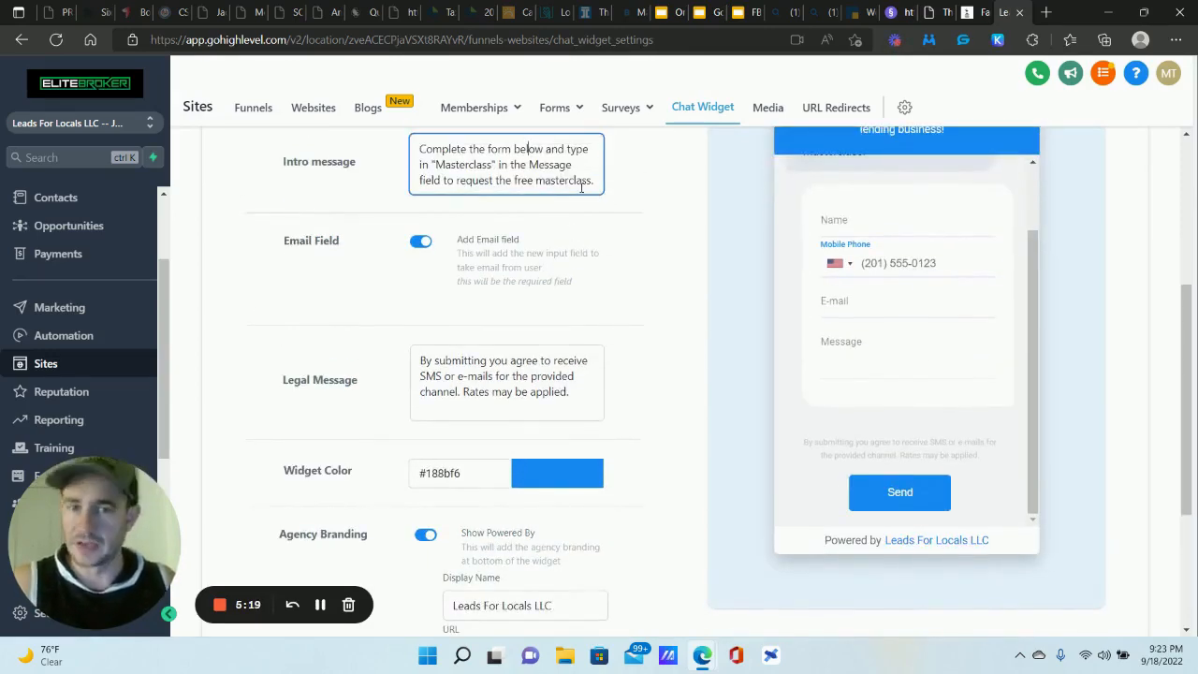
mouse_move(854, 268)
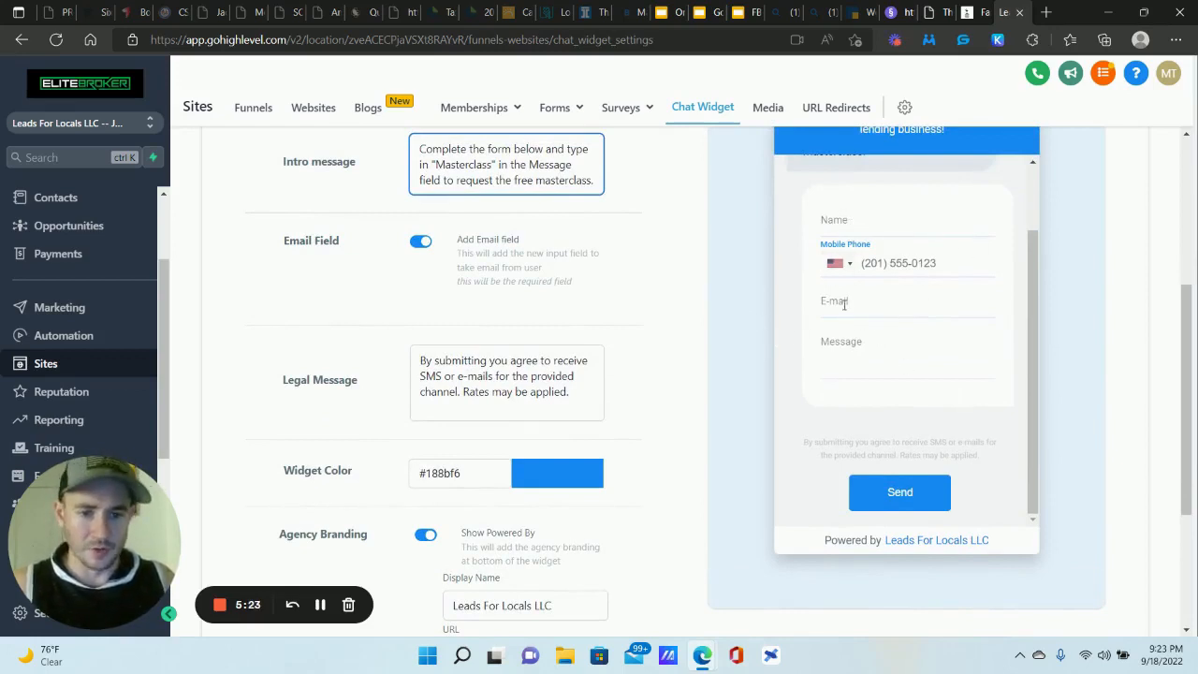
mouse_move(908, 352)
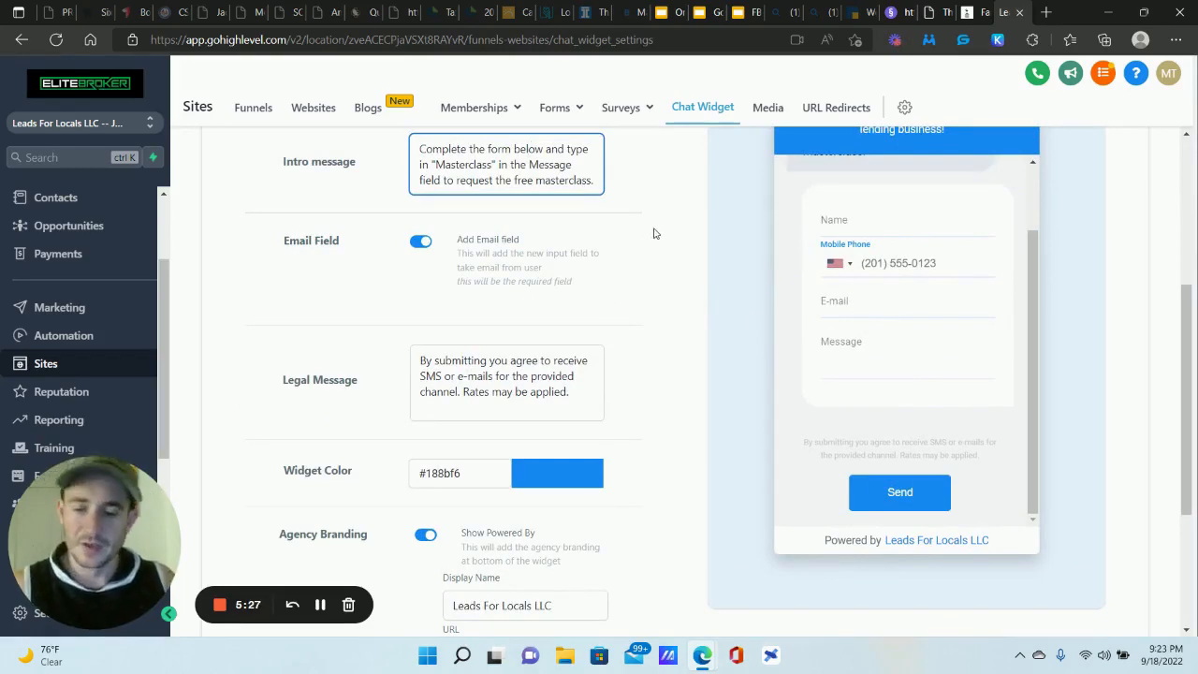
scroll("down", 3)
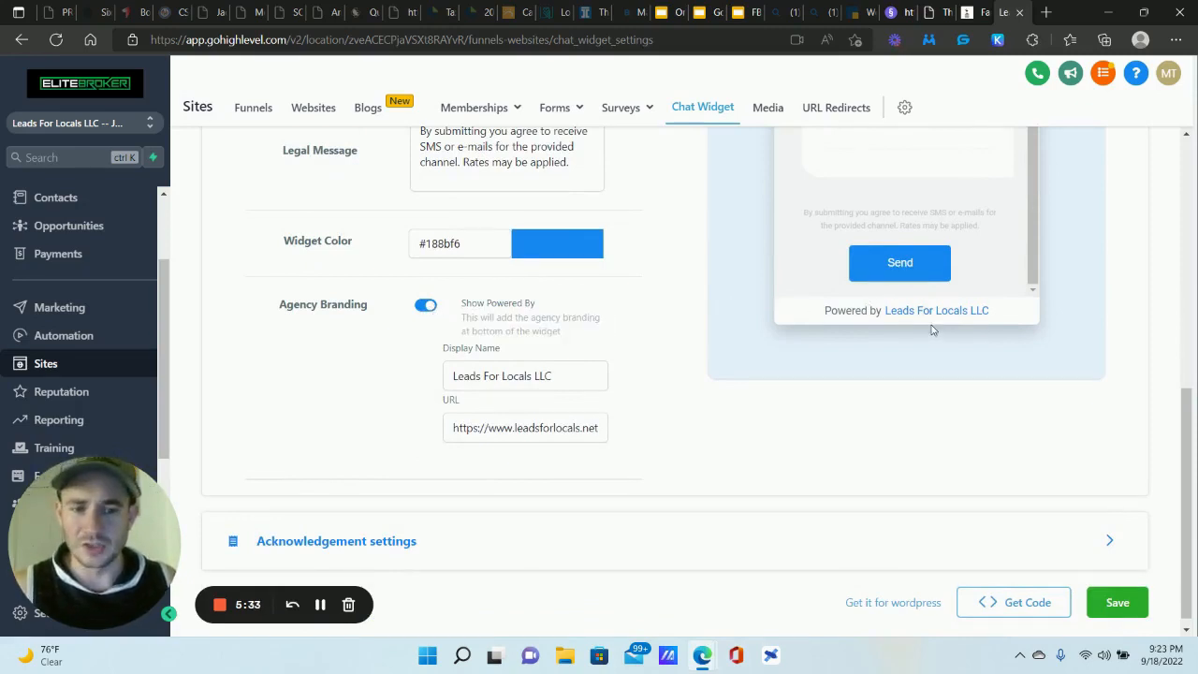
mouse_move(719, 231)
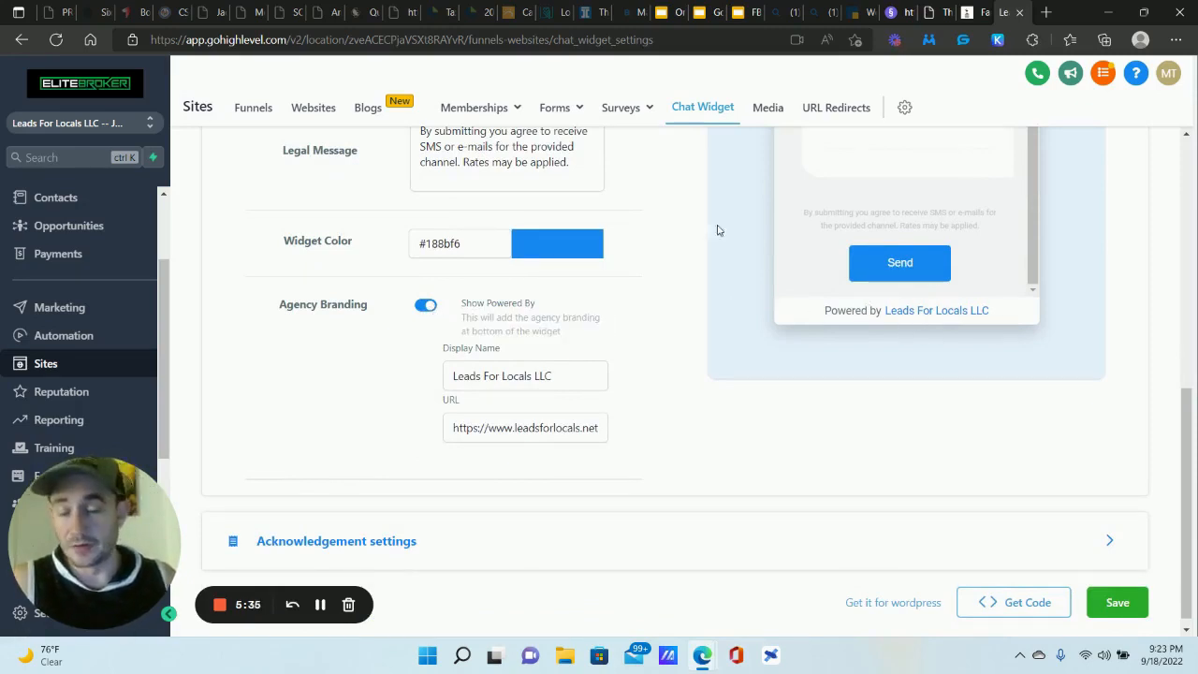
scroll("down", 3)
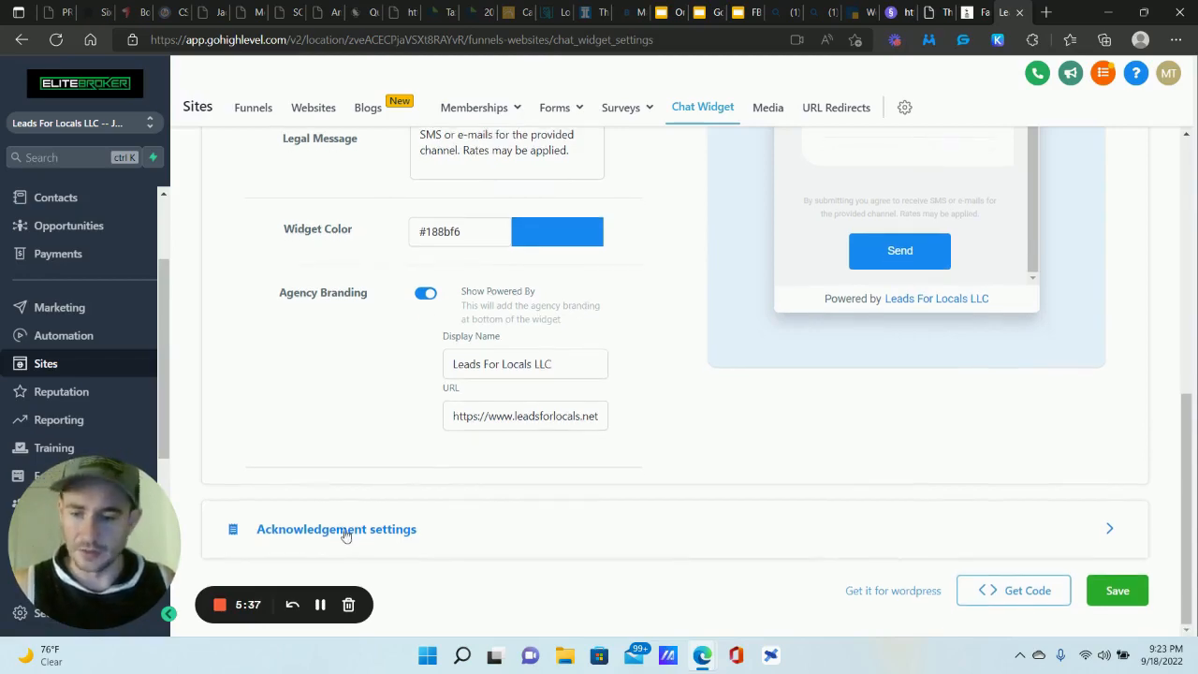
mouse_move(382, 546)
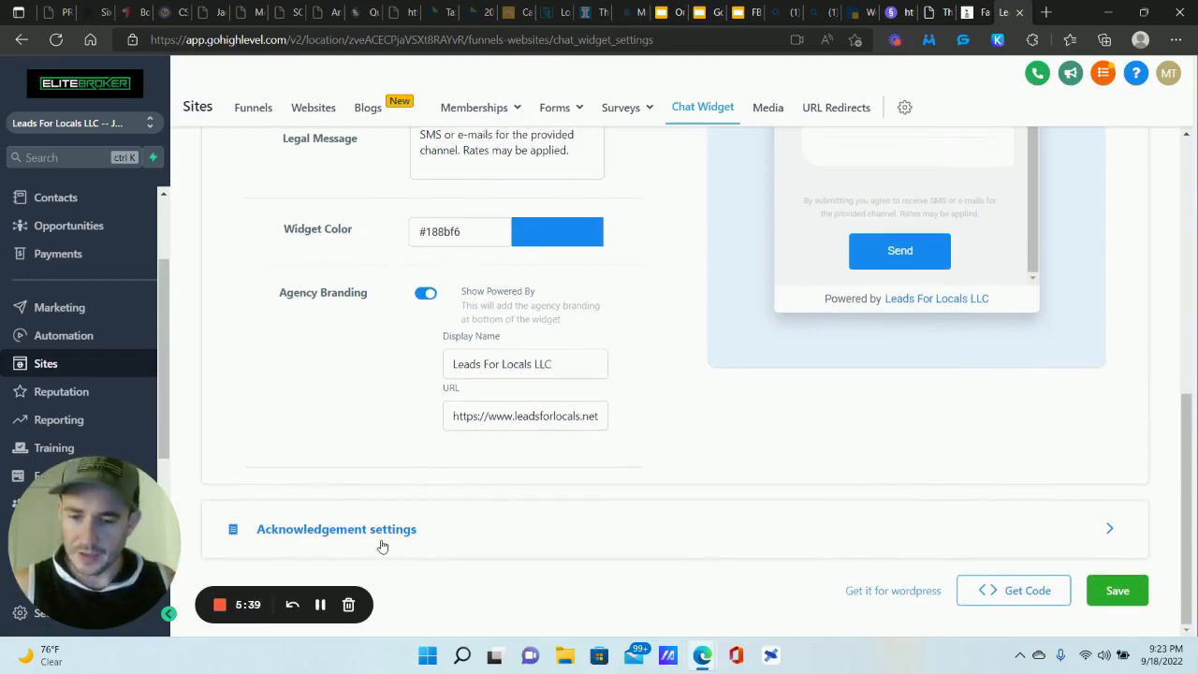
left_click(337, 528)
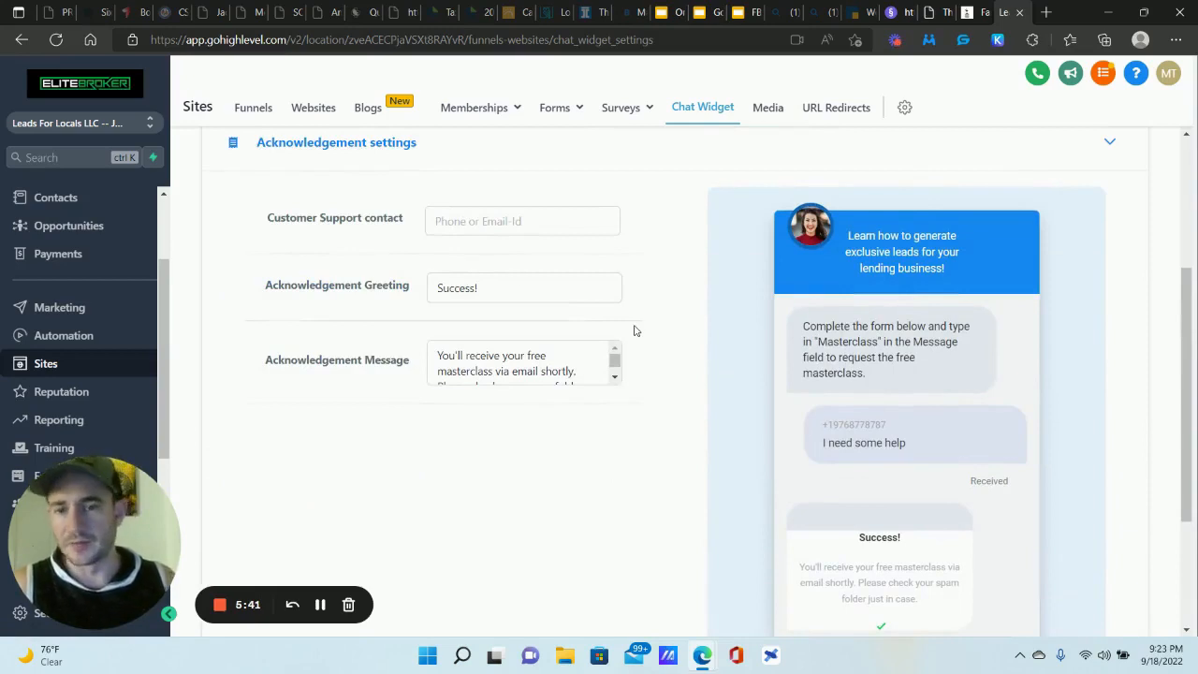
double_click(337, 284)
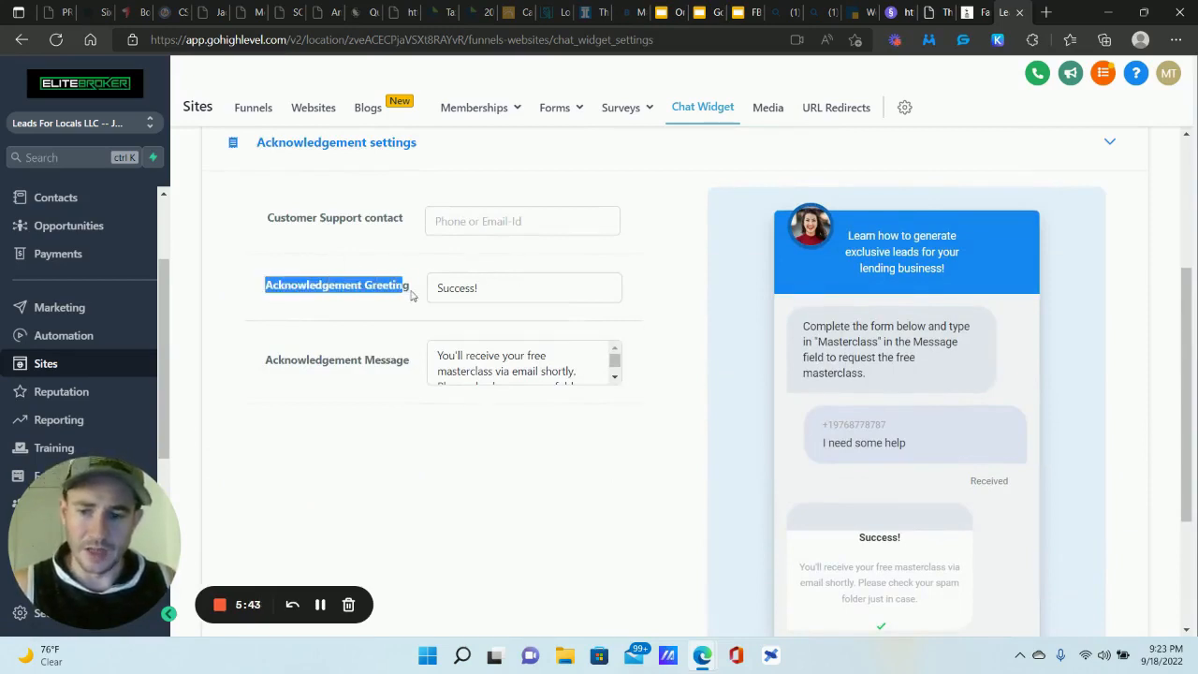
left_click(524, 288)
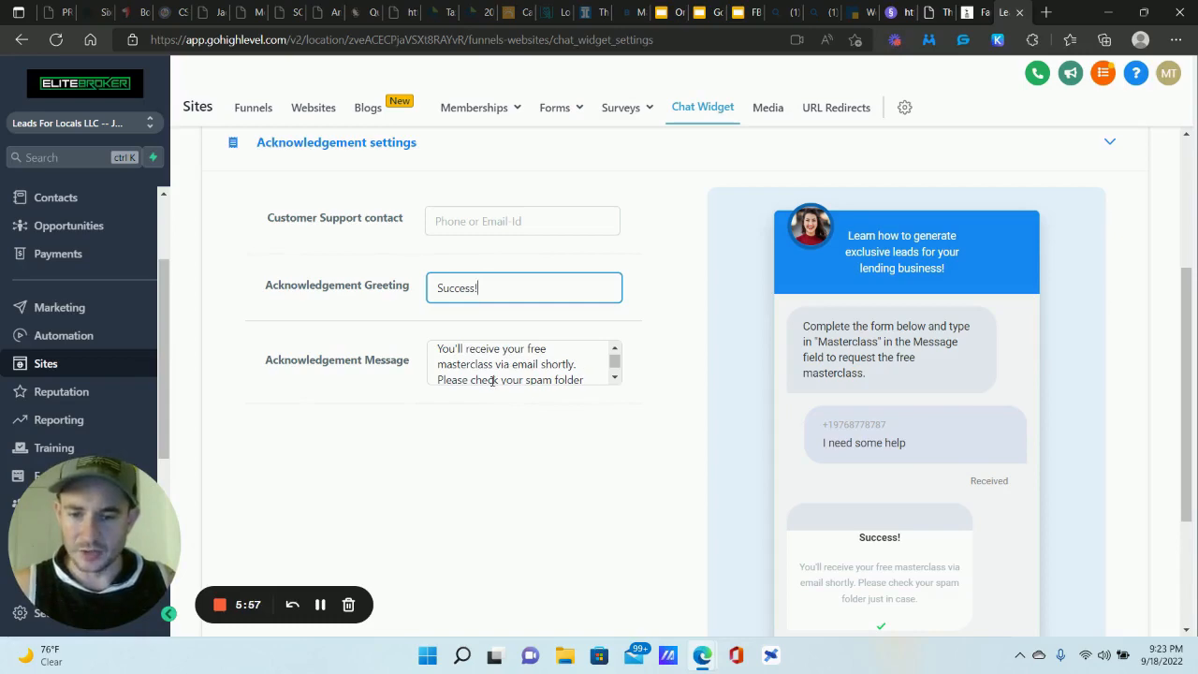
scroll("down", 3)
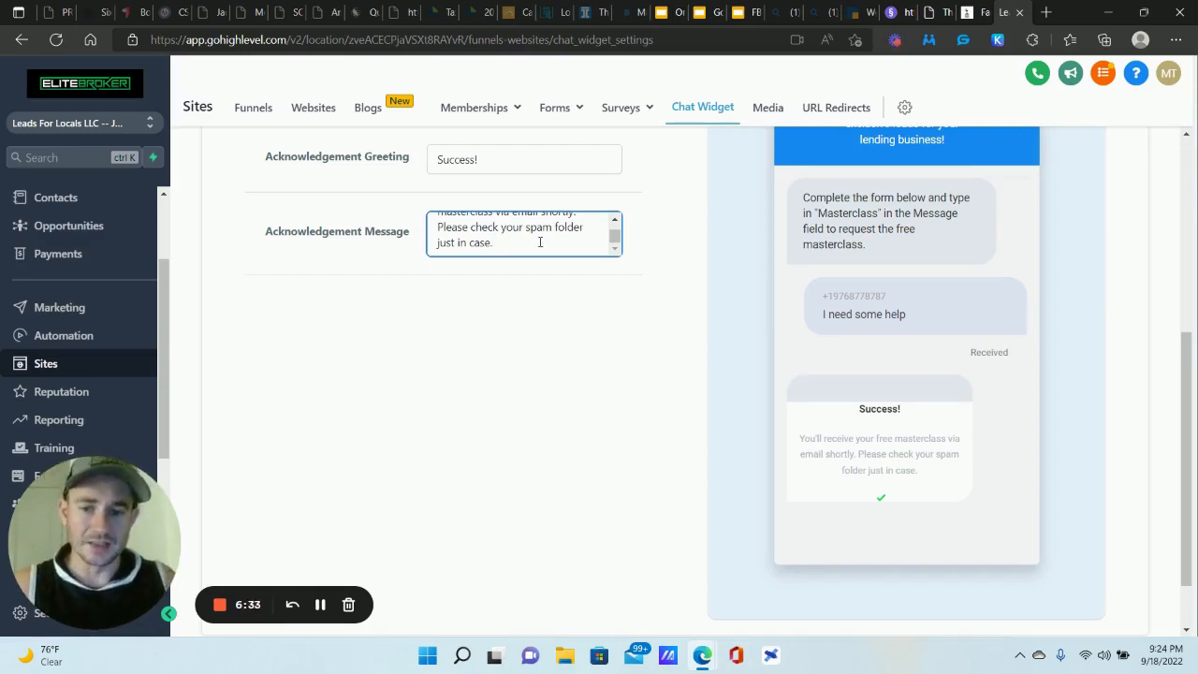
scroll("down", 3)
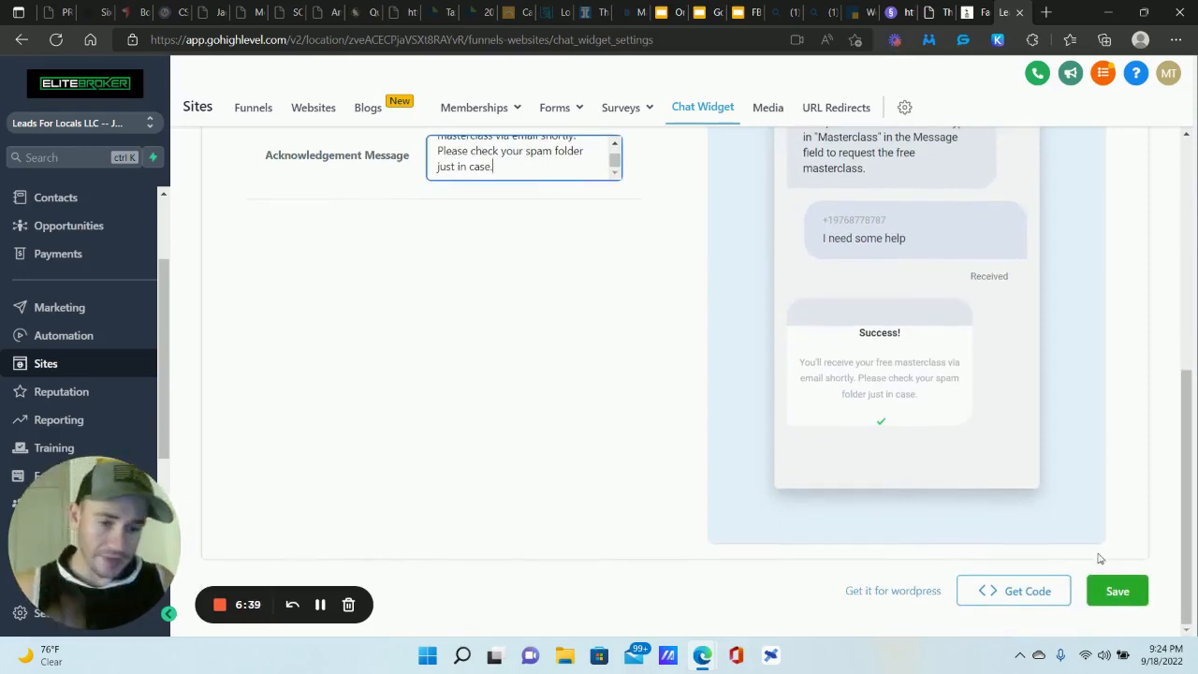
Save the chat widget settings and copy its embed code.
left_click(1117, 590)
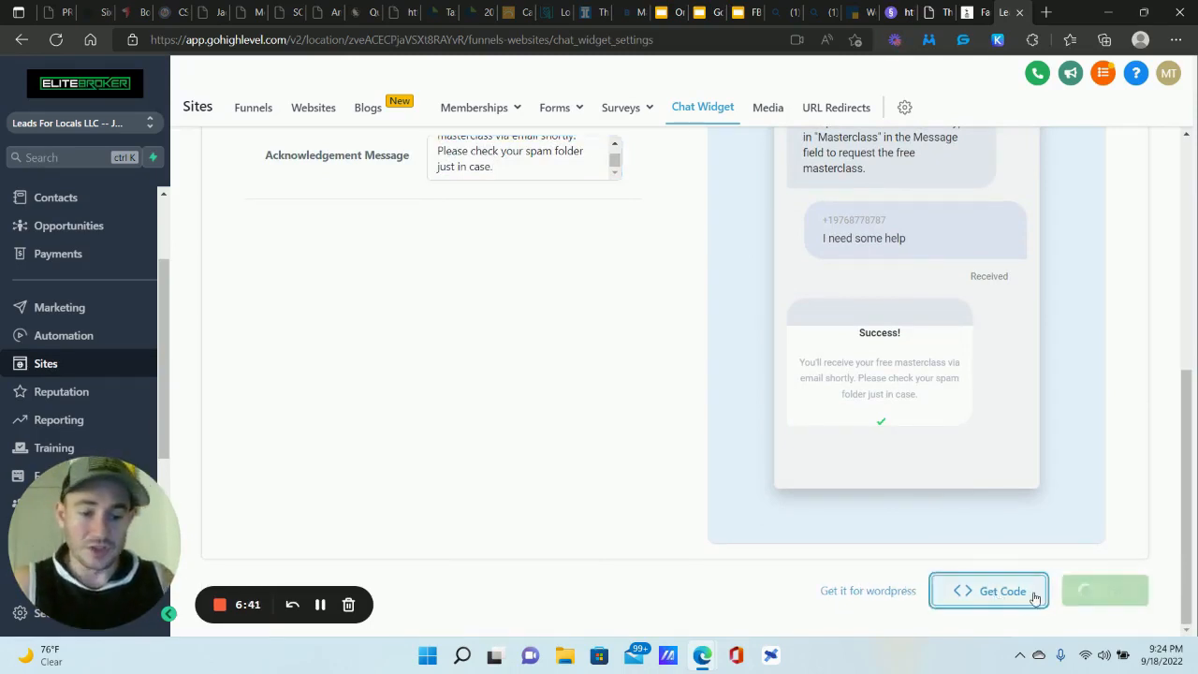
left_click(988, 592)
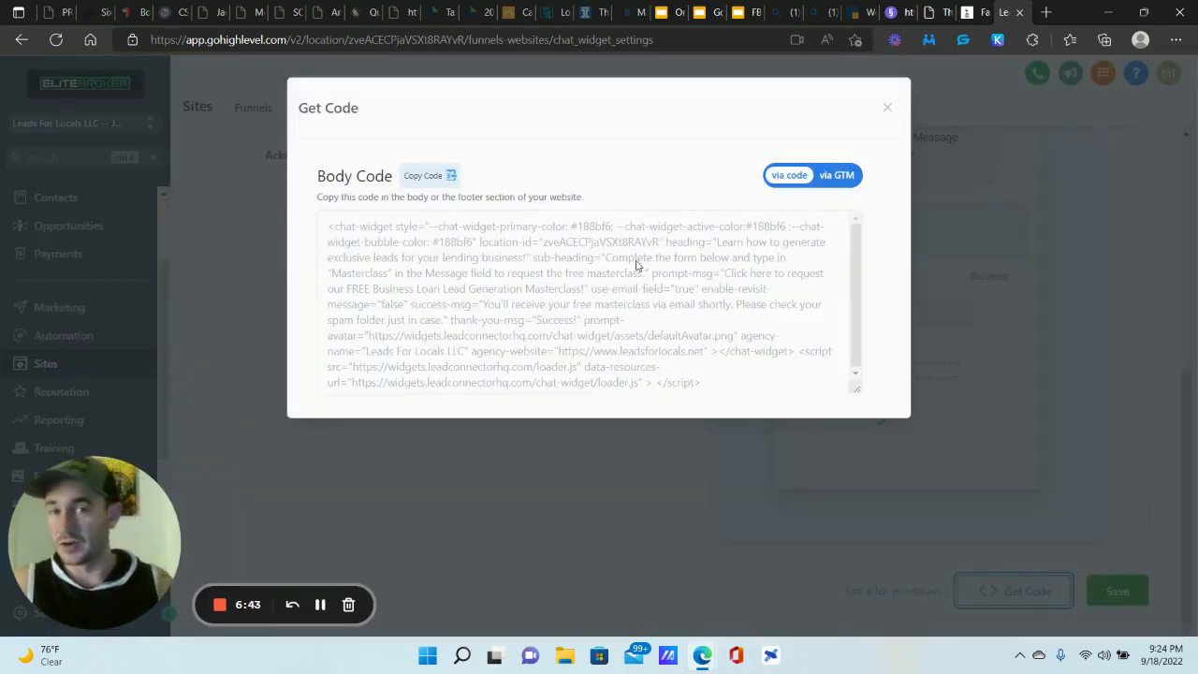
mouse_move(651, 161)
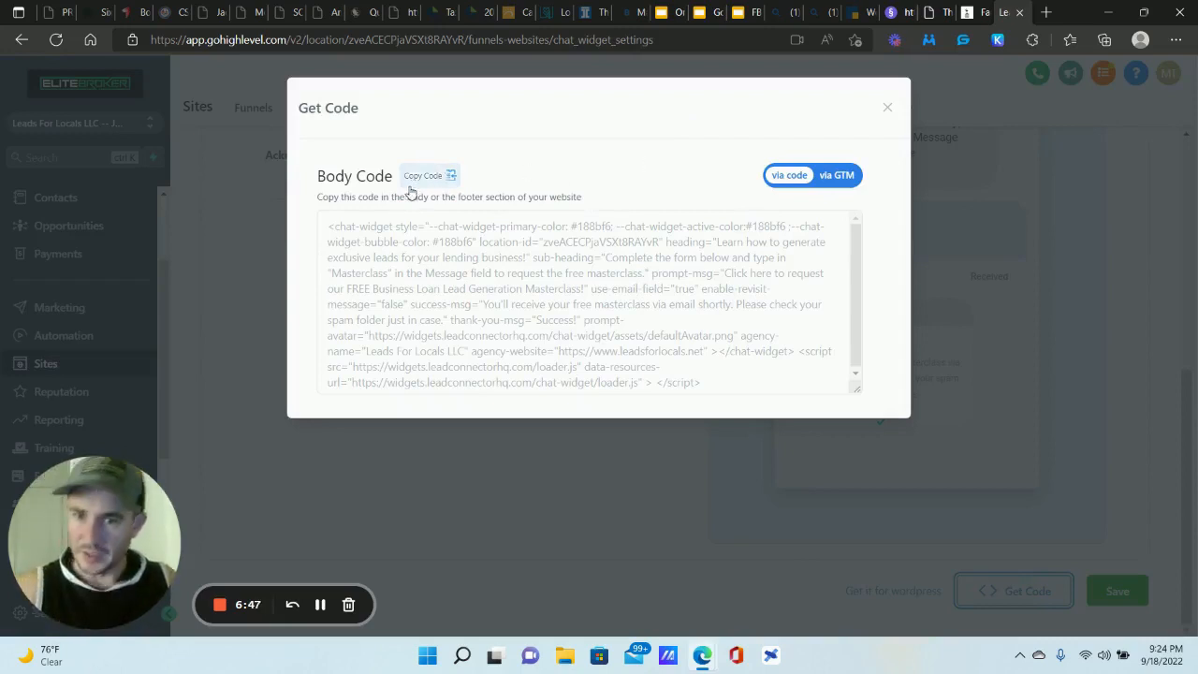
left_click(887, 106)
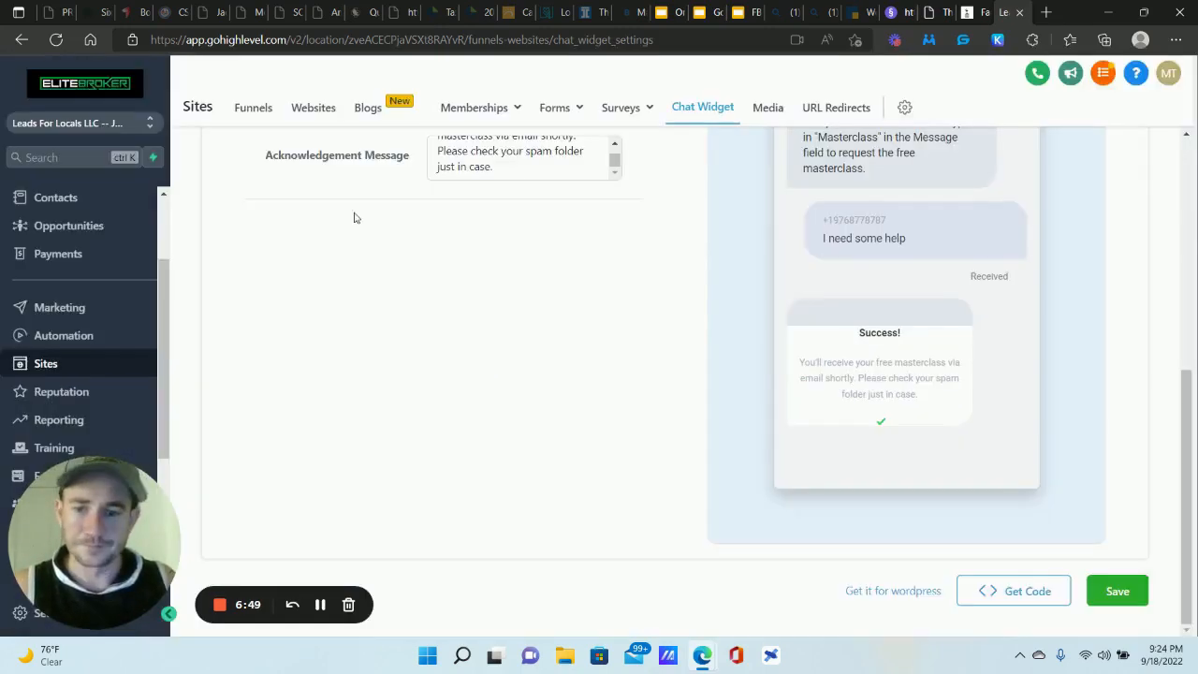
Go to Funnels and open the Credit Repair Lead Gen funnel.
left_click(253, 107)
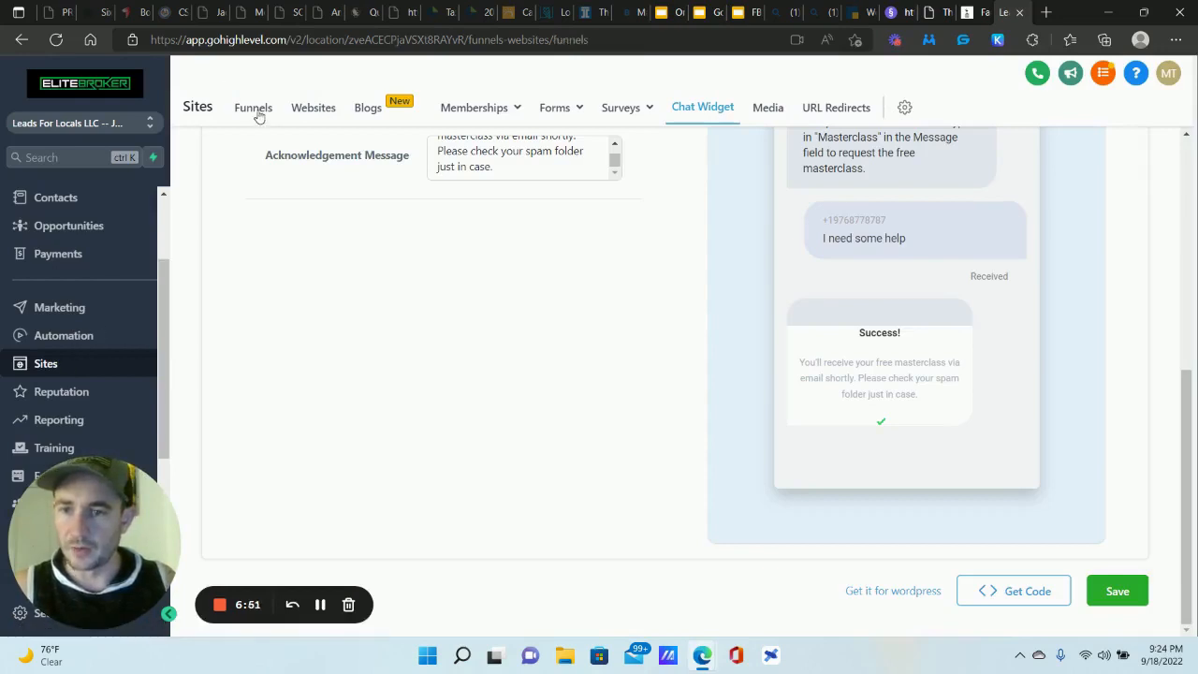
left_click(253, 106)
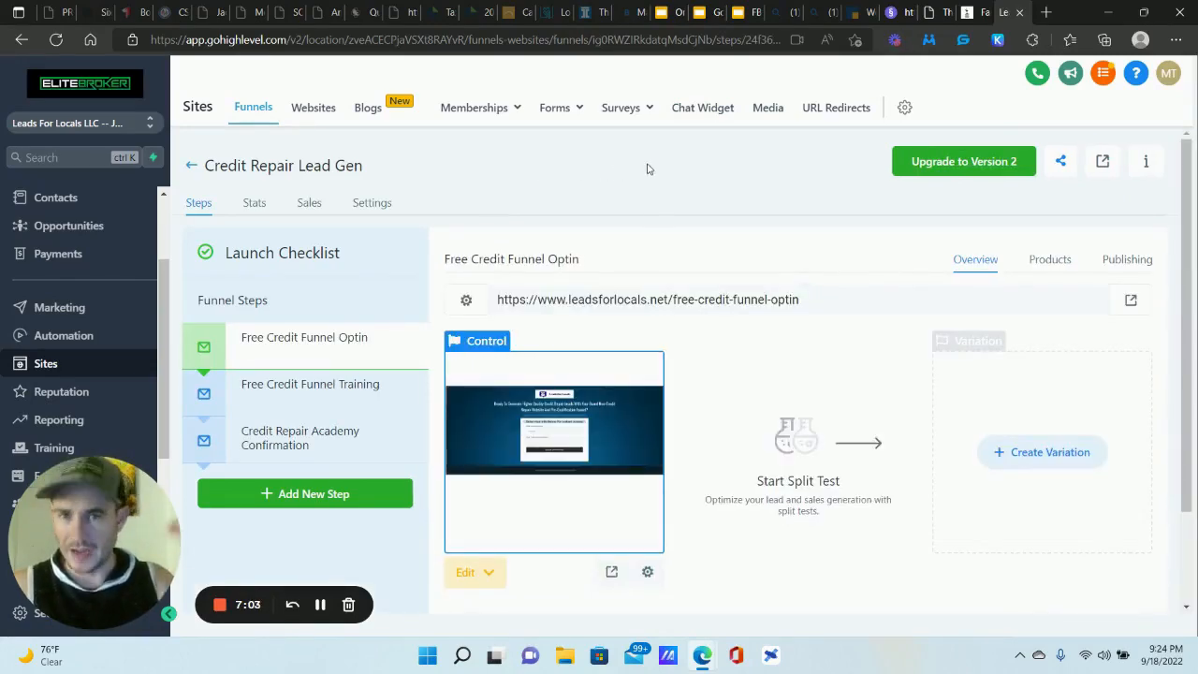
In the funnel's settings, switch the Chat widget from Disabled to Enabled.
left_click(371, 202)
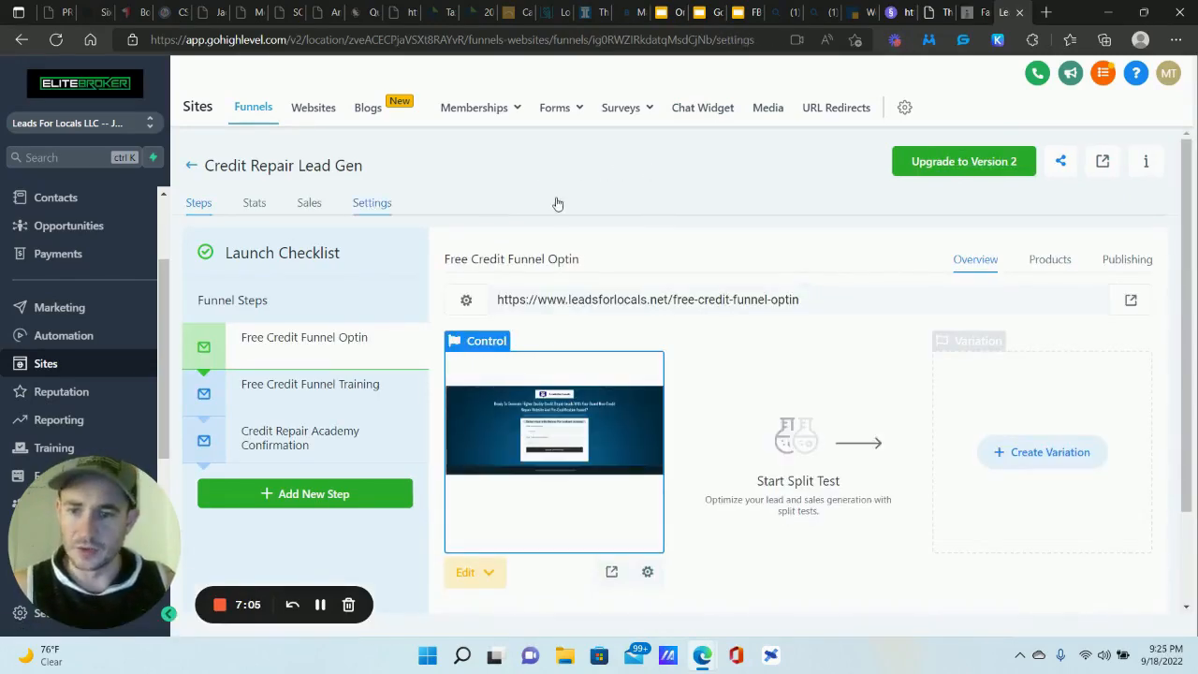
left_click(371, 203)
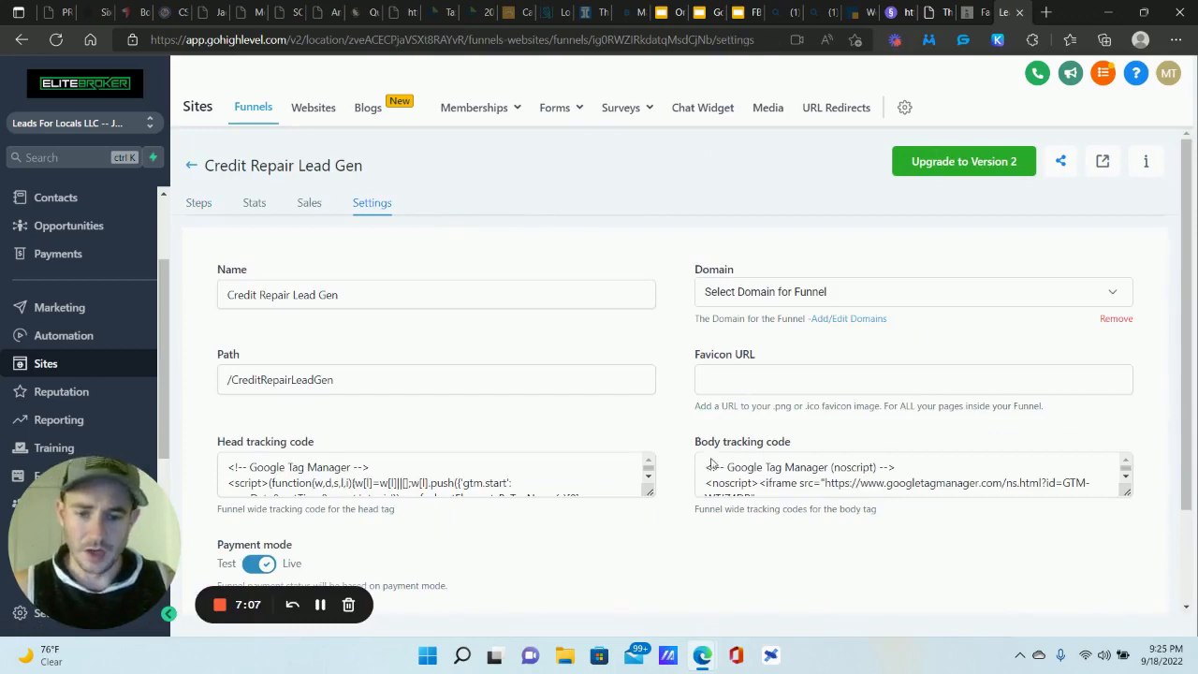
left_click(912, 292)
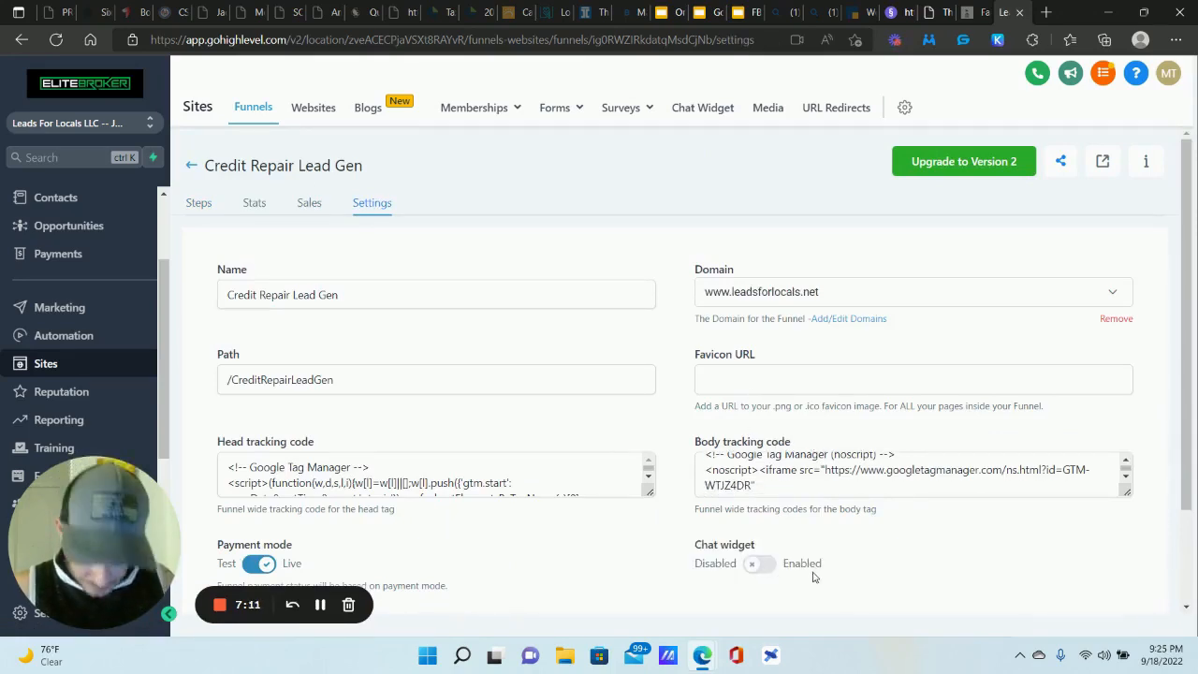
left_click(756, 564)
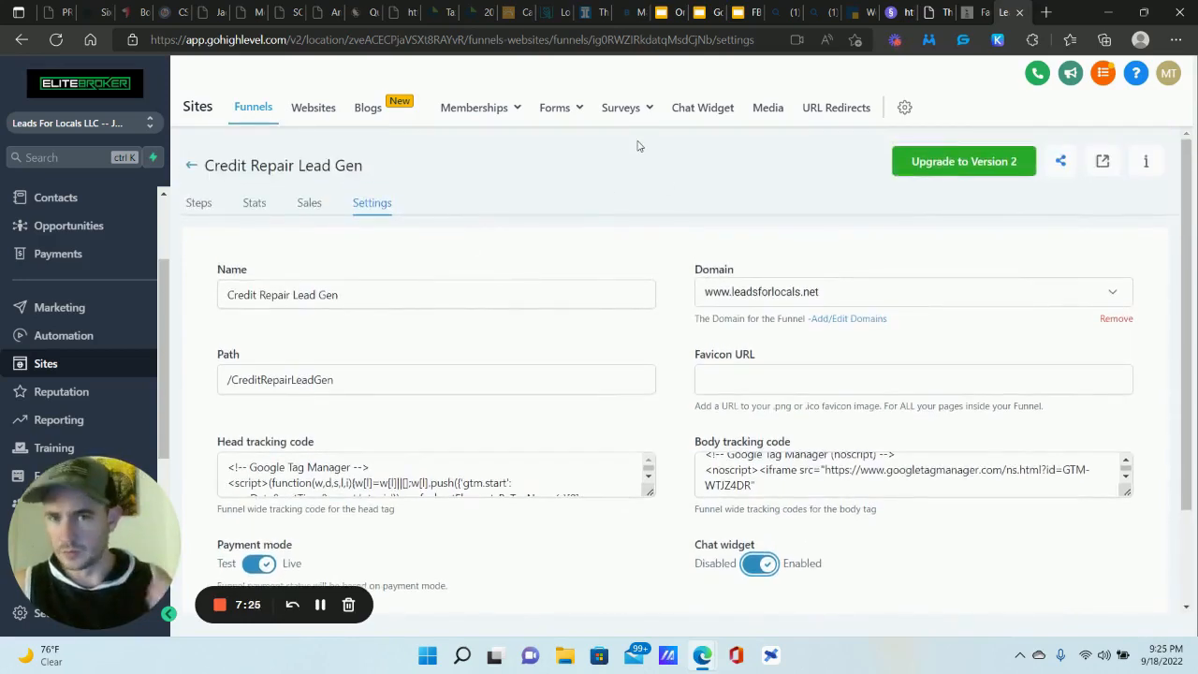
mouse_move(668, 171)
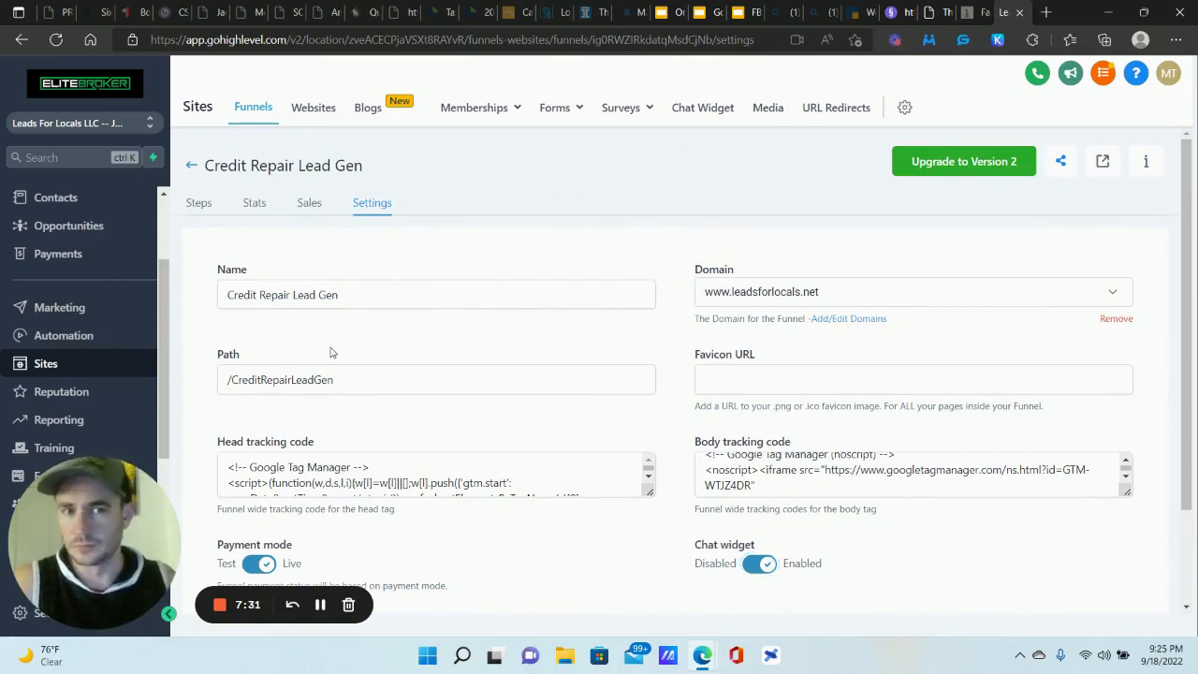
mouse_move(723, 169)
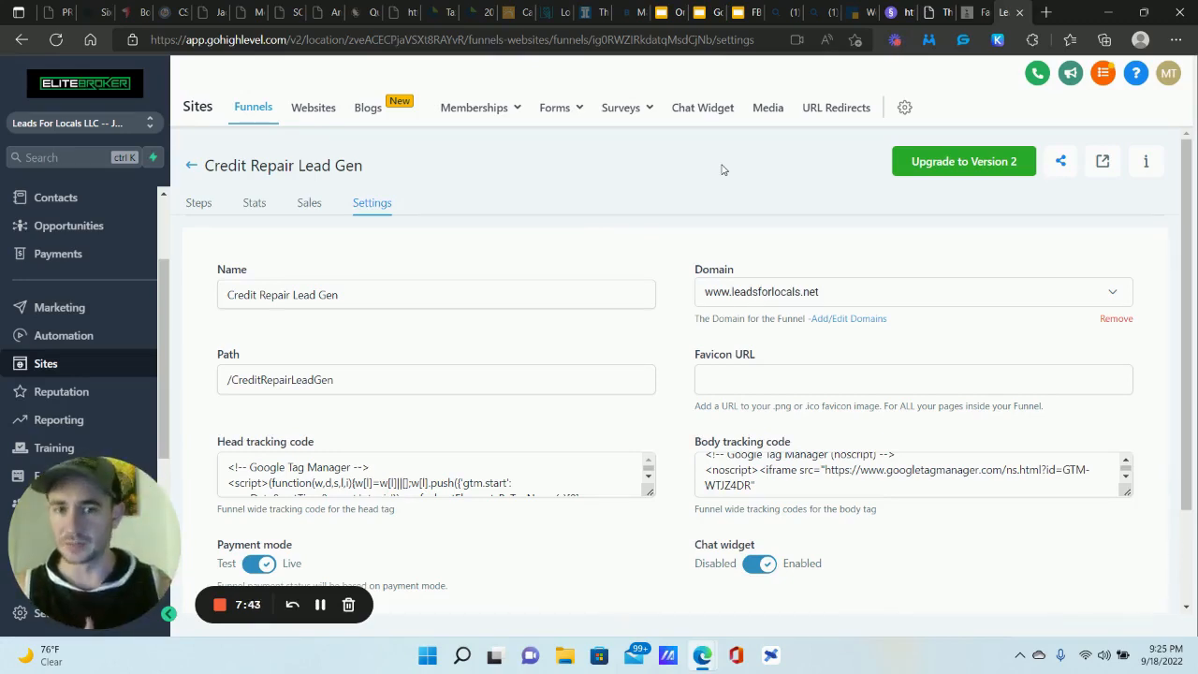
mouse_move(64, 335)
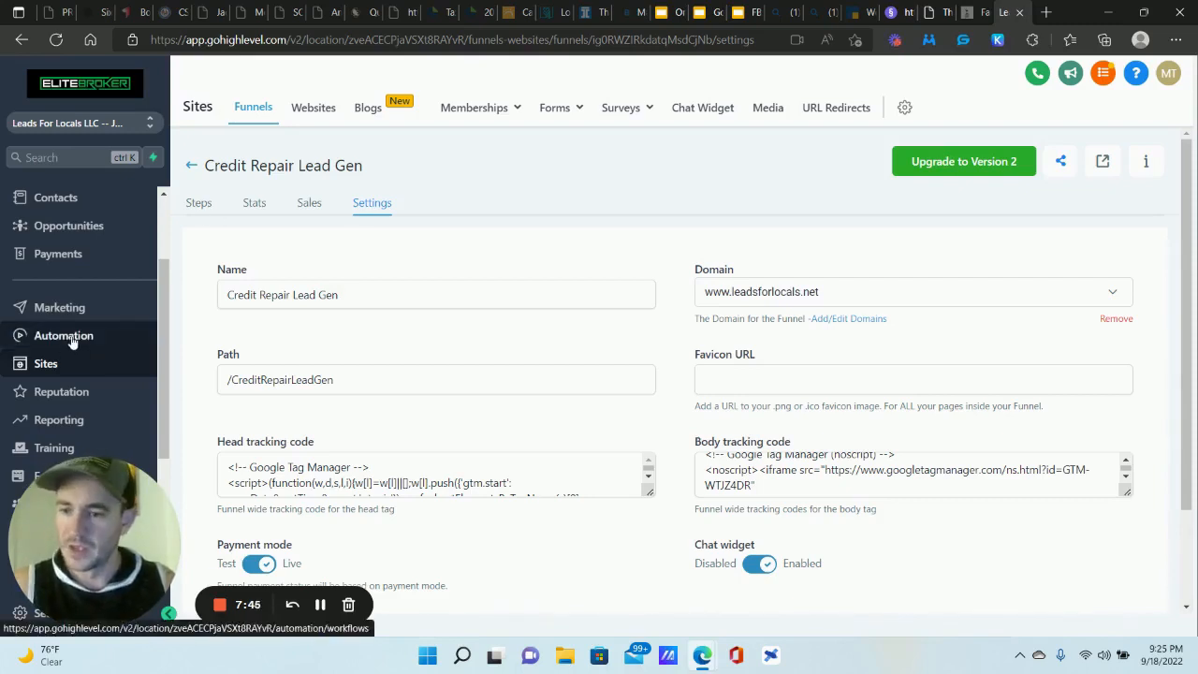
Go to the Automation workflows list from the left sidebar.
left_click(63, 335)
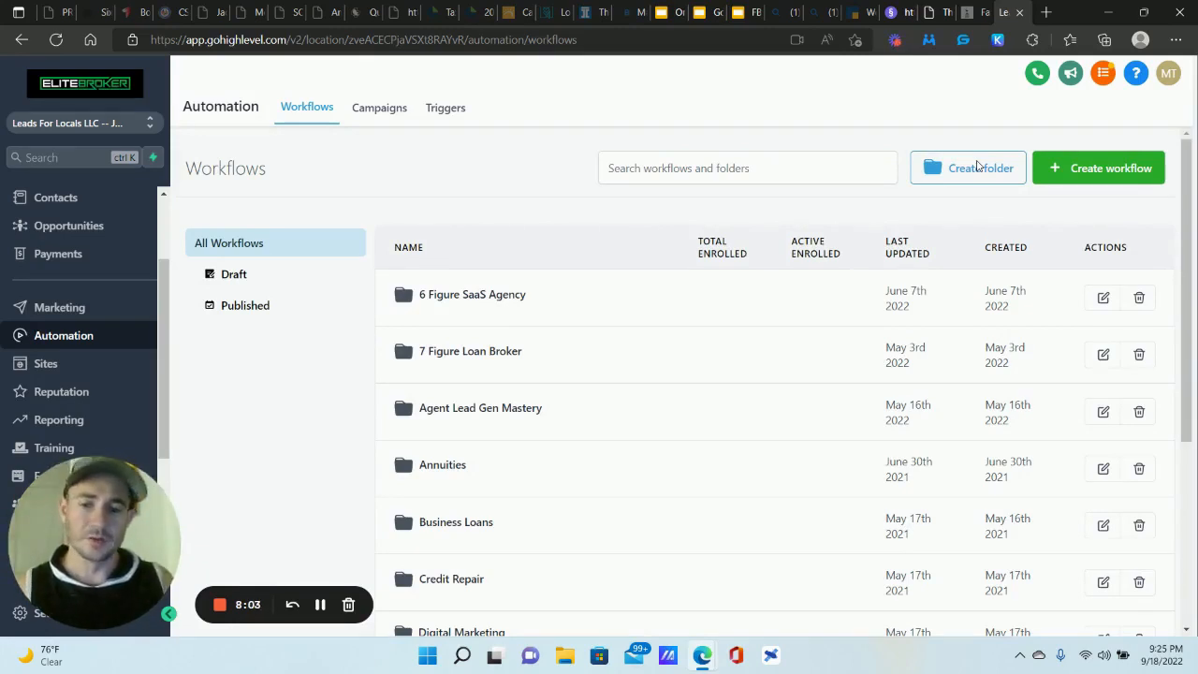
mouse_move(882, 93)
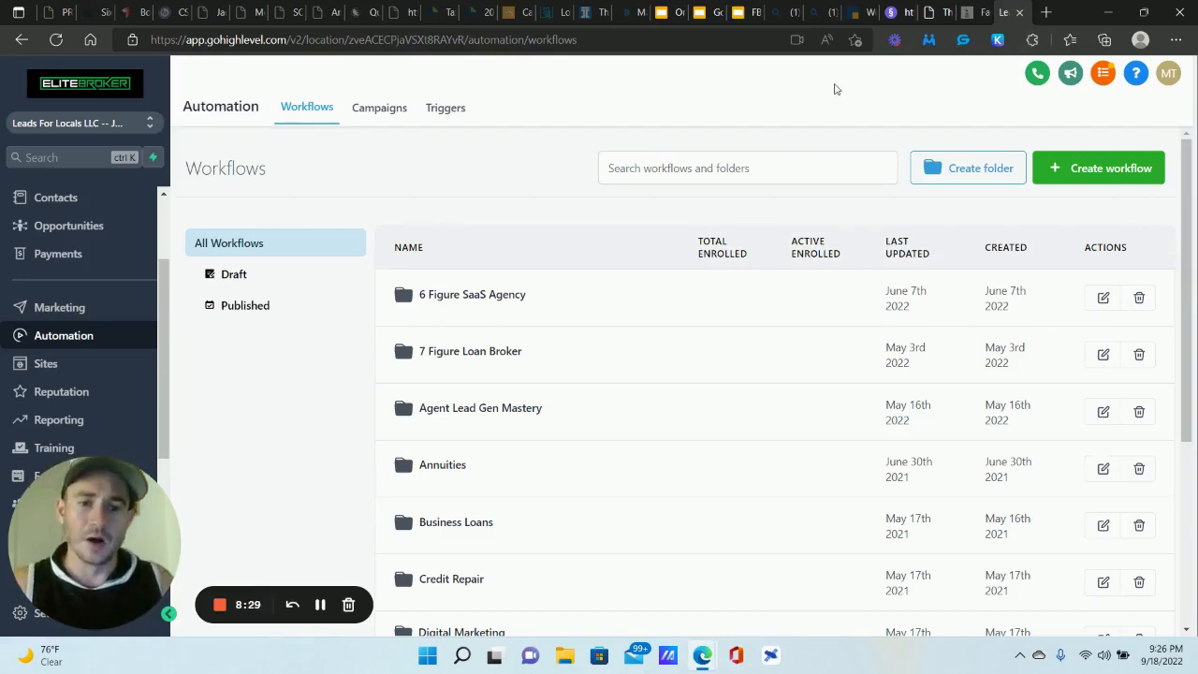
mouse_move(539, 191)
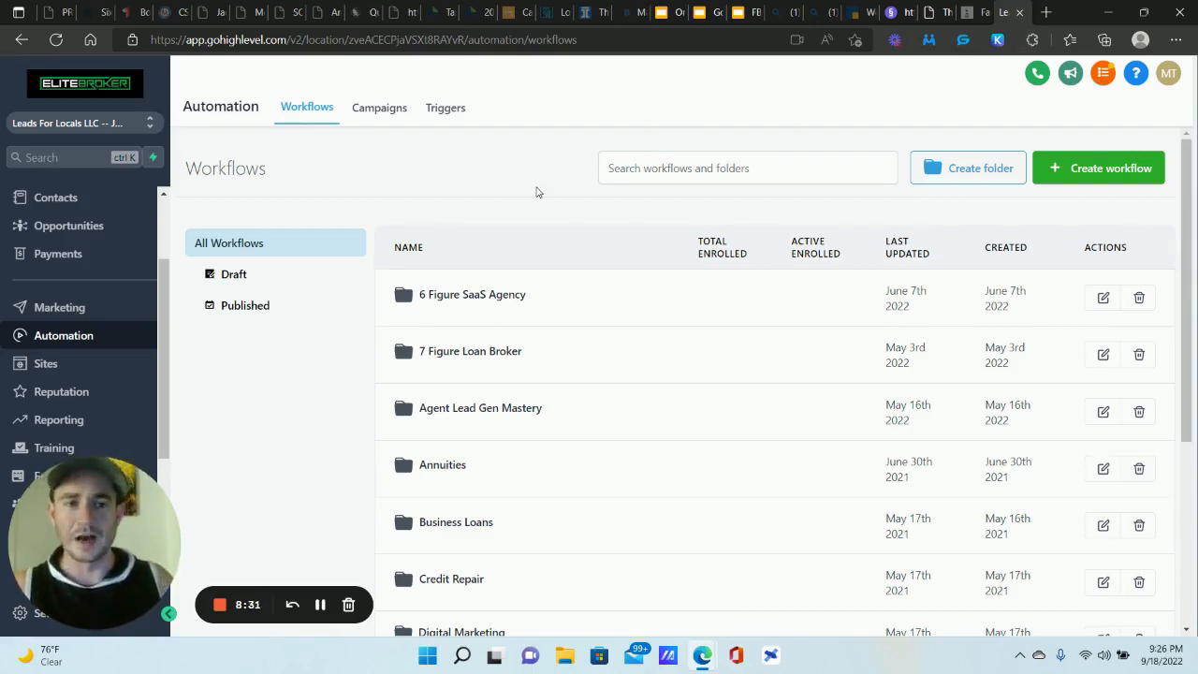
mouse_move(517, 214)
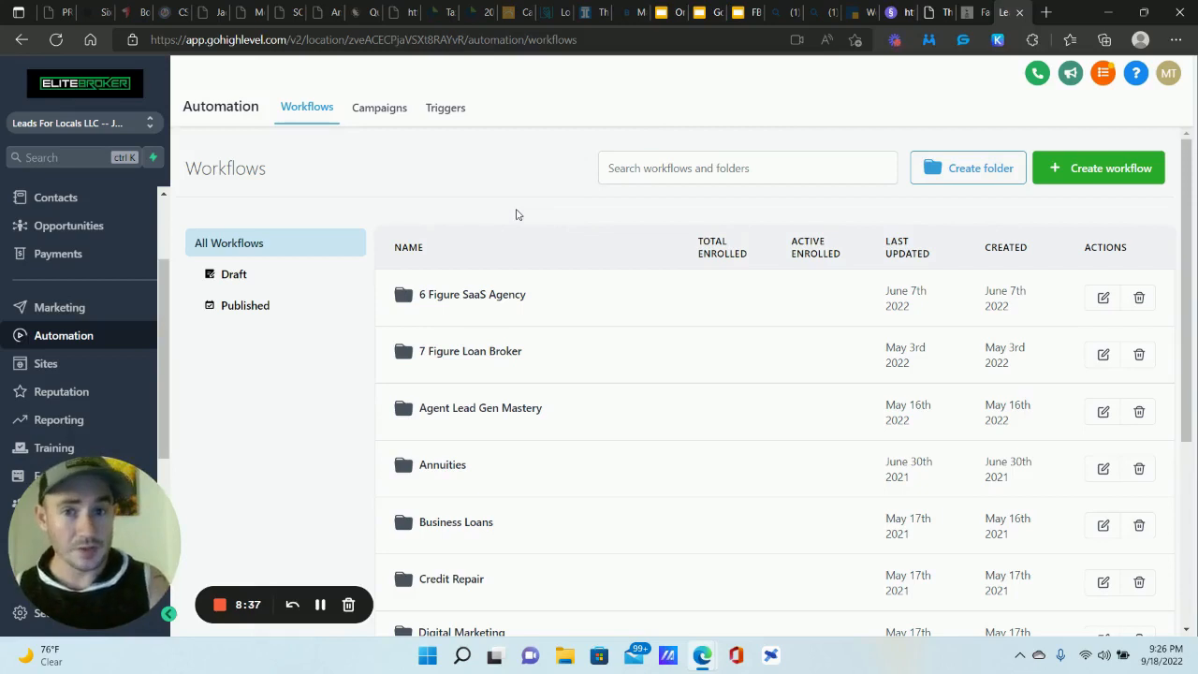
mouse_move(927, 98)
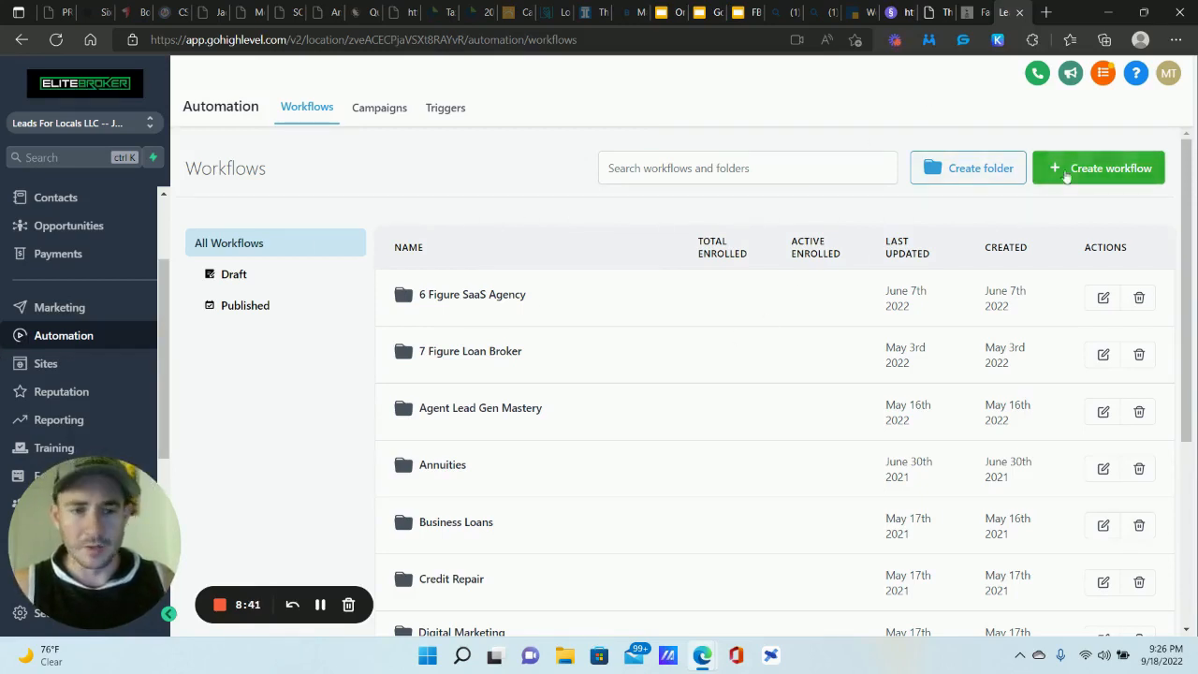
Start a new workflow and save a Customer Replied trigger with no filters.
left_click(1097, 169)
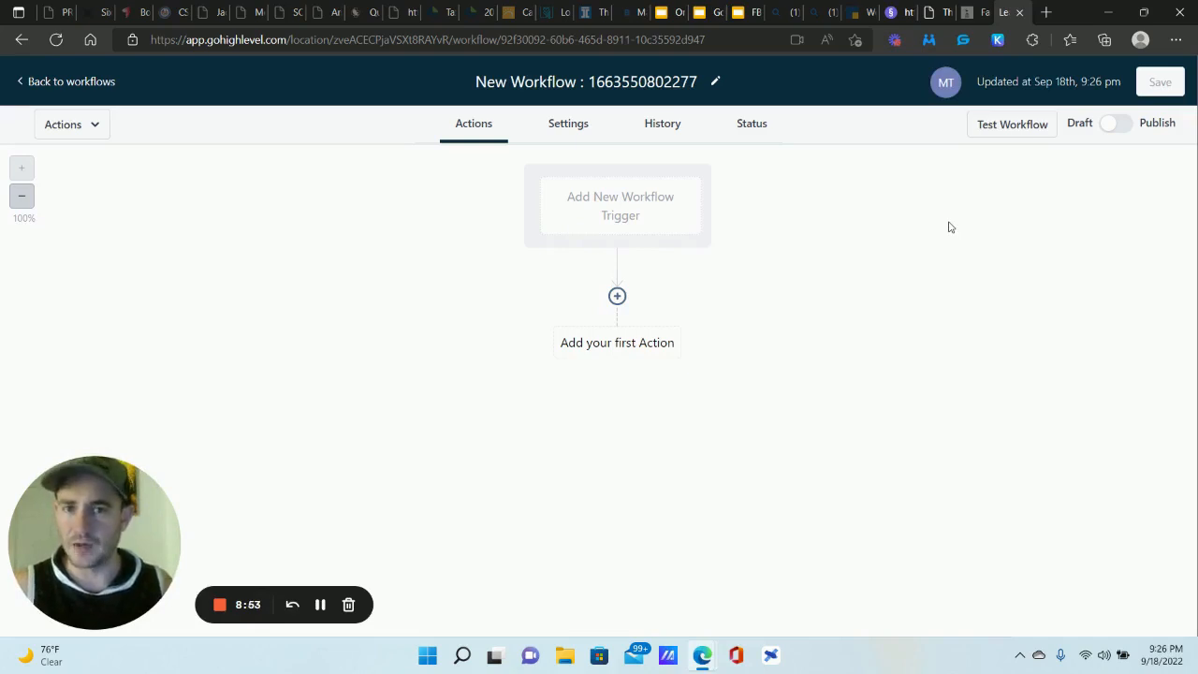
mouse_move(616, 213)
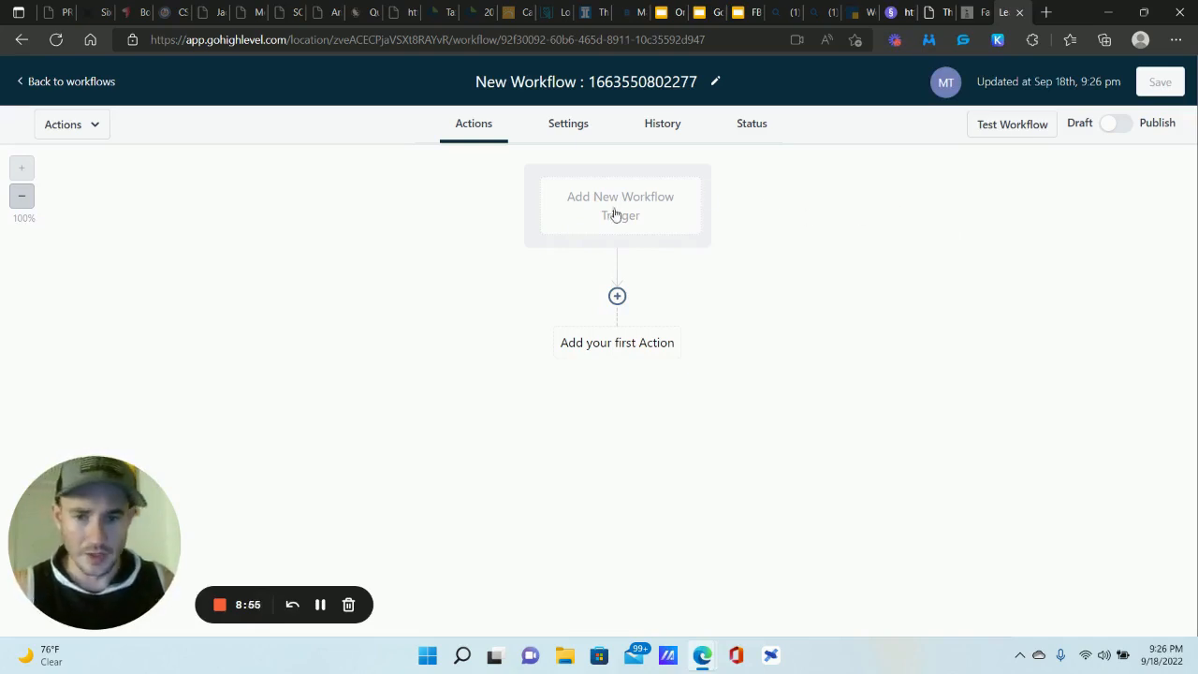
left_click(619, 204)
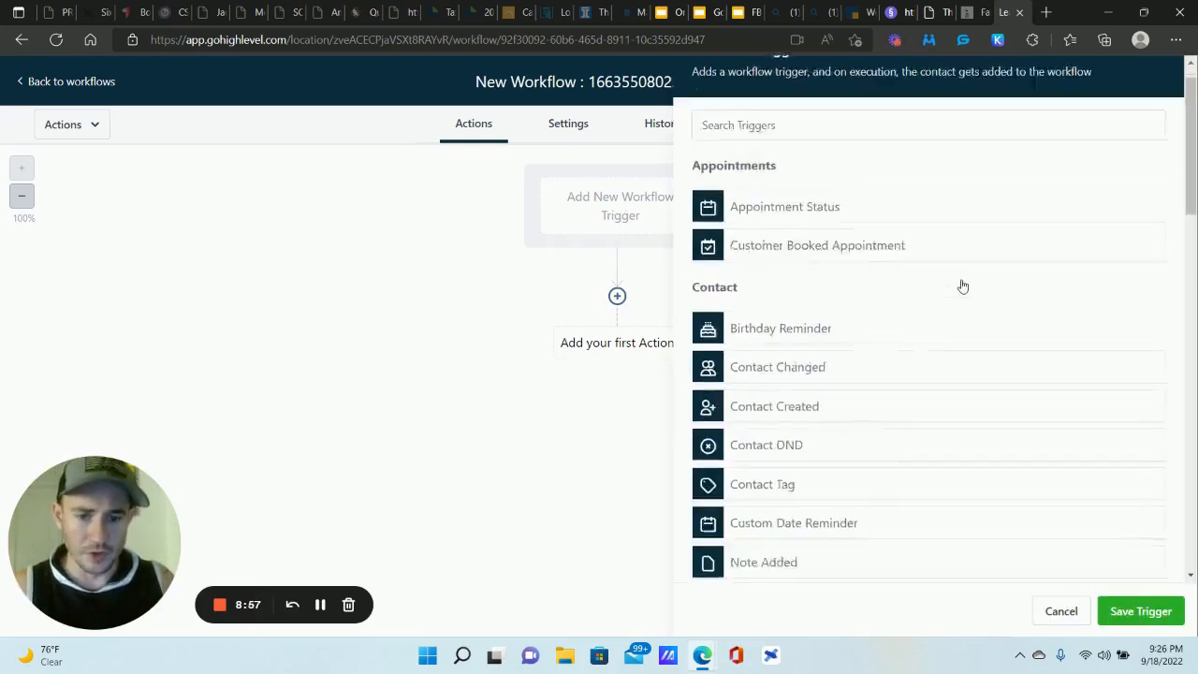
scroll("down", 3)
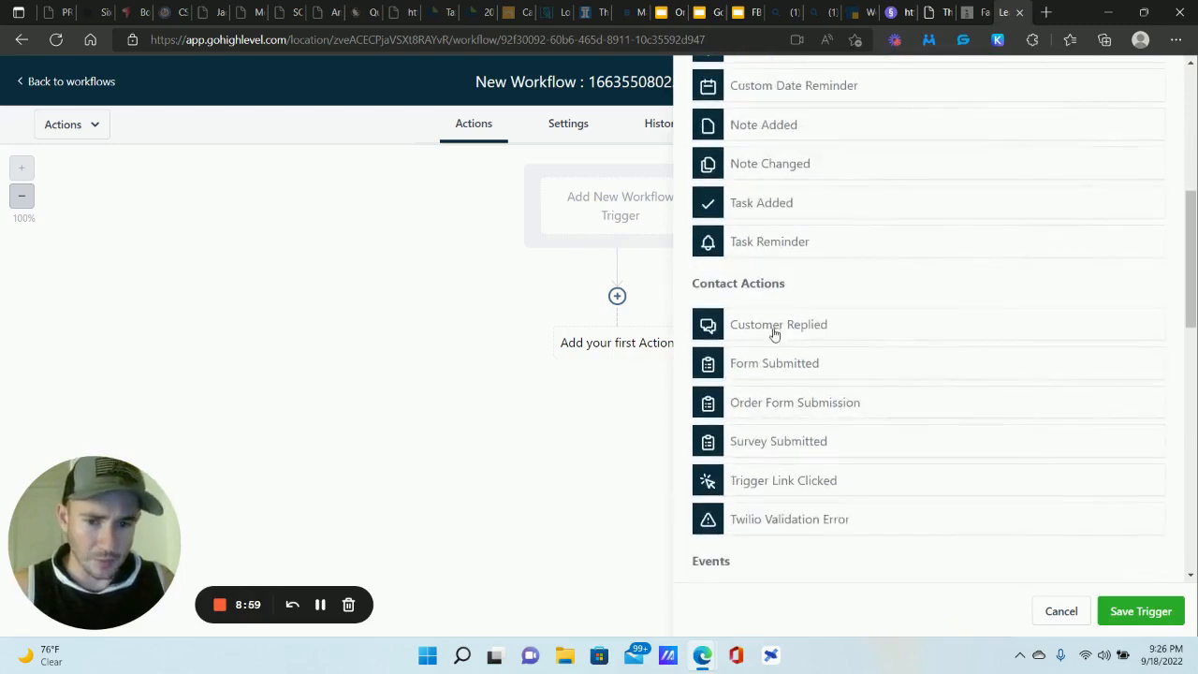
left_click(779, 323)
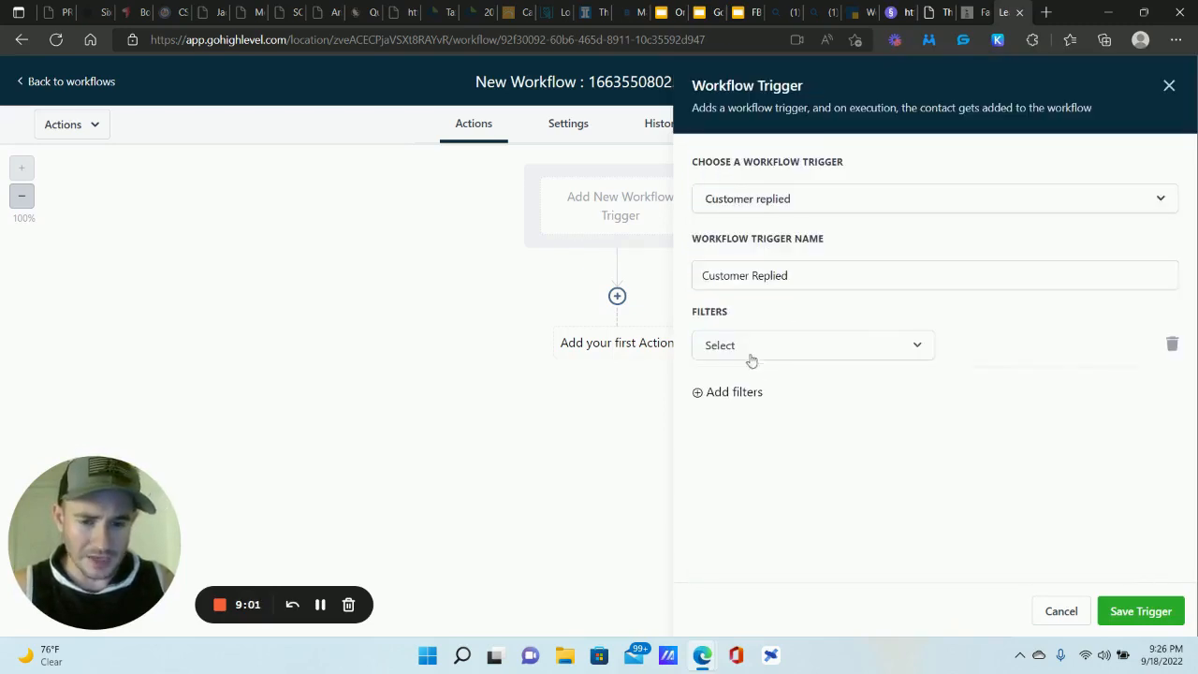
left_click(812, 345)
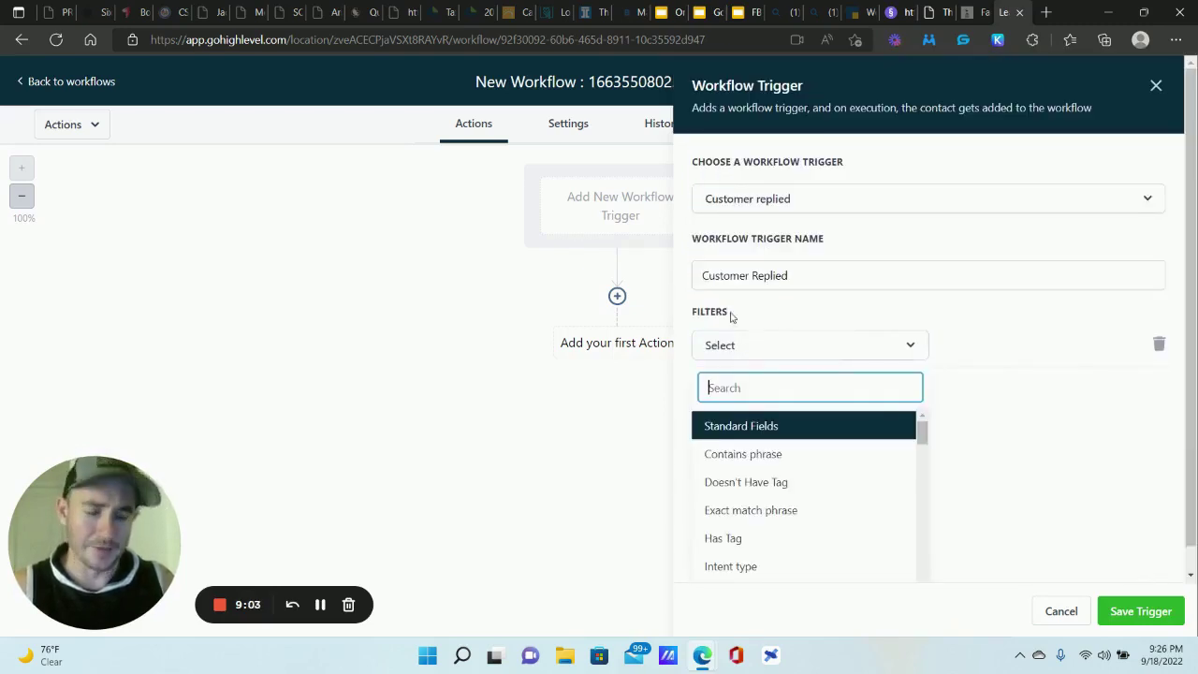
scroll("down", 3)
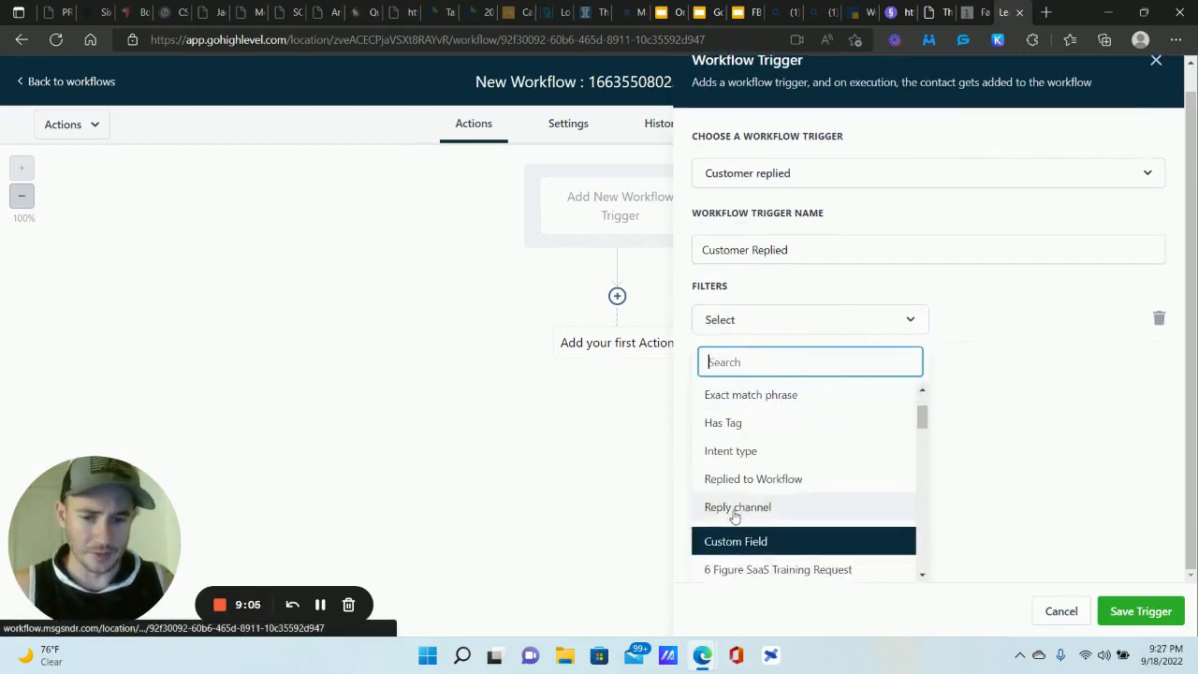
left_click(737, 505)
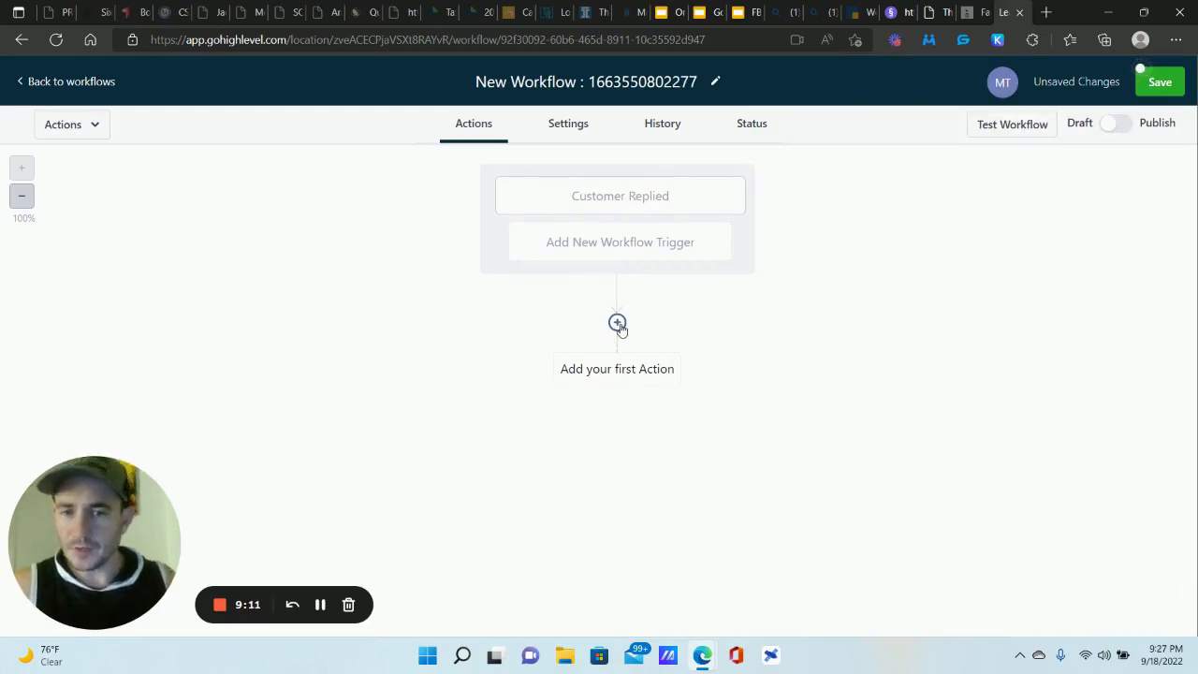
left_click(618, 322)
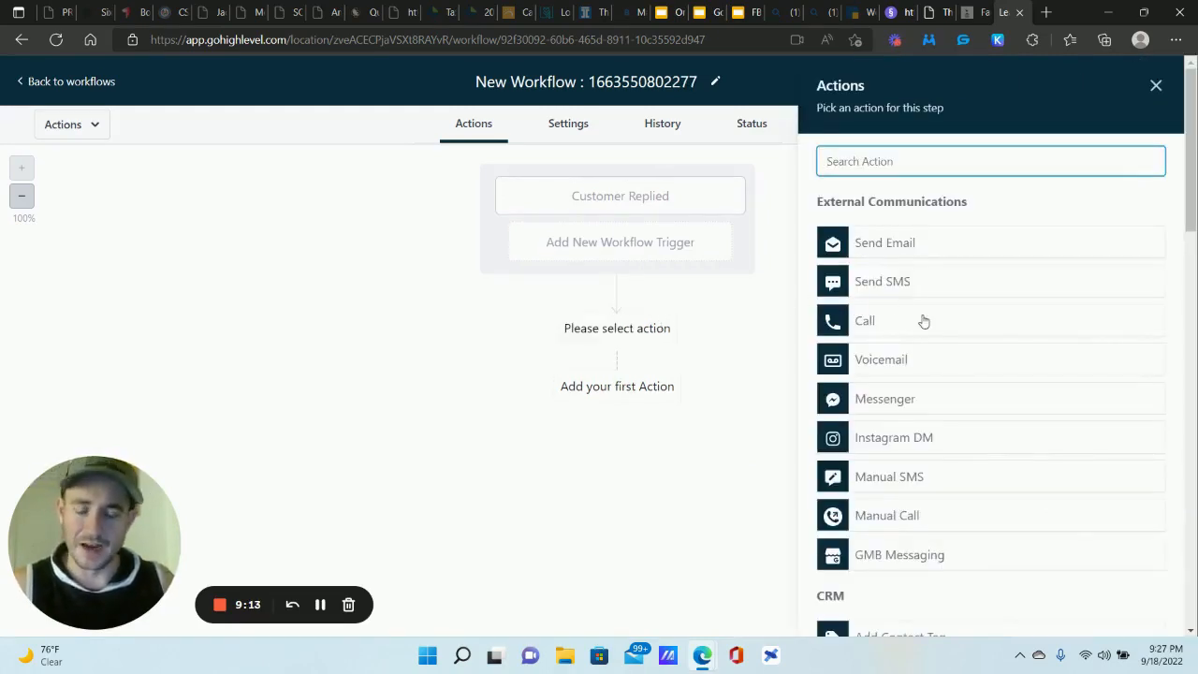
left_click(898, 629)
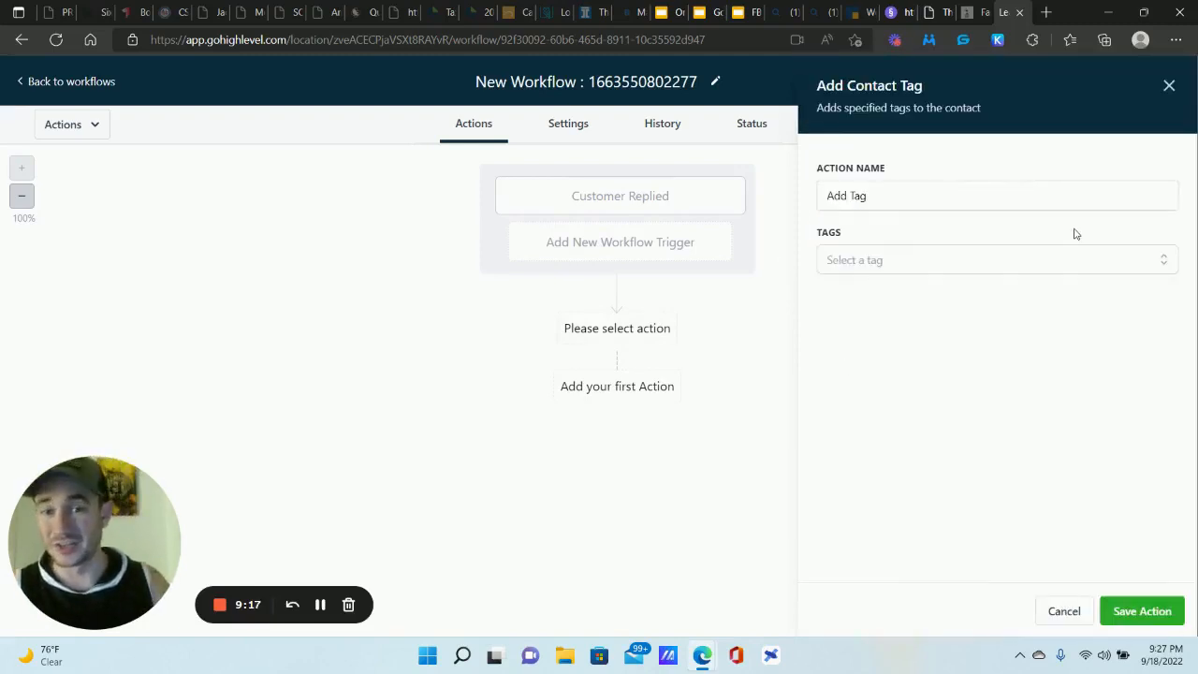
mouse_move(999, 260)
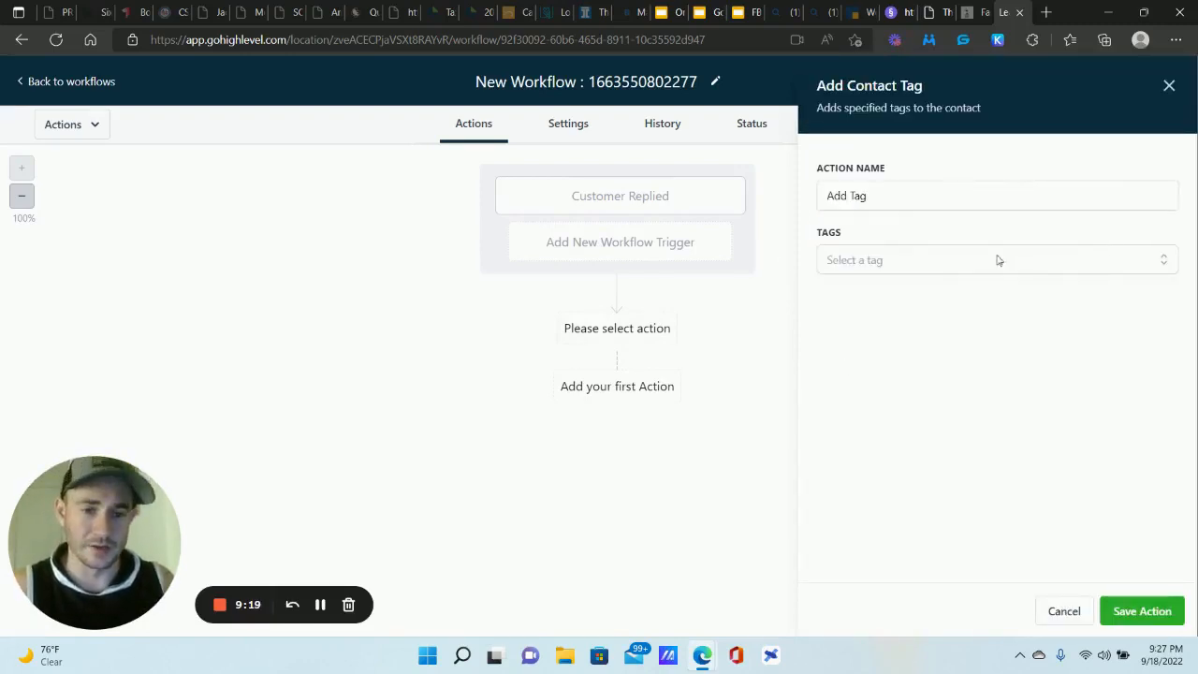
left_click(995, 258)
type("chat widget")
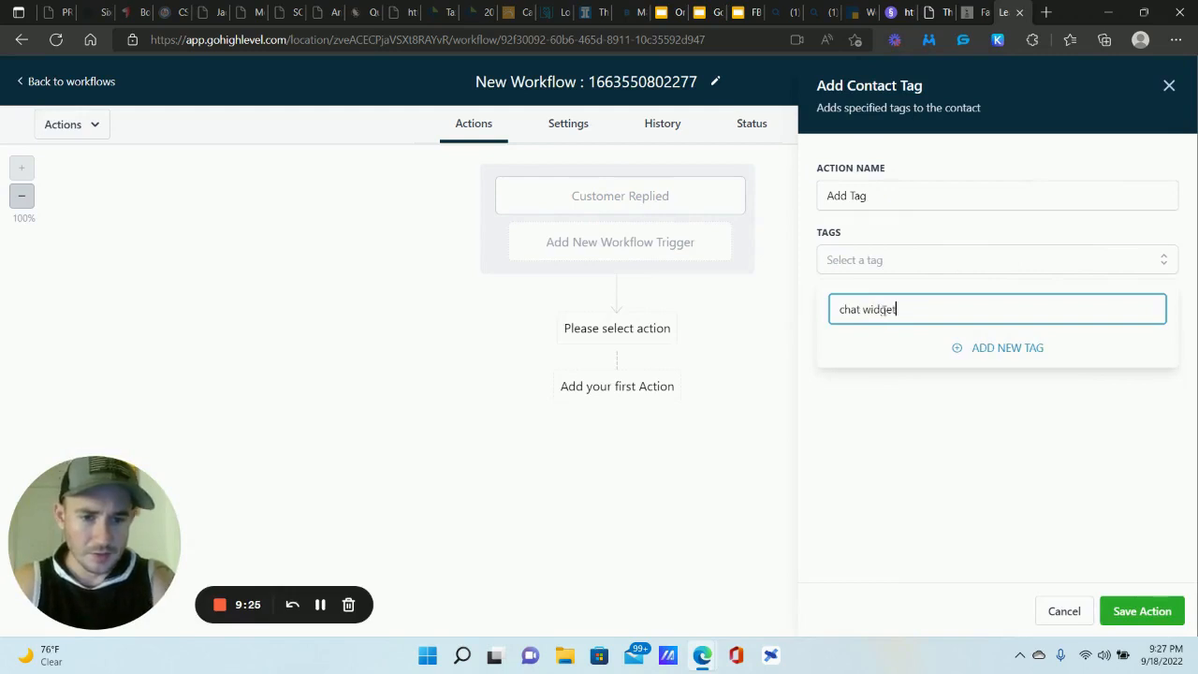
type("masterclass")
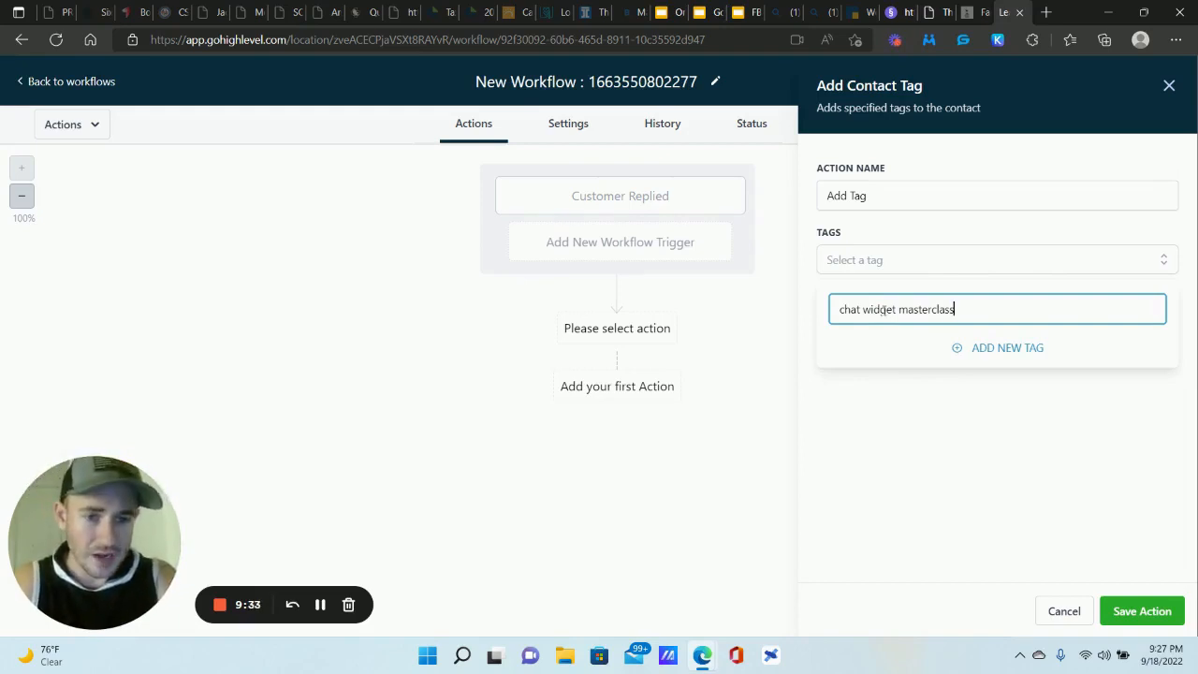
type("optin")
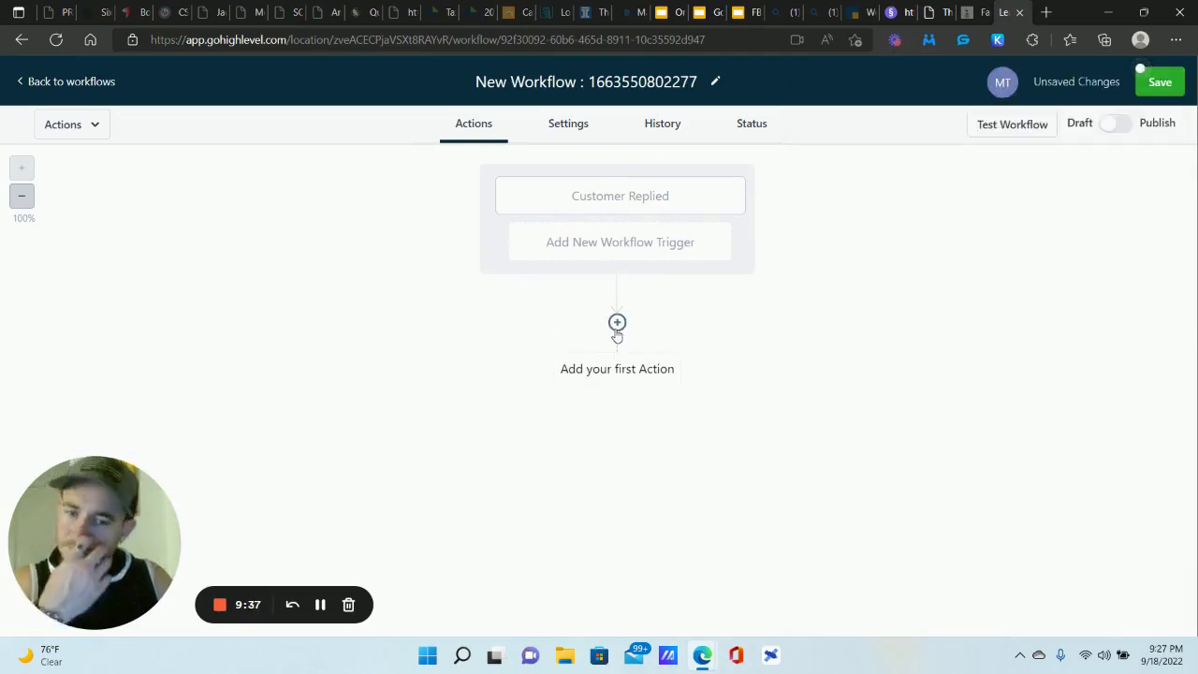
Add a Create/Update Opportunity action placed in the EliteBroker pipeline.
left_click(618, 322)
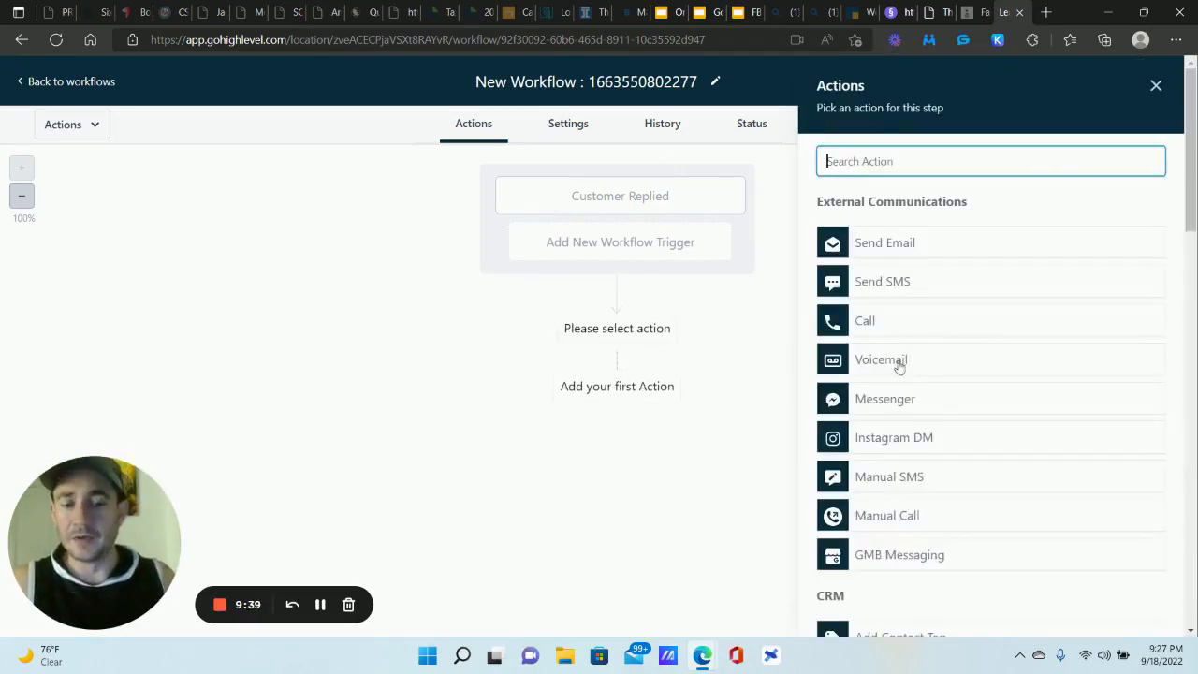
scroll("down", 3)
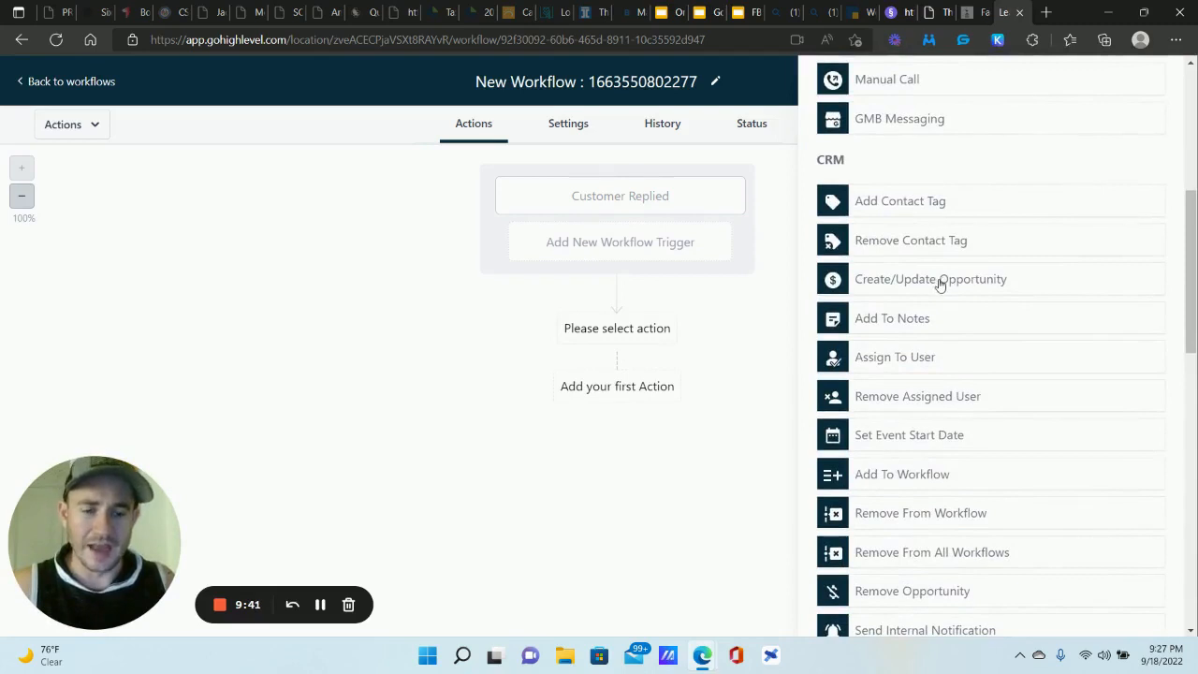
left_click(930, 279)
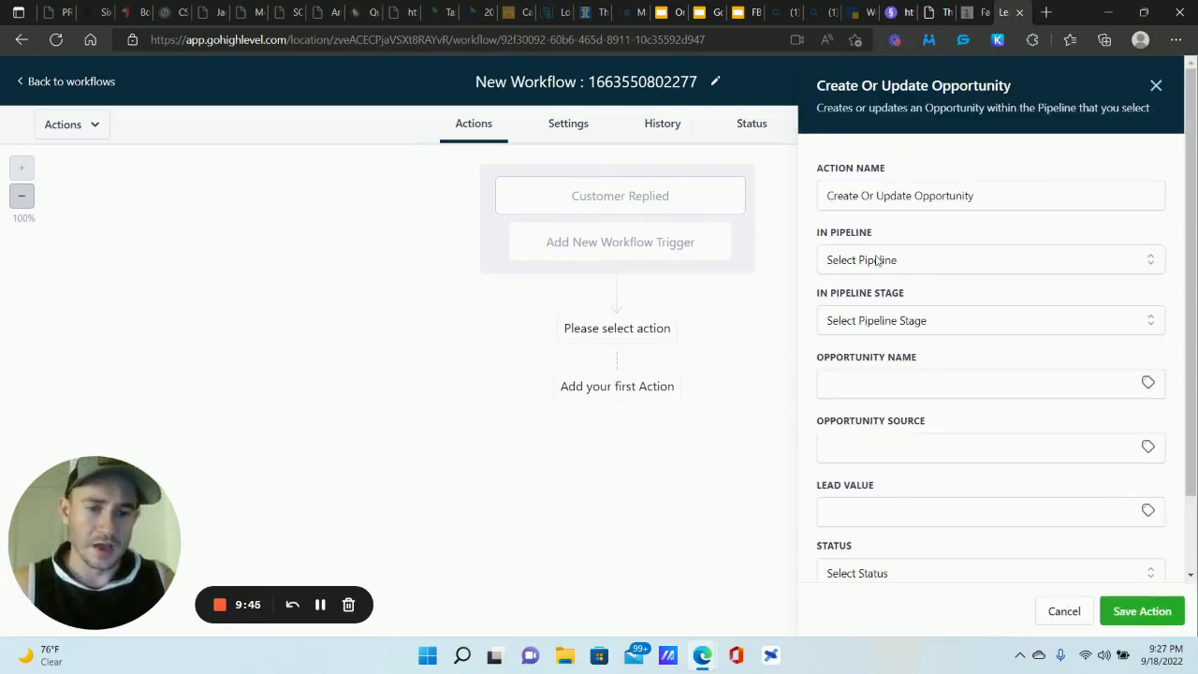
left_click(988, 258)
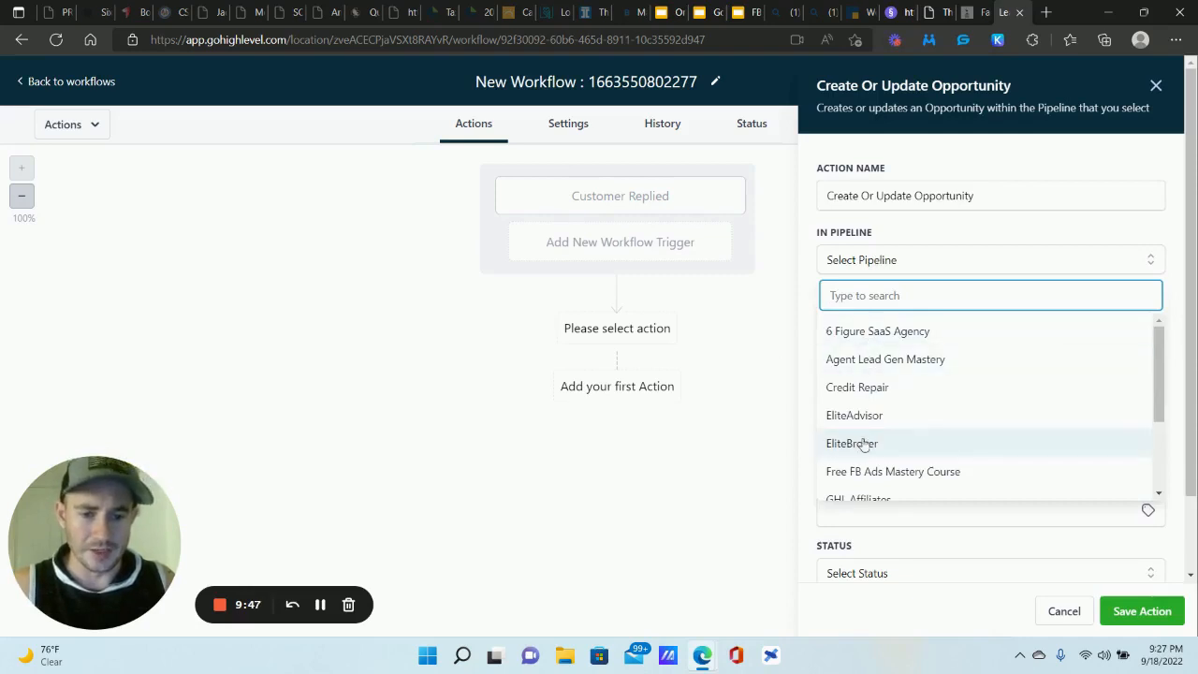
left_click(851, 442)
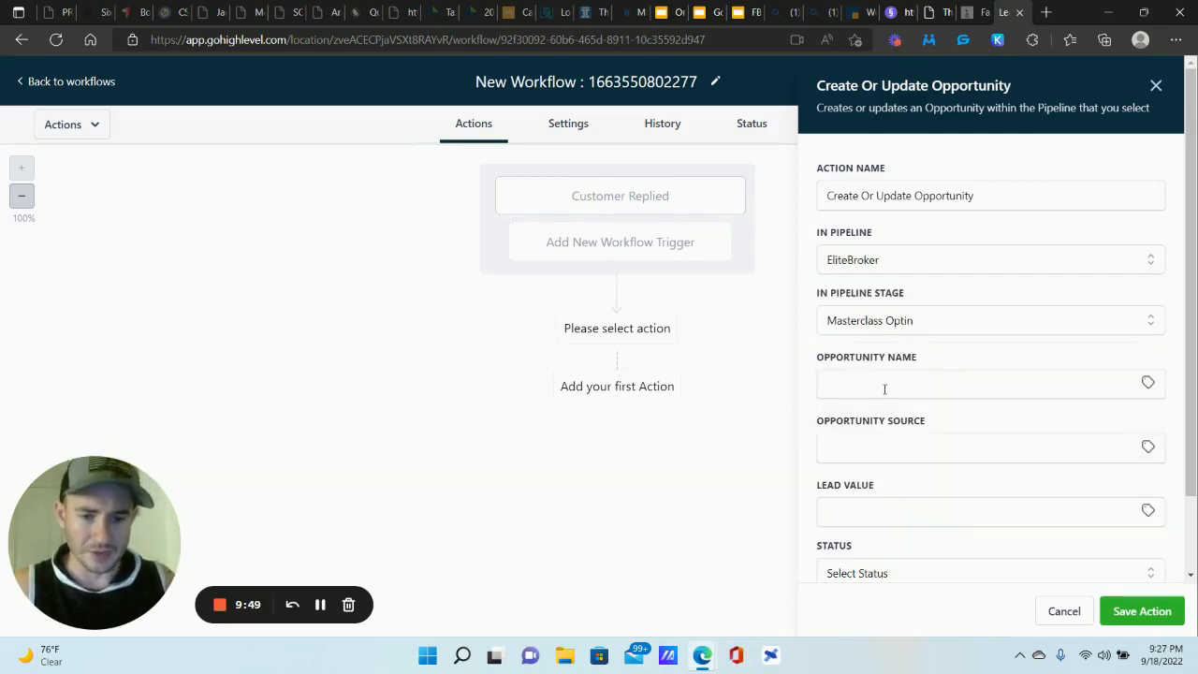
Set source "Chat Widget", status open, allow moving to earlier stages, and save the action.
scroll("down", 3)
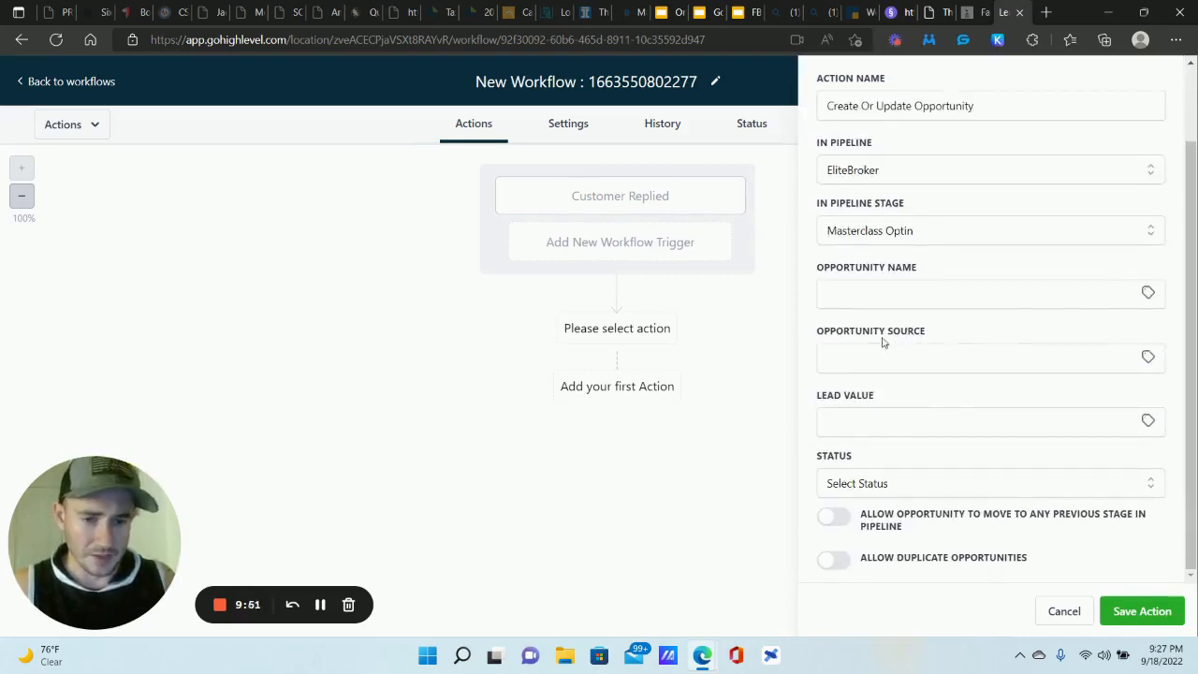
left_click(983, 358)
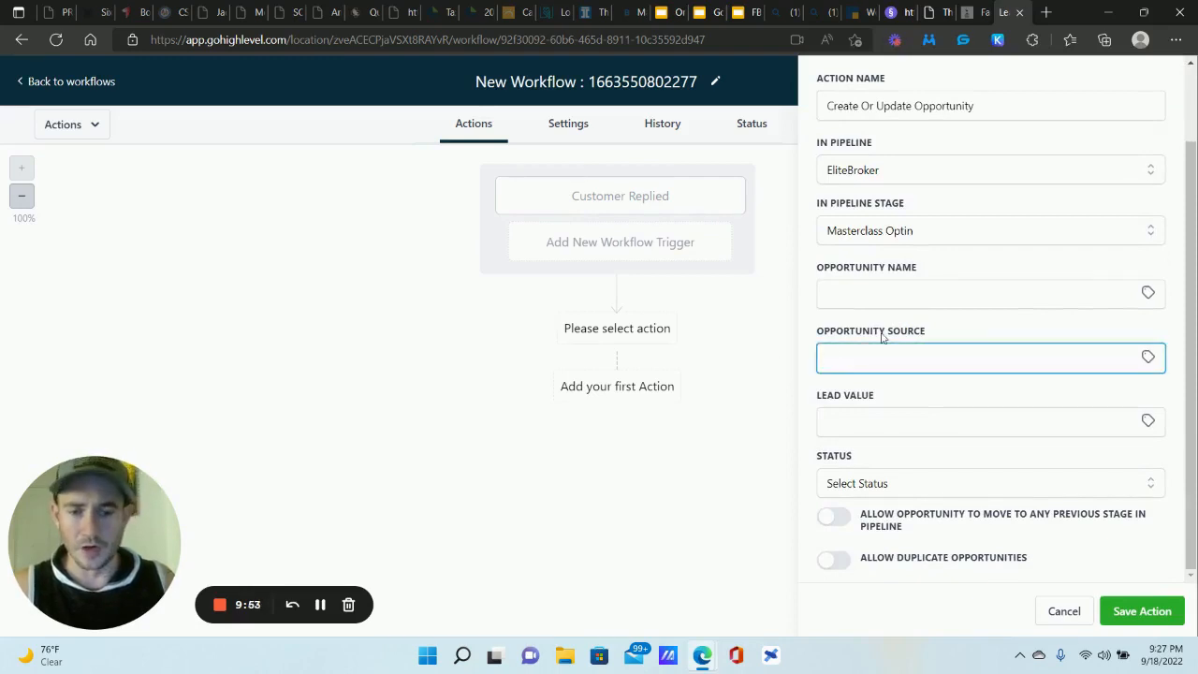
type("Chat")
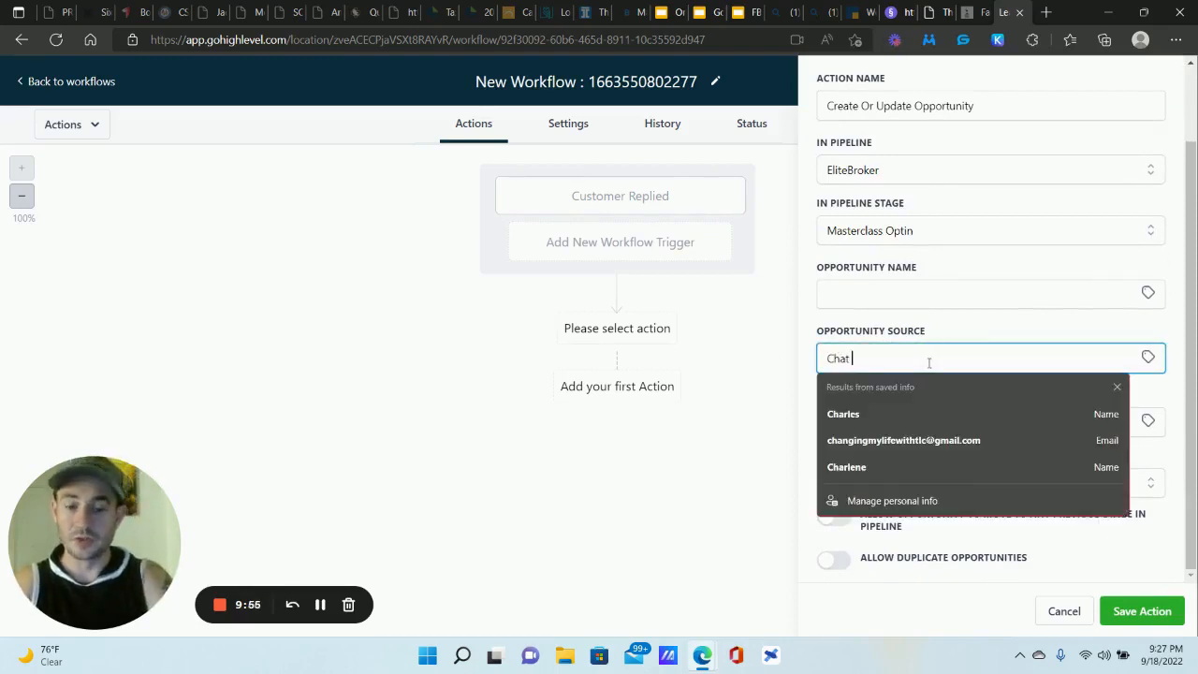
type("Widget")
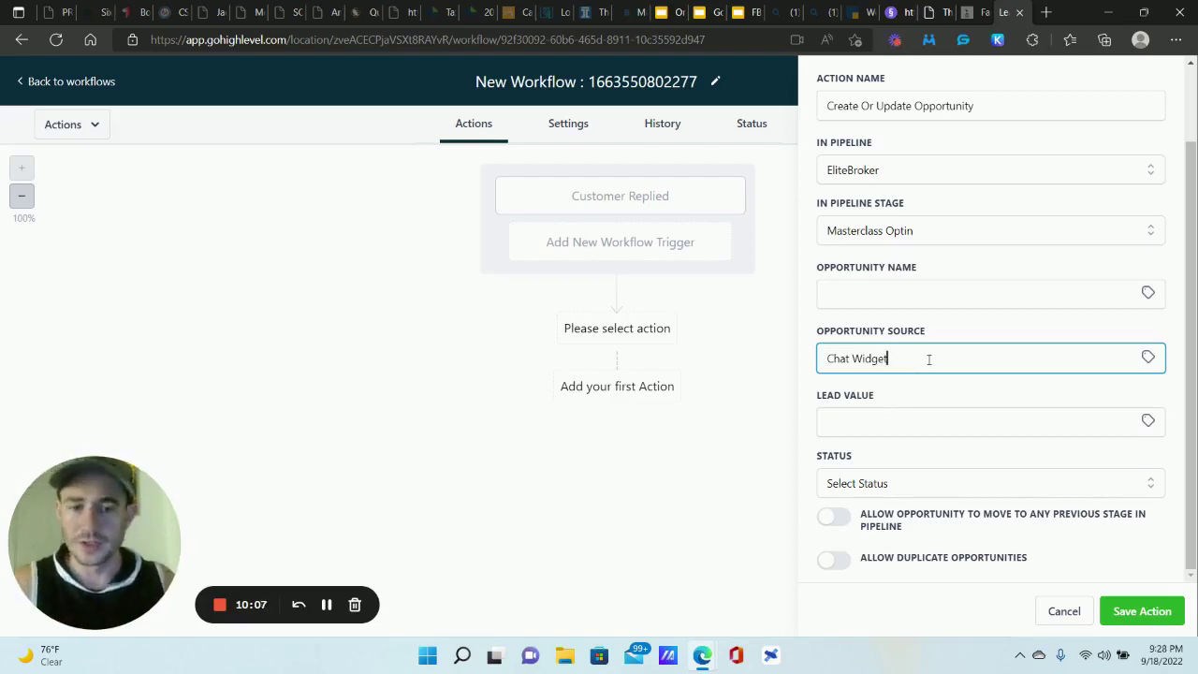
mouse_move(951, 371)
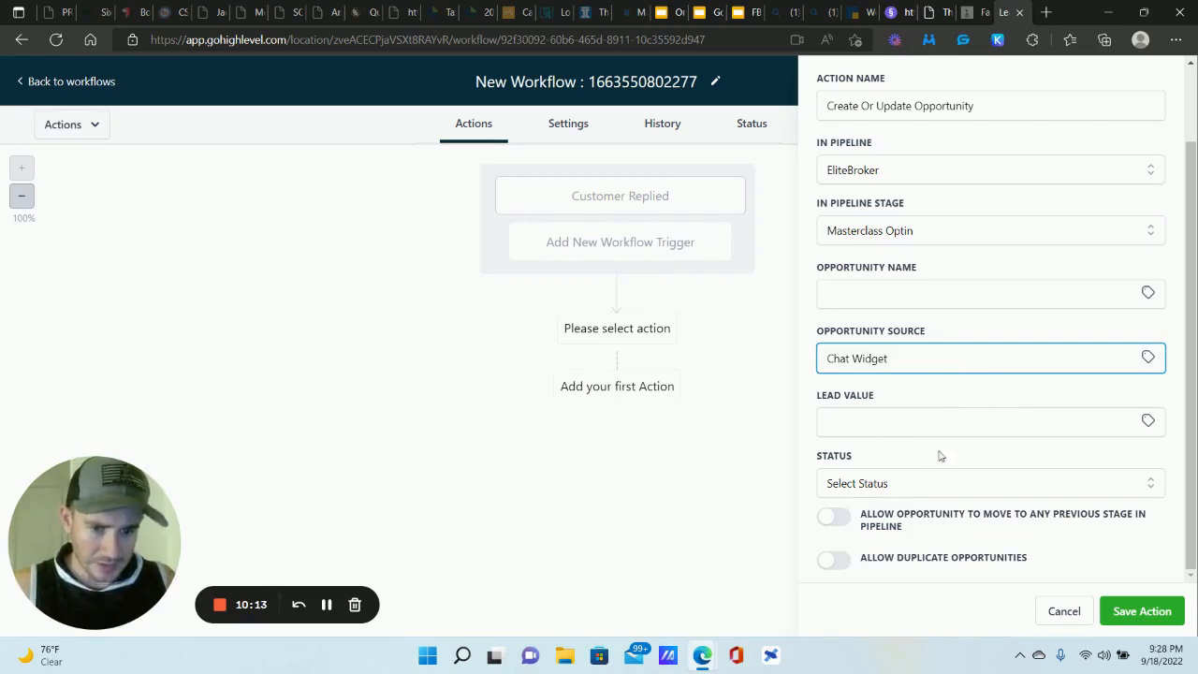
left_click(990, 482)
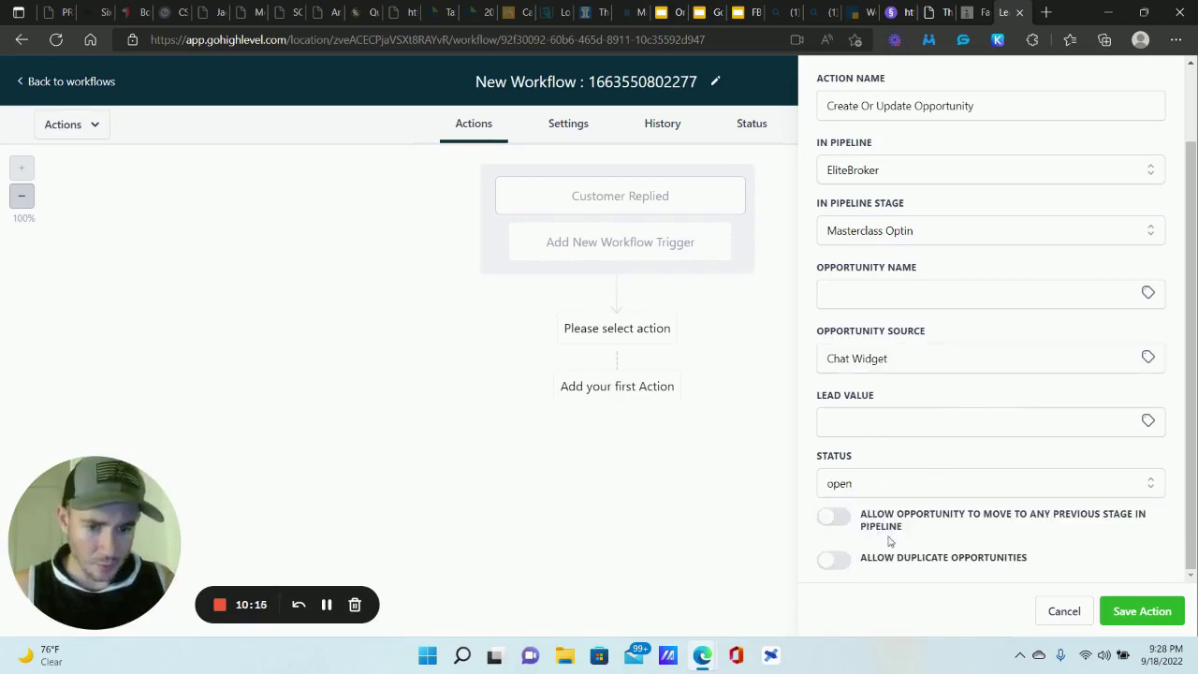
left_click(833, 514)
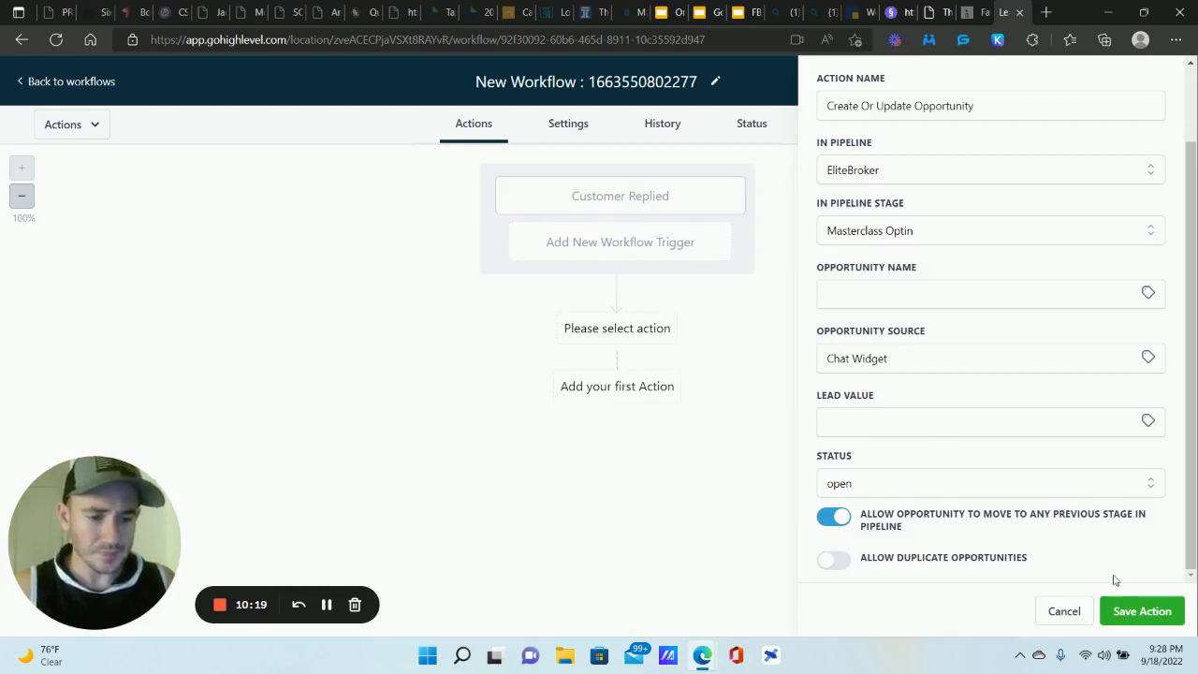
left_click(1142, 610)
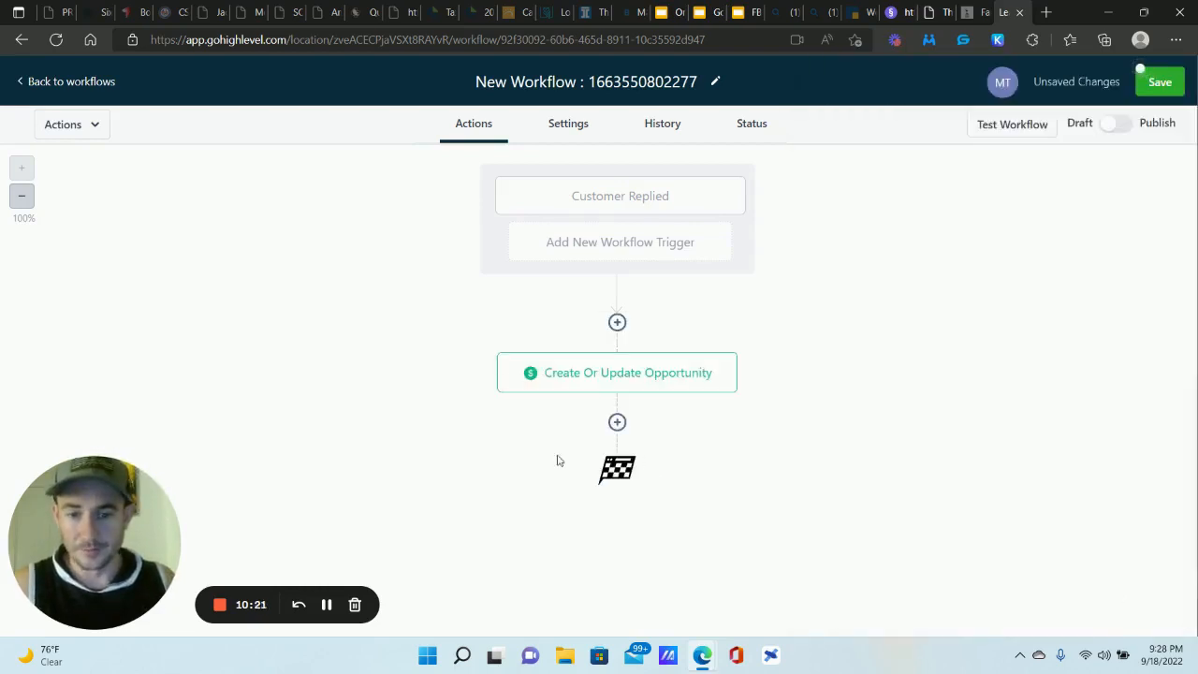
Add a Send SMS action after the Create Or Update Opportunity step.
left_click(618, 423)
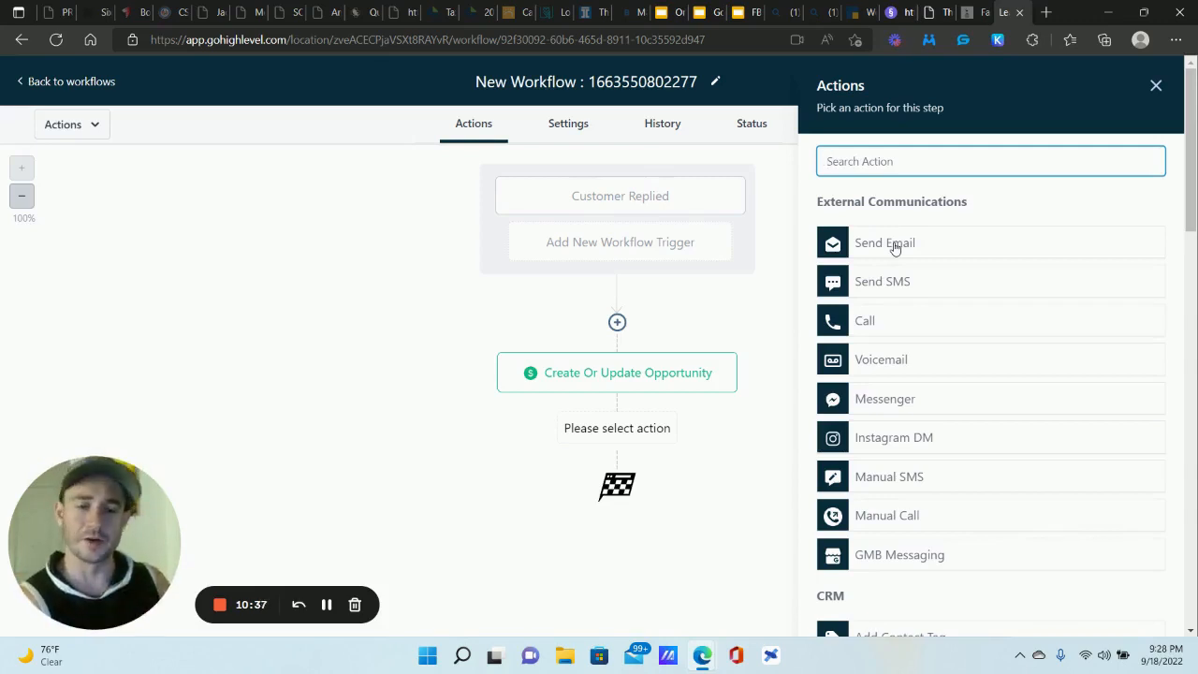
mouse_move(889, 288)
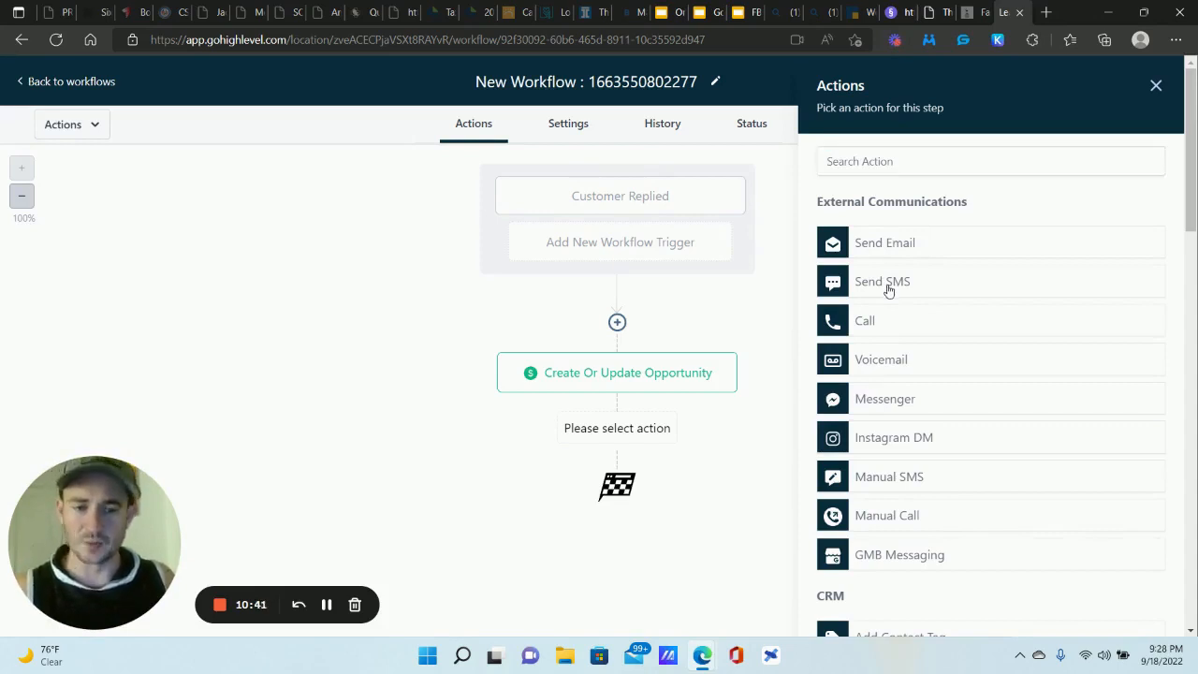
left_click(882, 281)
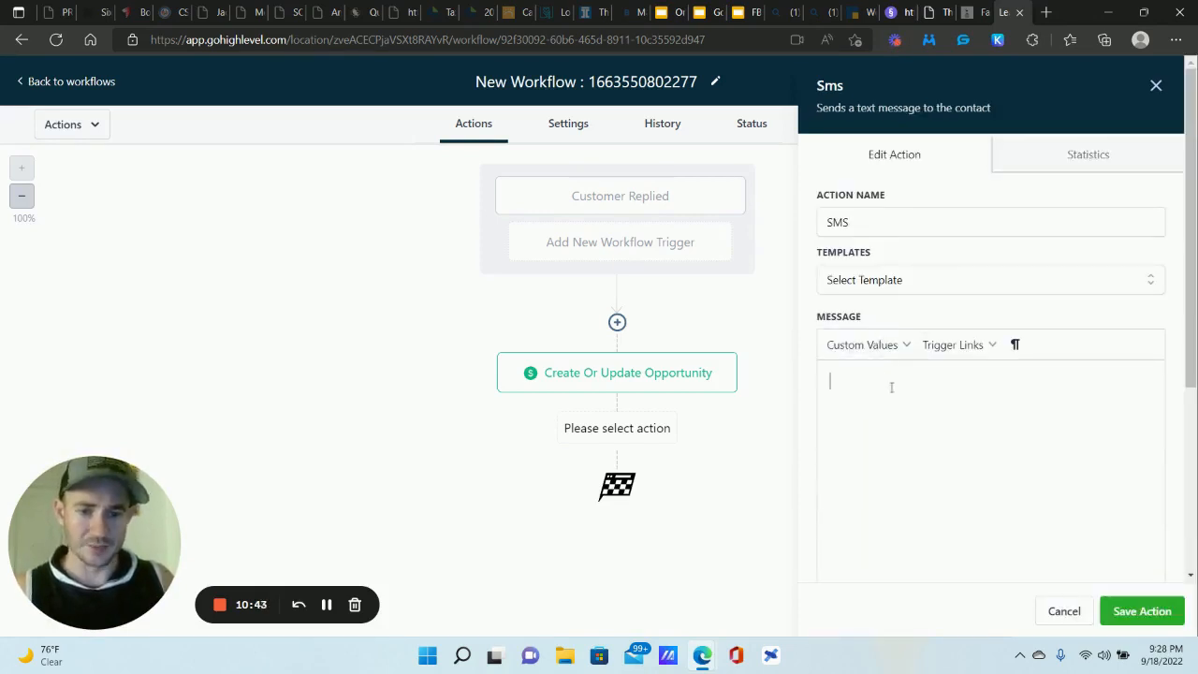
Write the SMS thanking the contact by first name for requesting the free masterclass, arriving by email shortly.
type("Hey")
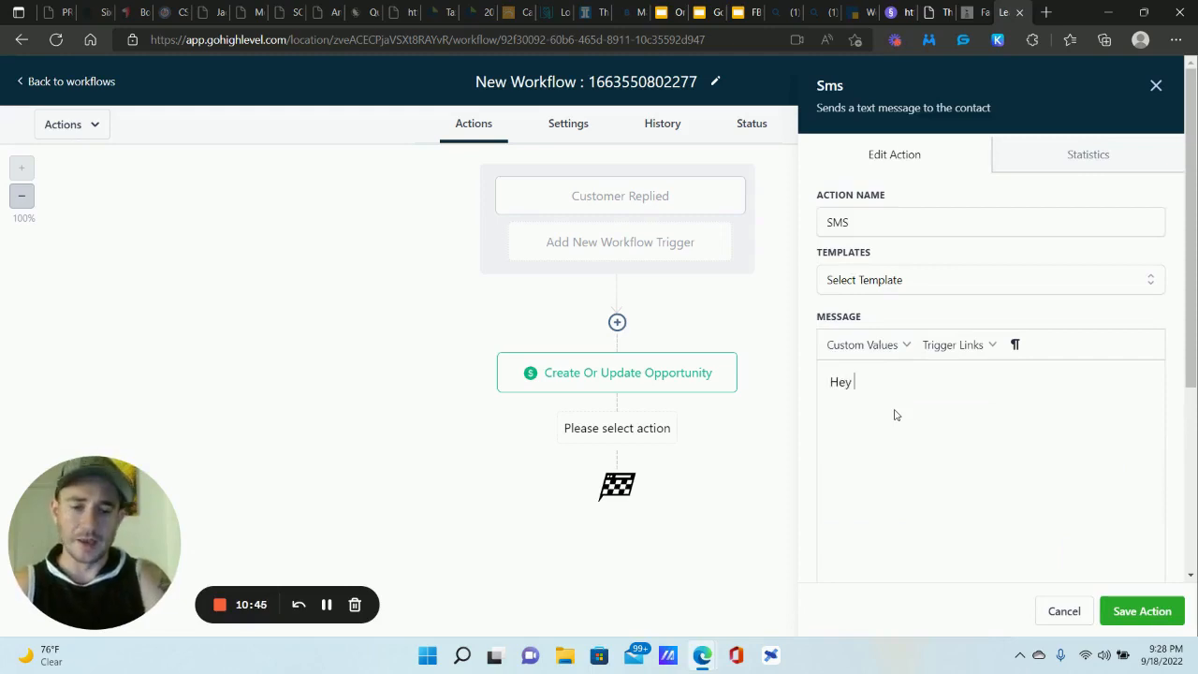
left_click(861, 345)
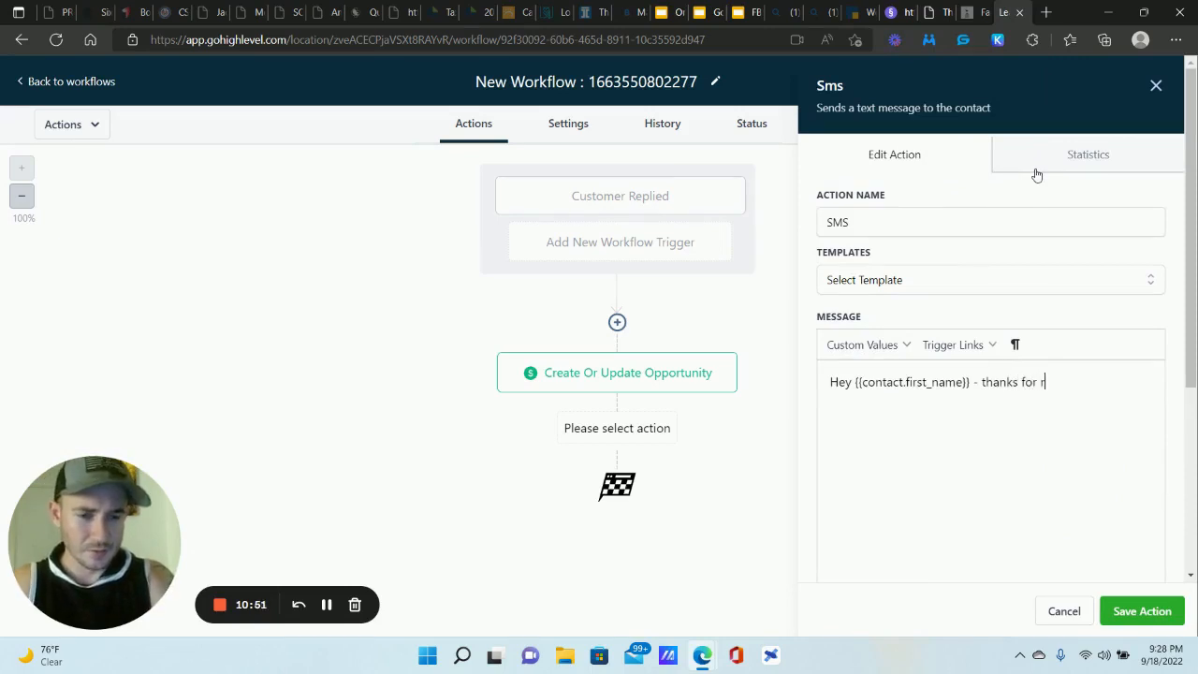
type("equesting our free lead generatio")
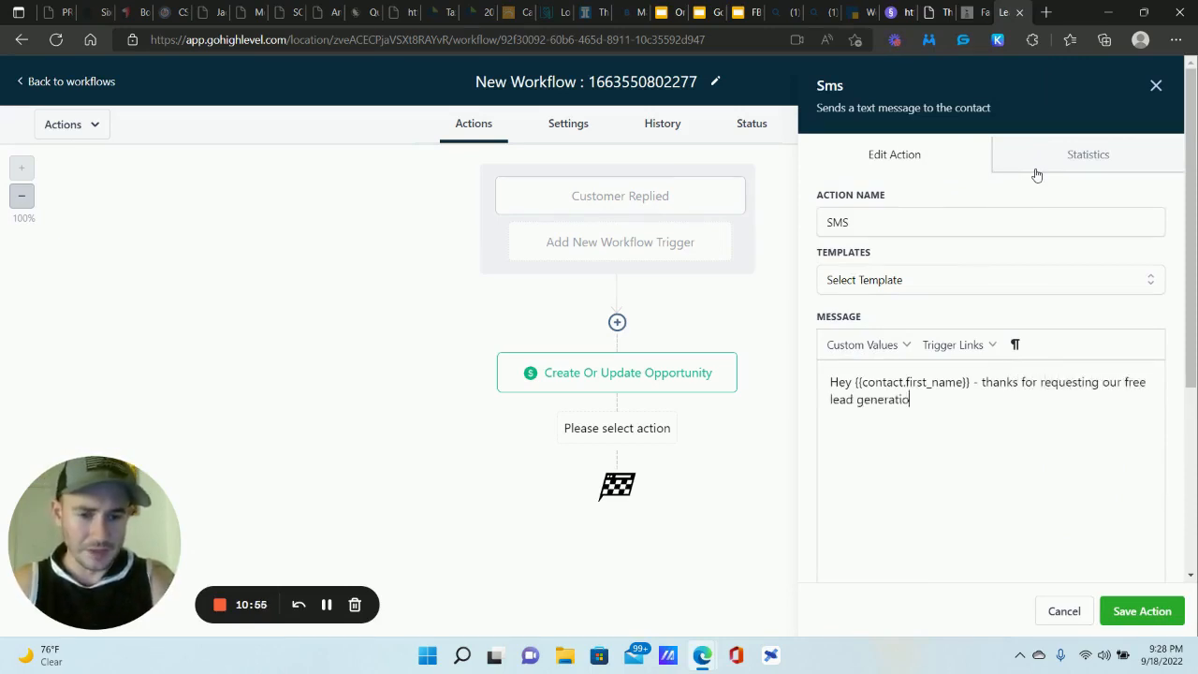
type("n masterclas")
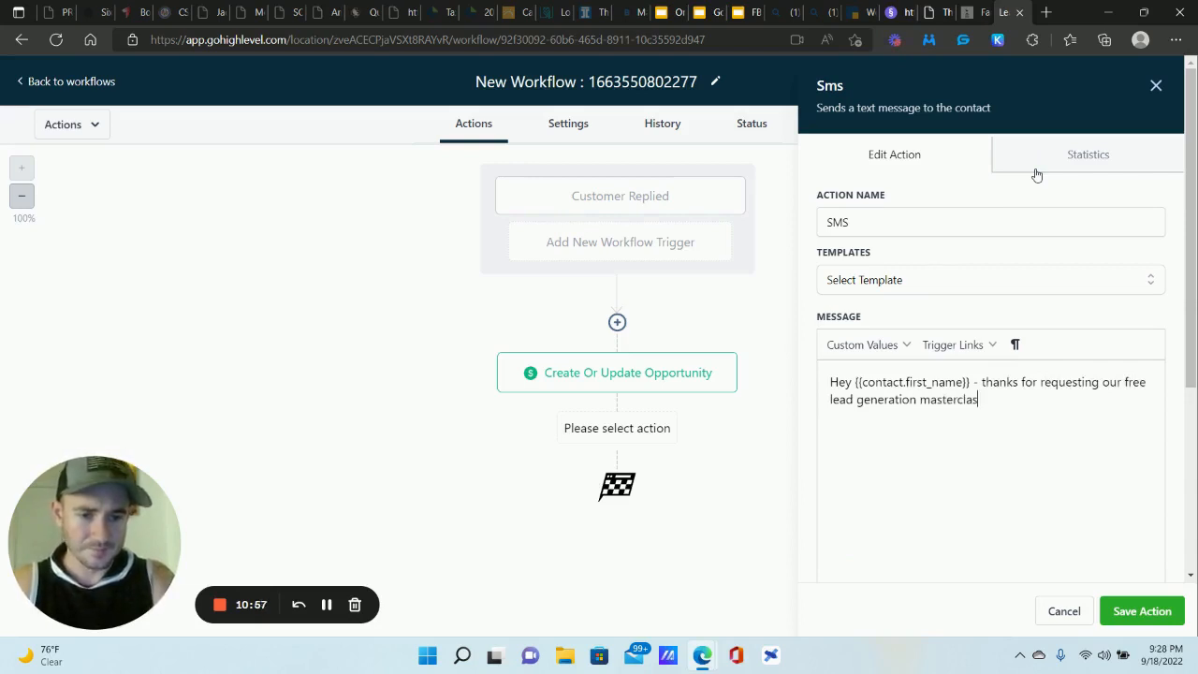
type("s. It")
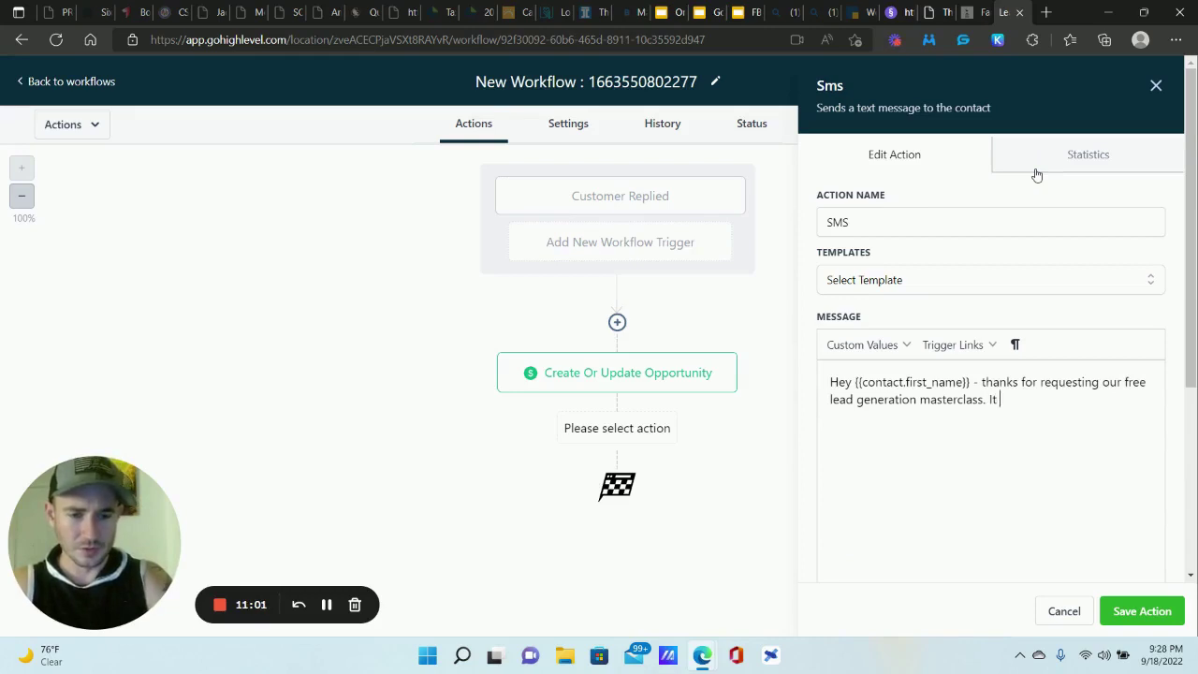
type("should be in your email")
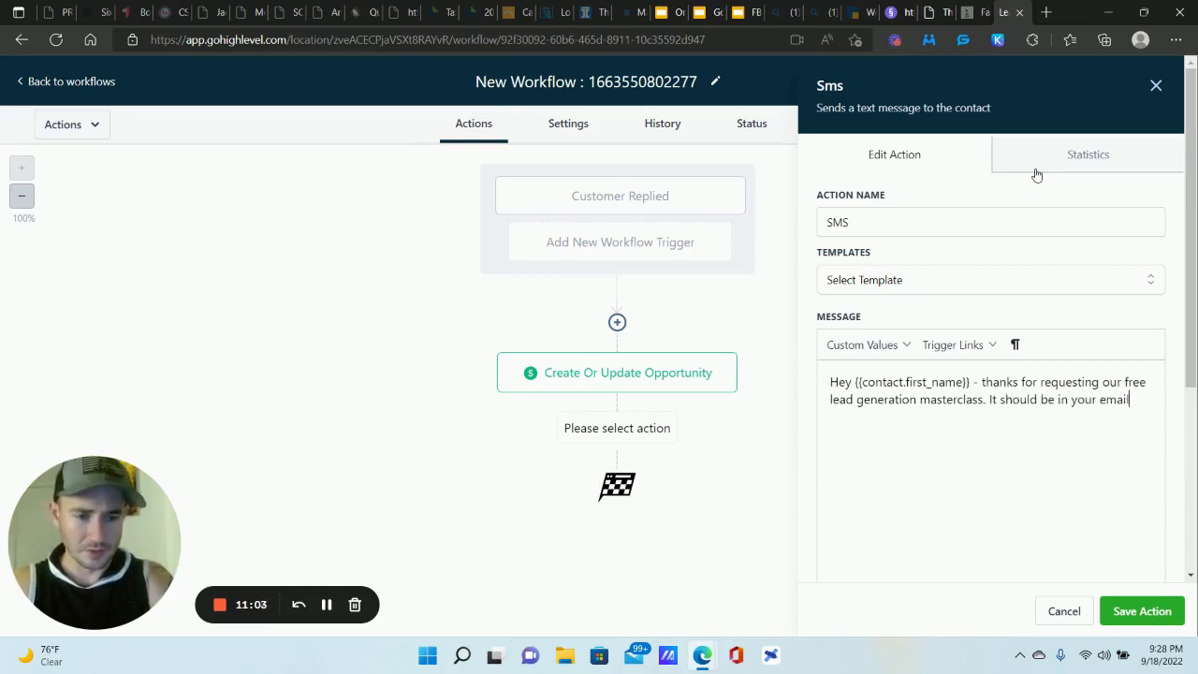
type("shortly (check spam just")
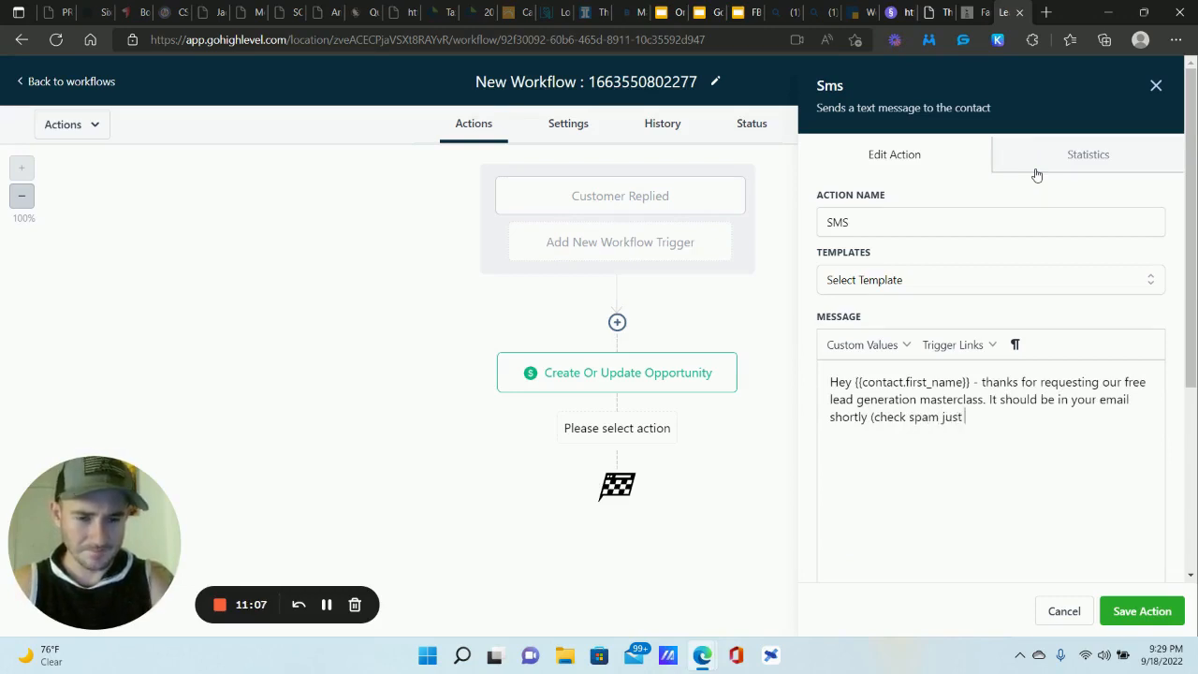
type("in case). Let me know what you think and if you have")
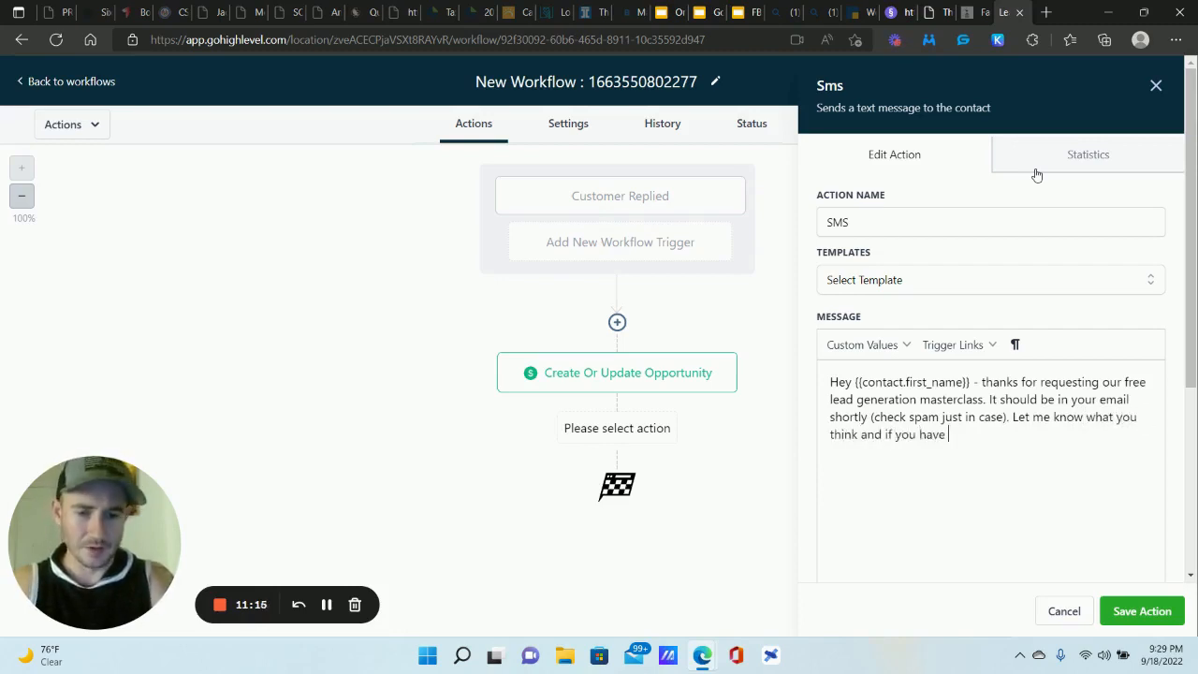
type("any questions~!")
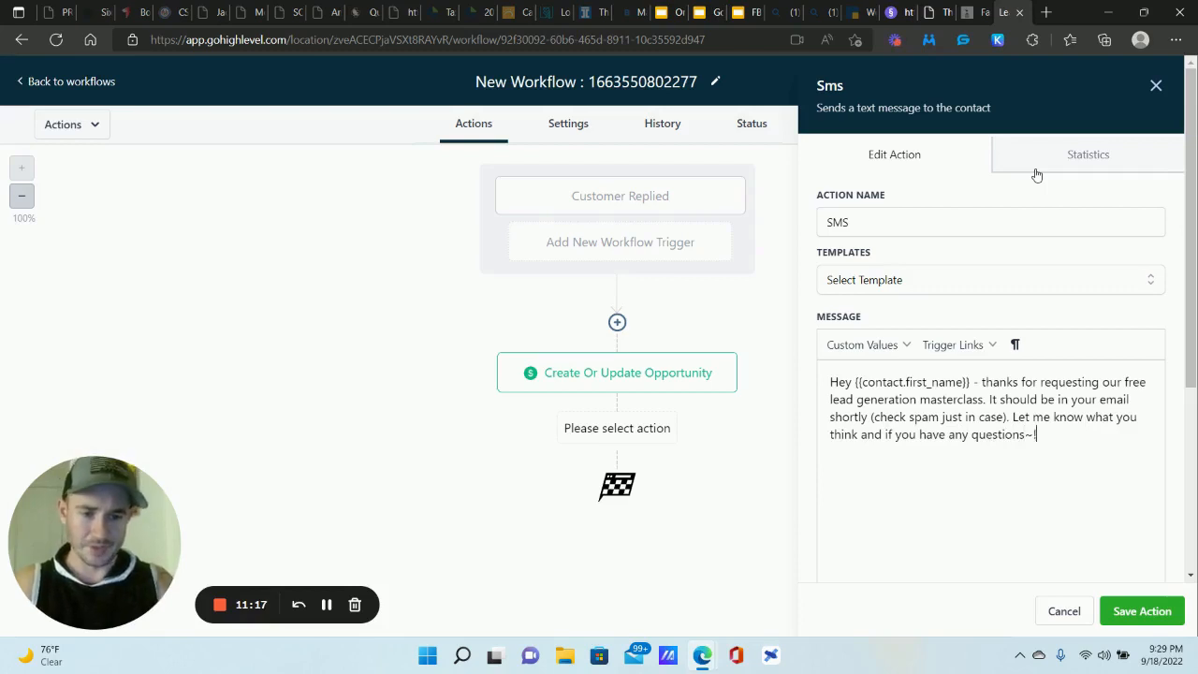
Sign off the message "- Matt," on a new line and save the SMS step.
key("Enter")
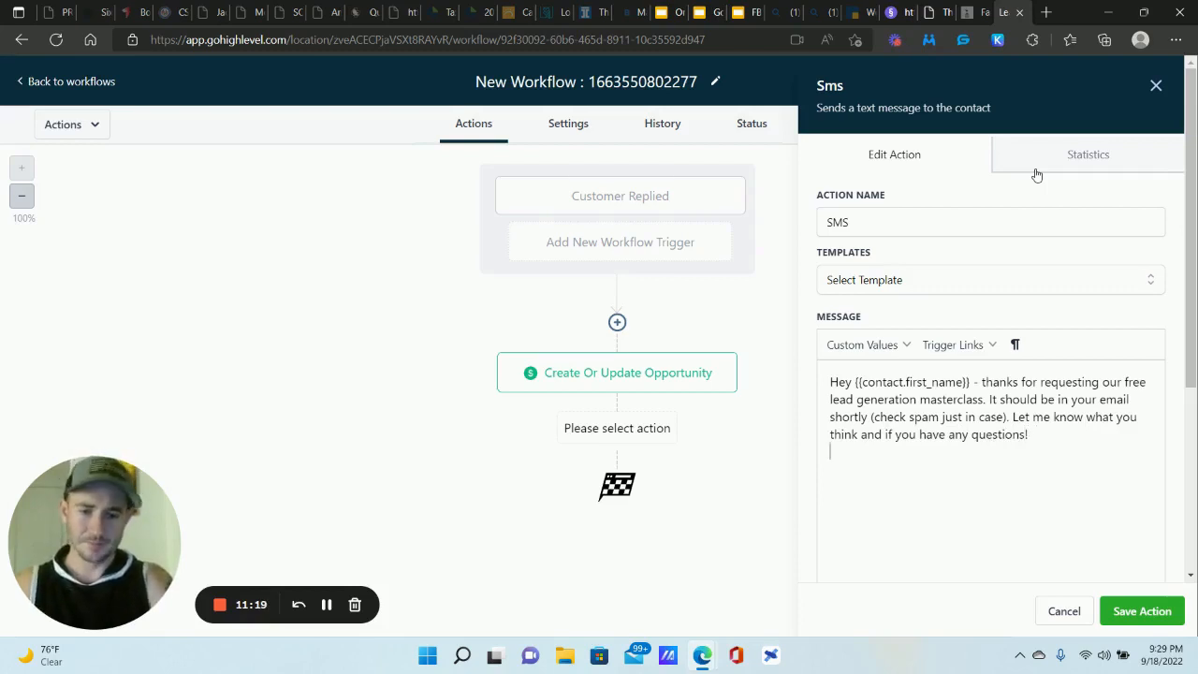
type("- Ma")
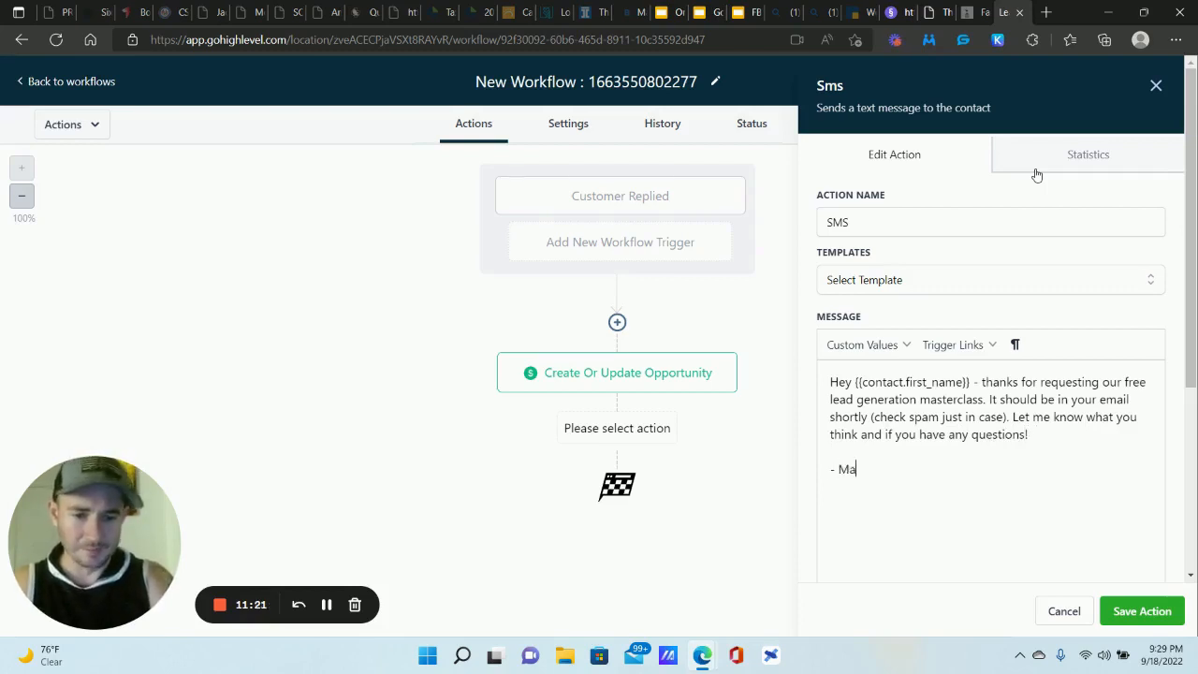
type("tt,")
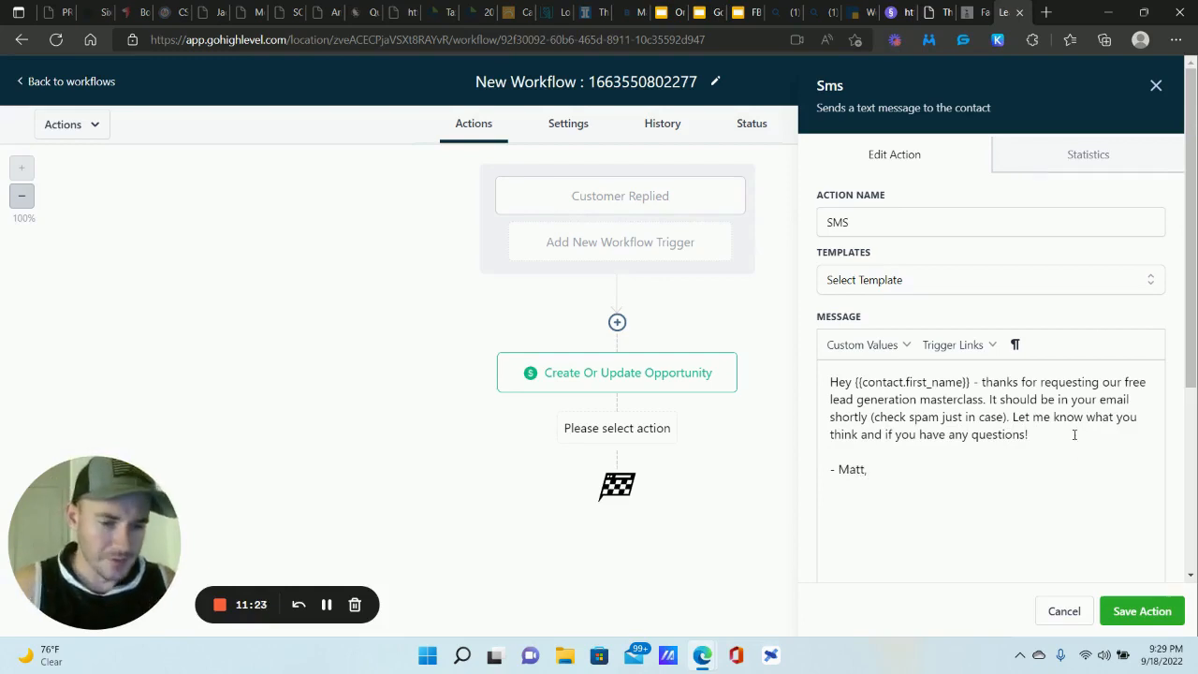
left_click(1142, 610)
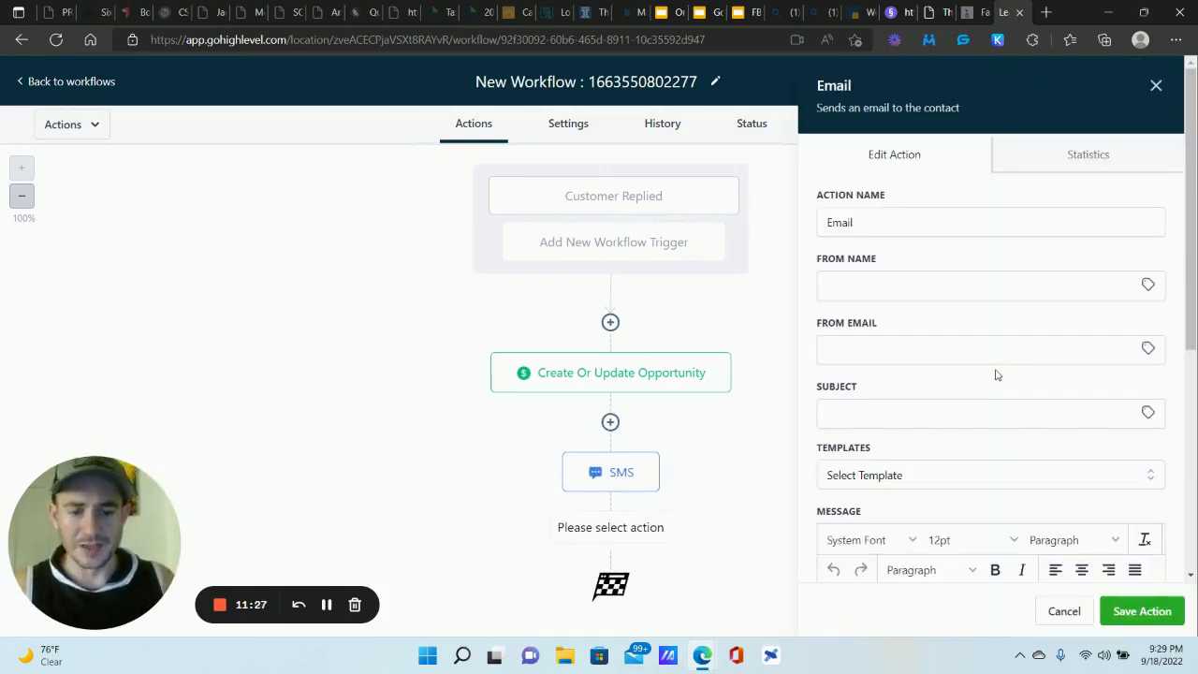
Discard the Email form without adding it and reopen the action picker after the SMS step.
scroll("down", 3)
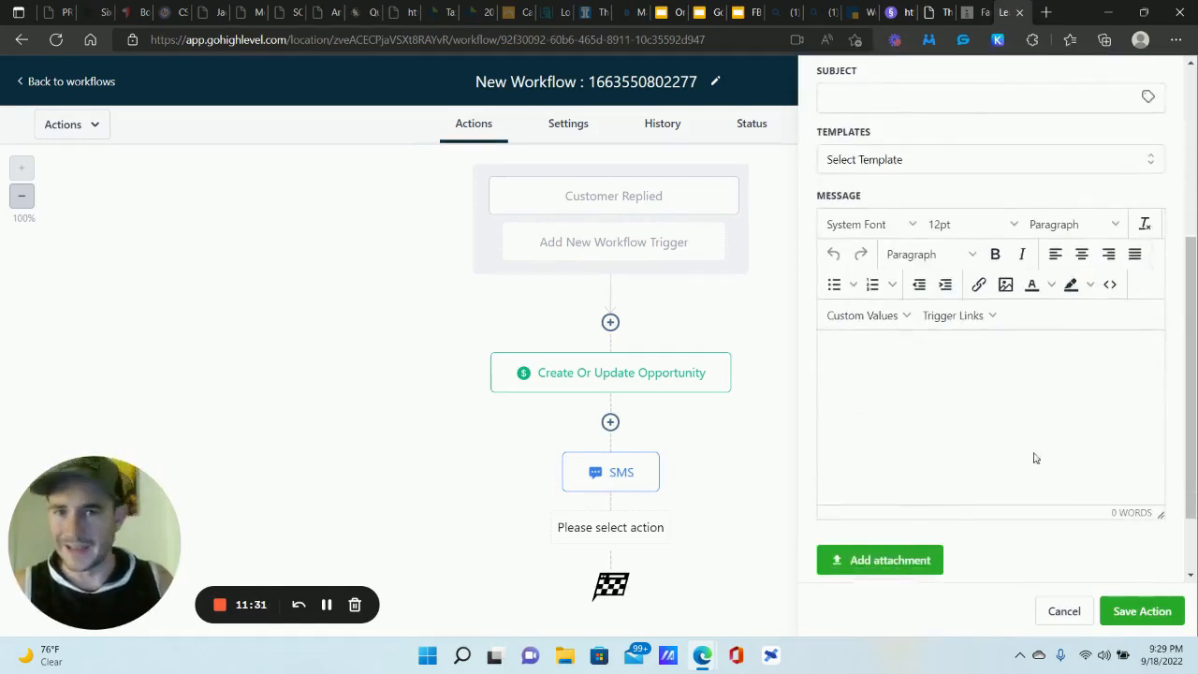
left_click(1063, 610)
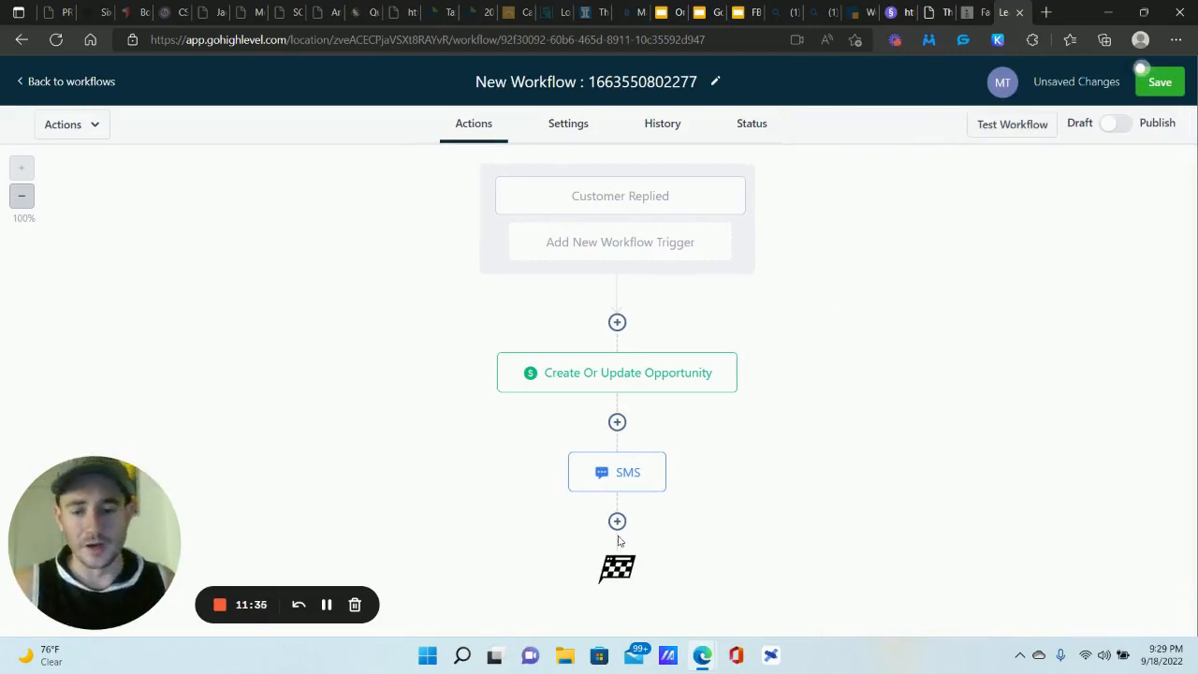
left_click(617, 521)
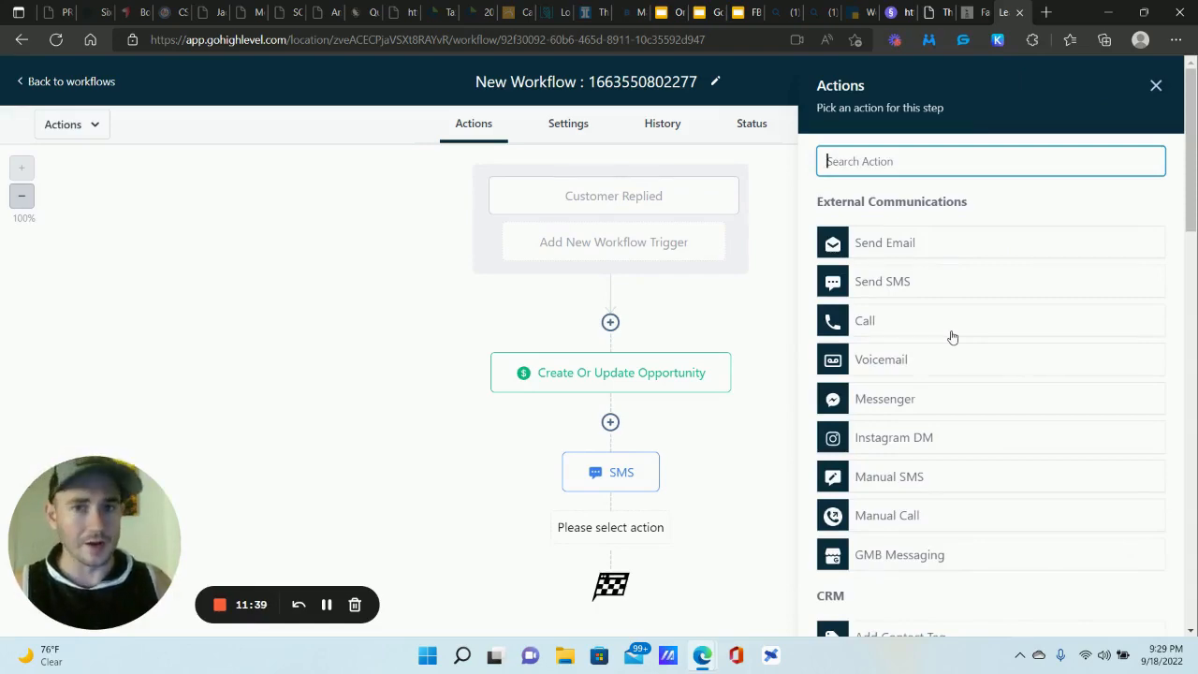
Add an Add Task action as the next workflow step after the SMS.
scroll("down", 3)
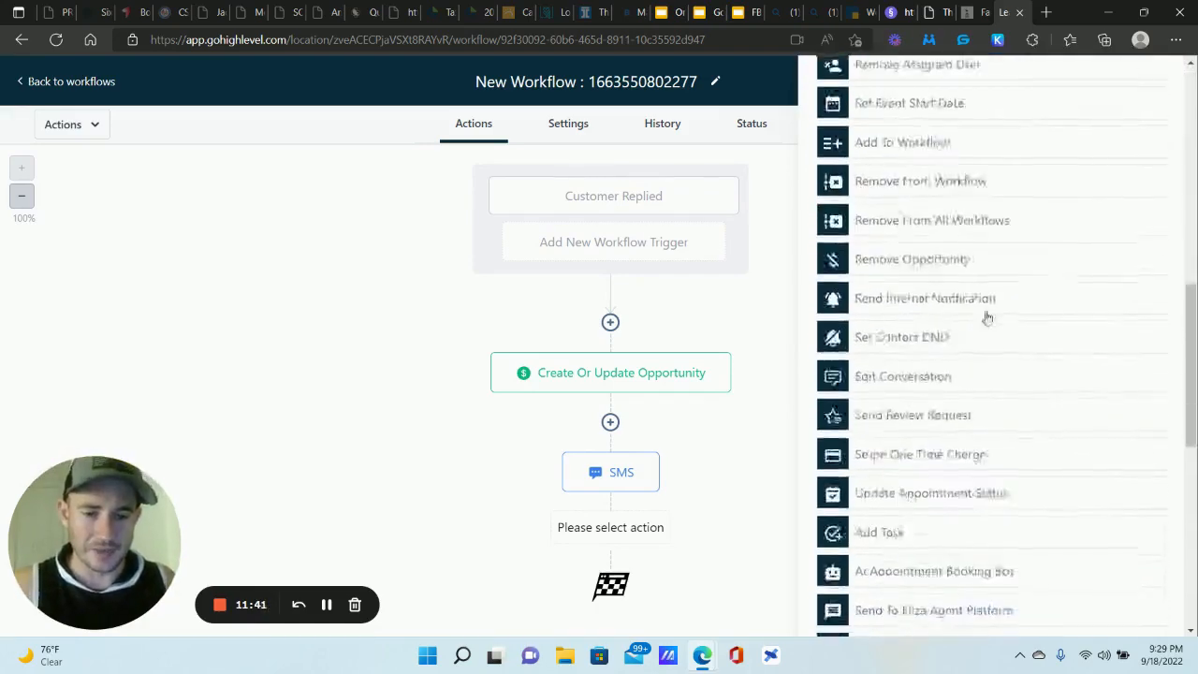
scroll("down", 3)
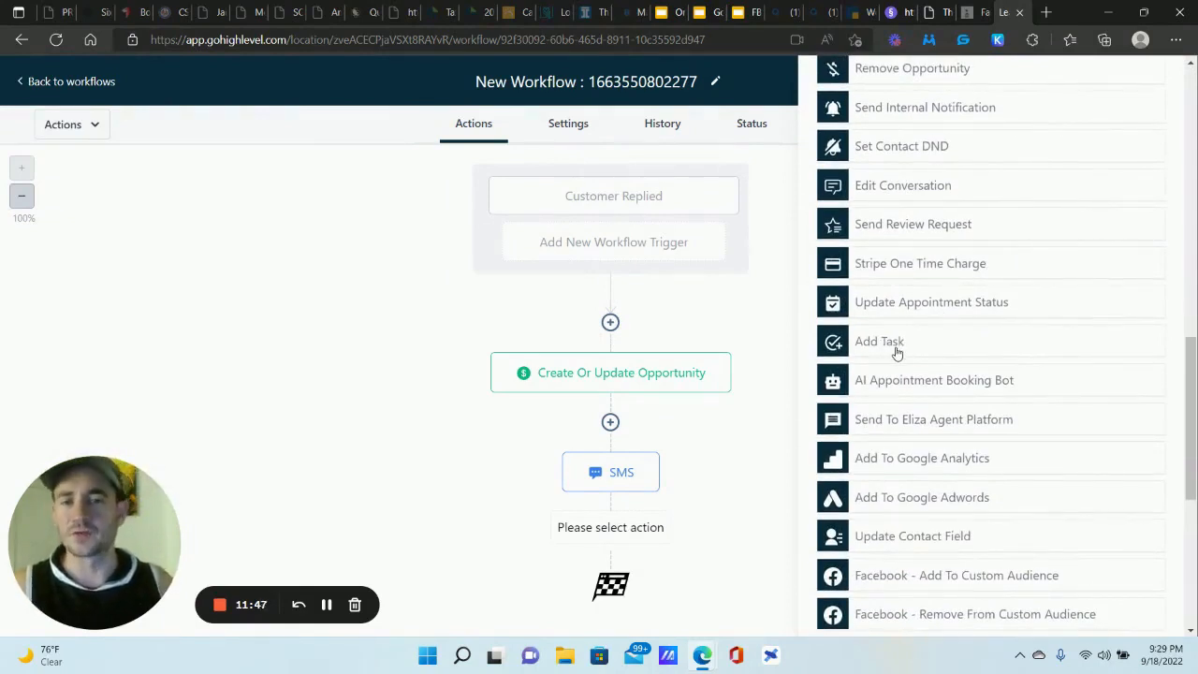
left_click(880, 340)
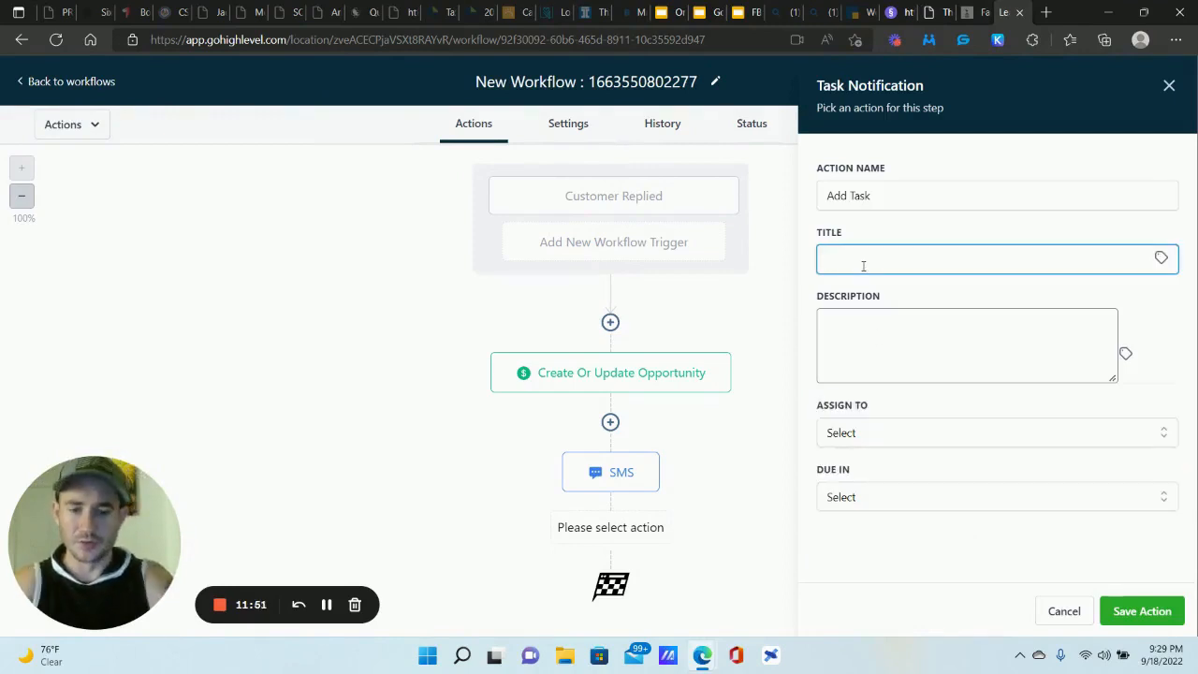
Draft the task 'New Chat Widget Lead' with description 'Contact ASAP' plus Contact > Full Name, then leave the form.
type("New Chatw")
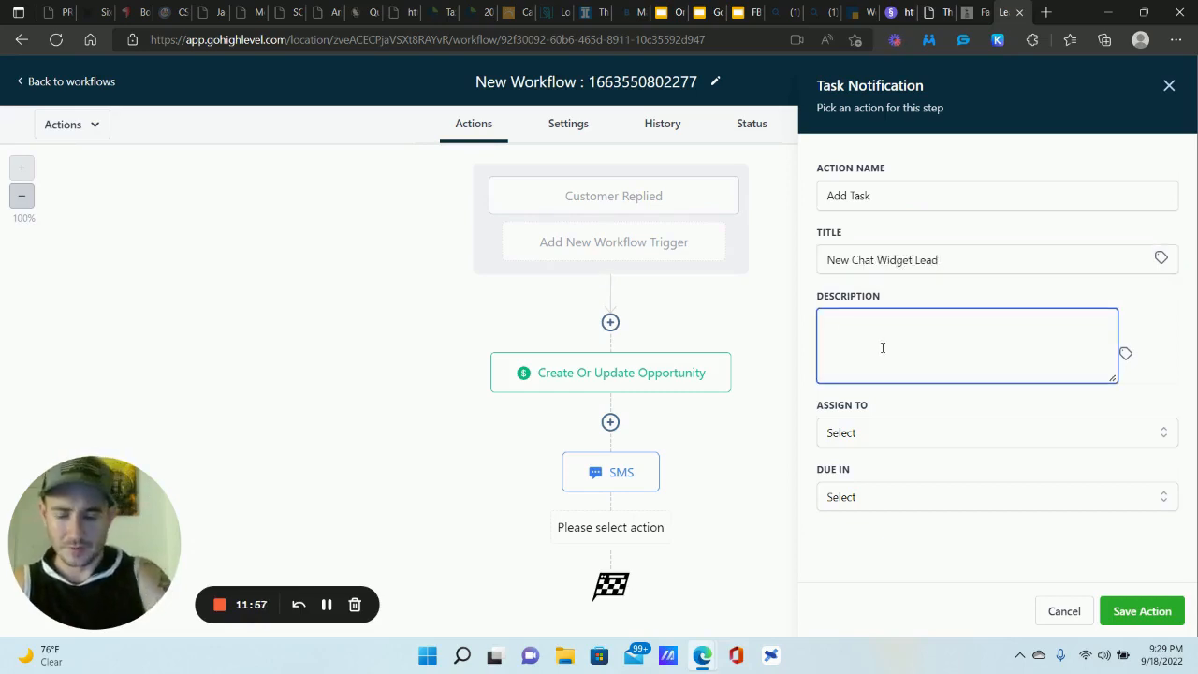
type("Contact ASAP")
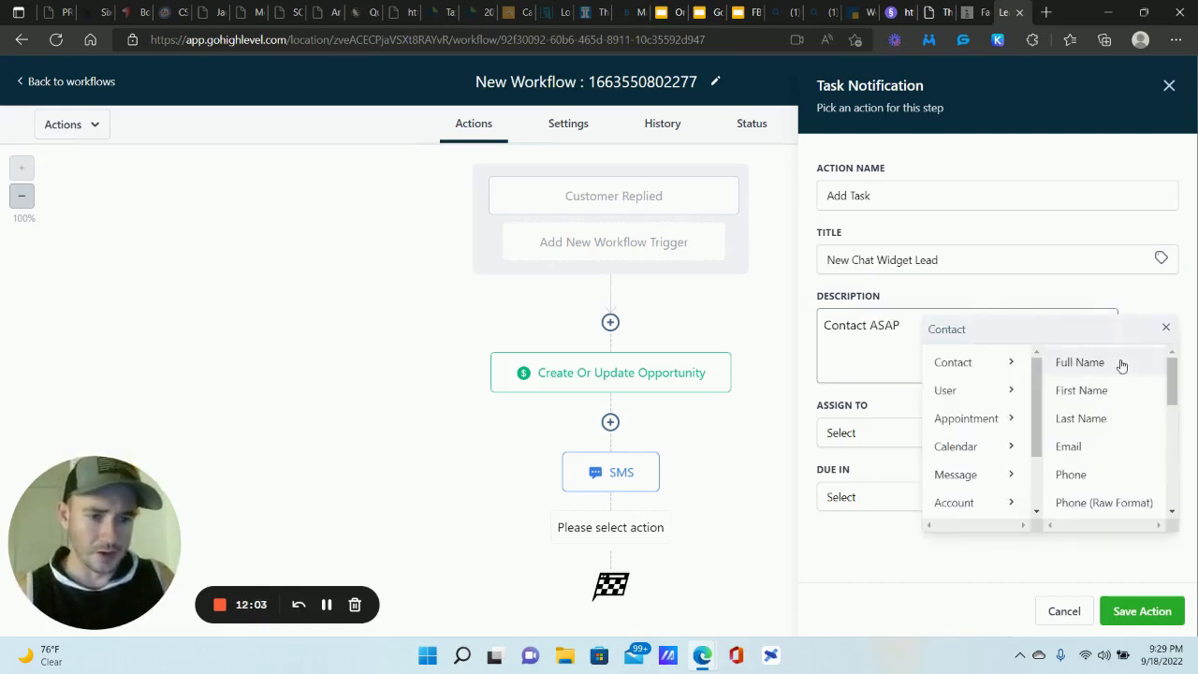
left_click(1078, 363)
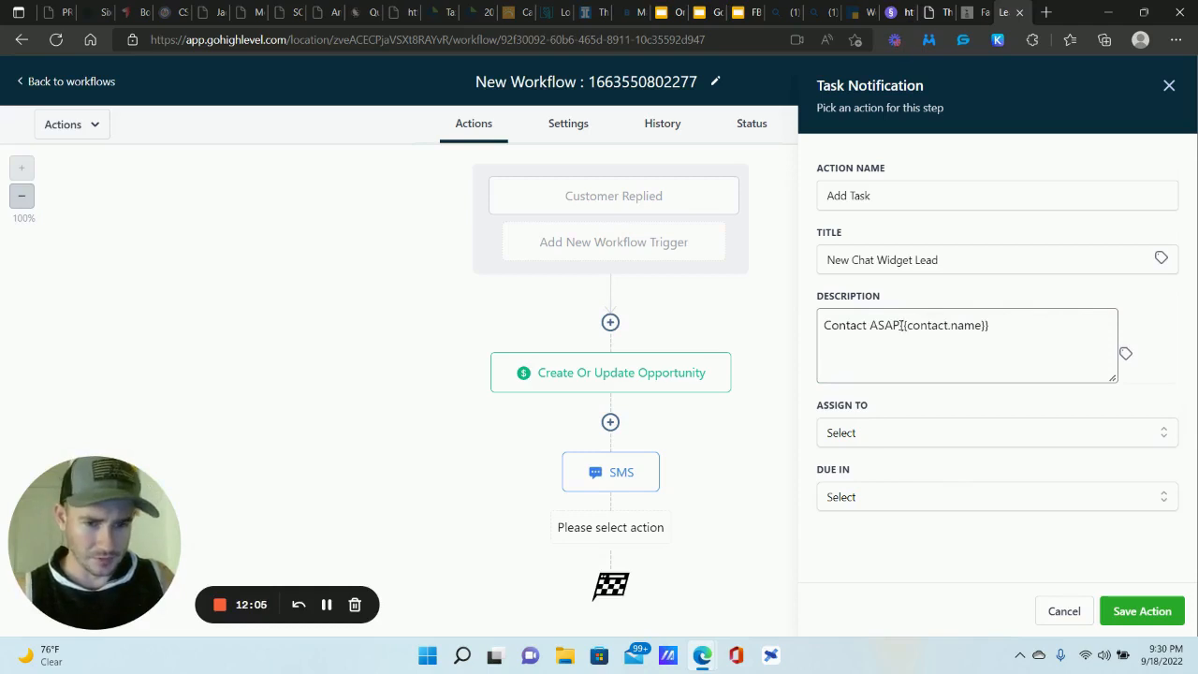
key("Enter")
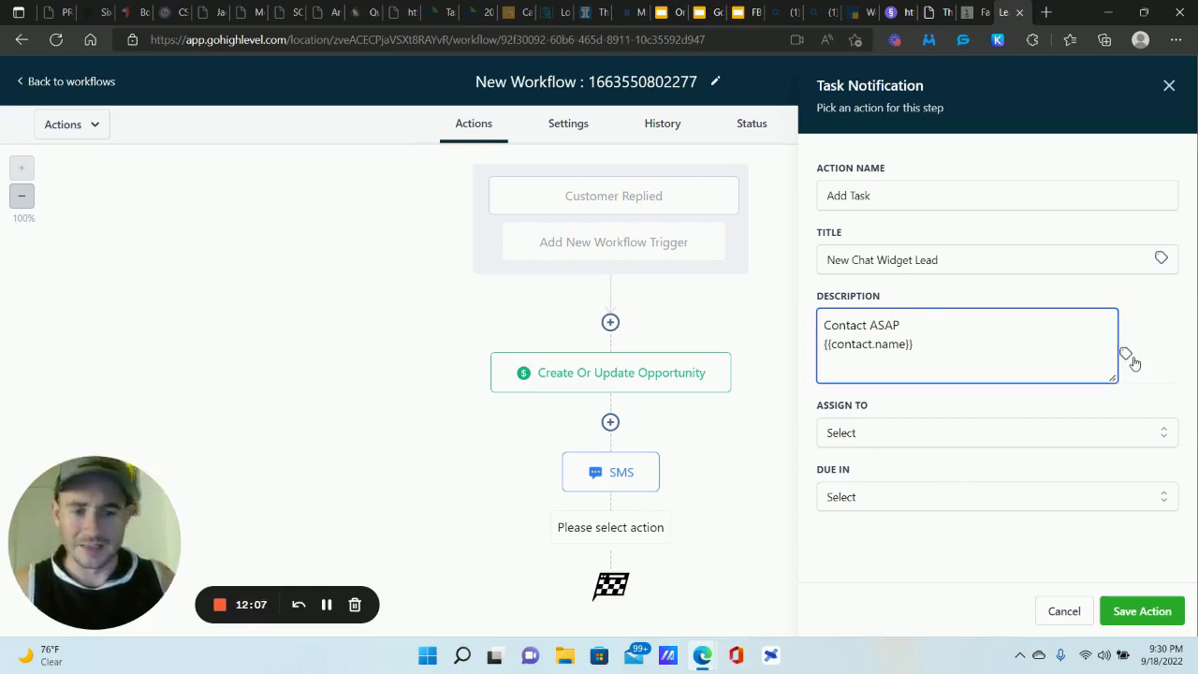
left_click(996, 434)
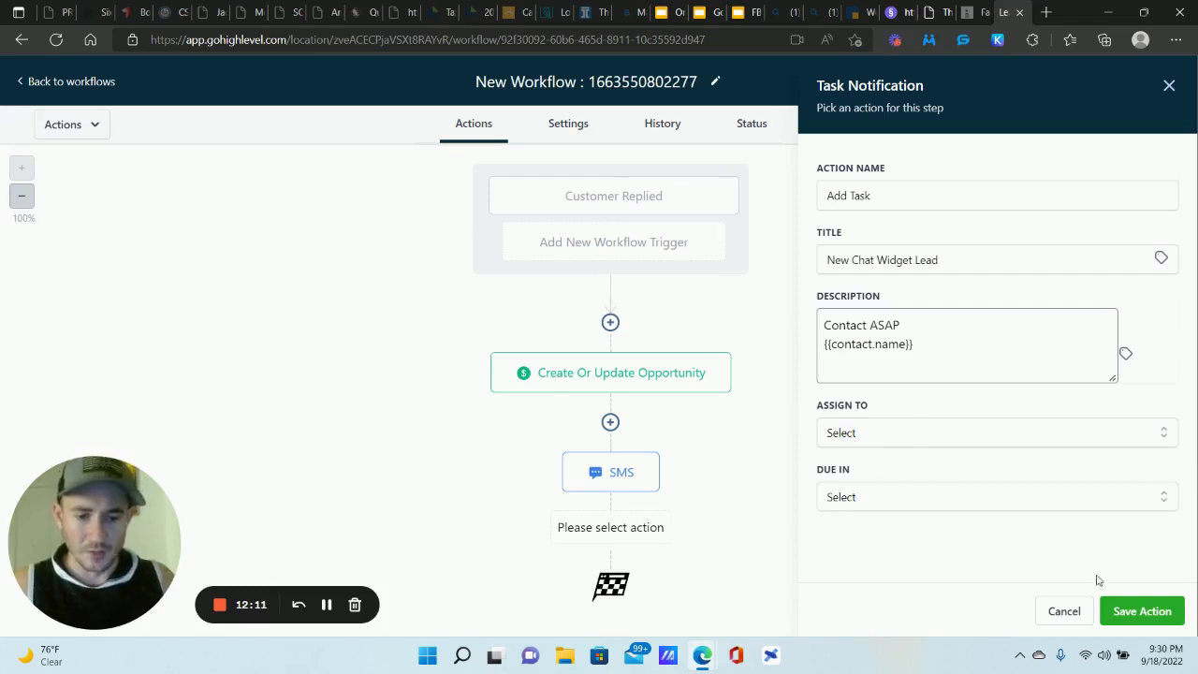
left_click(1063, 610)
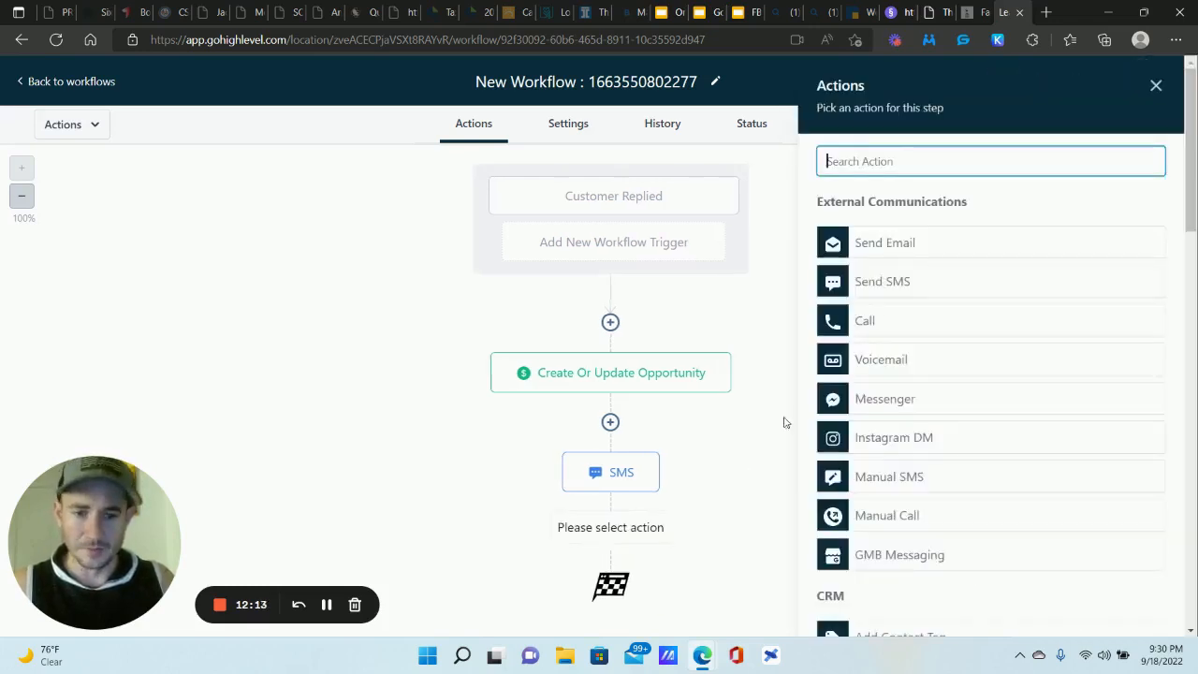
Scroll through the Actions list without adding a task step.
scroll("down", 3)
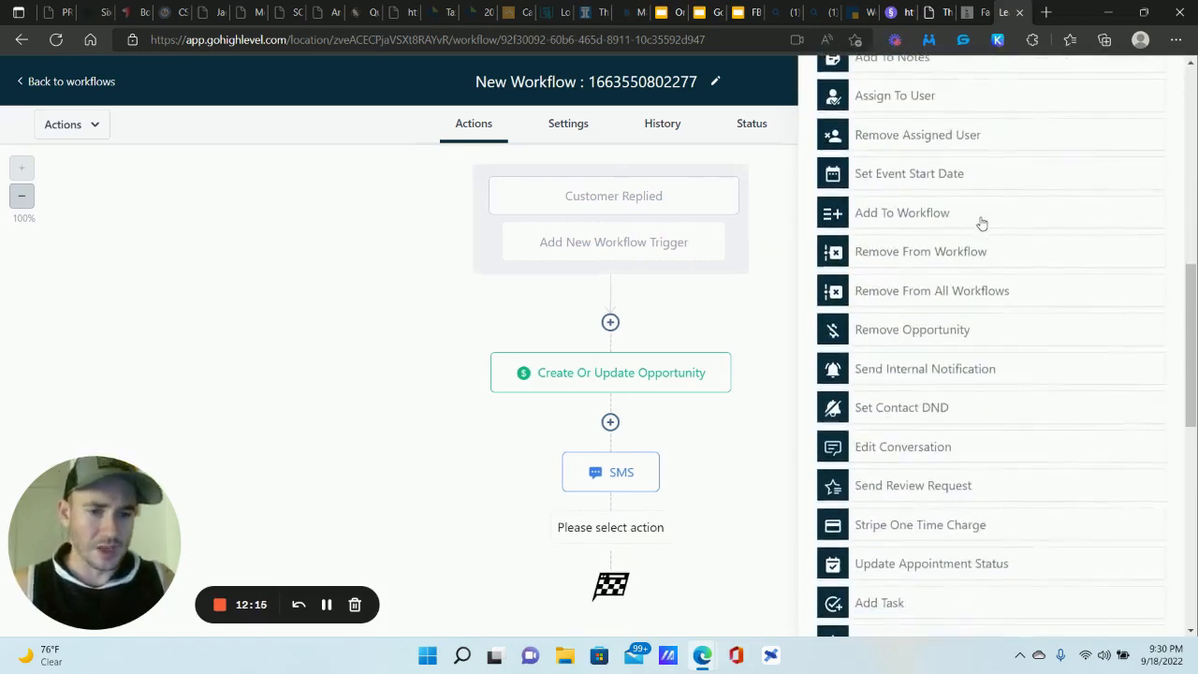
scroll("down", 3)
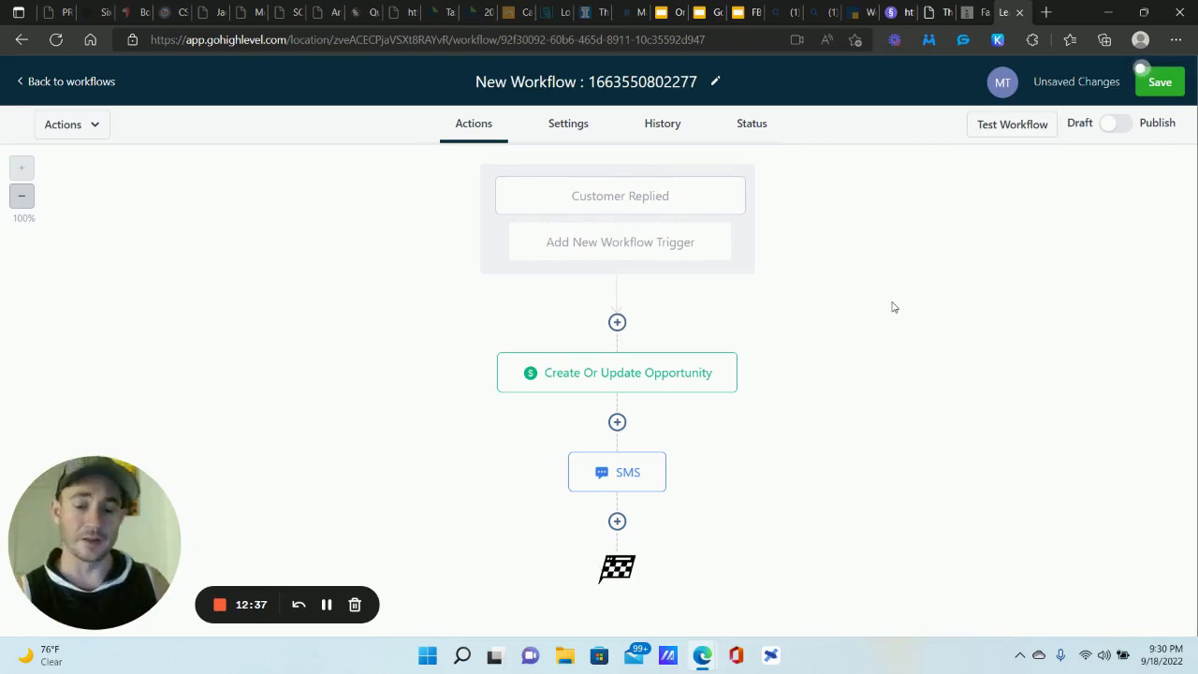
left_click(617, 471)
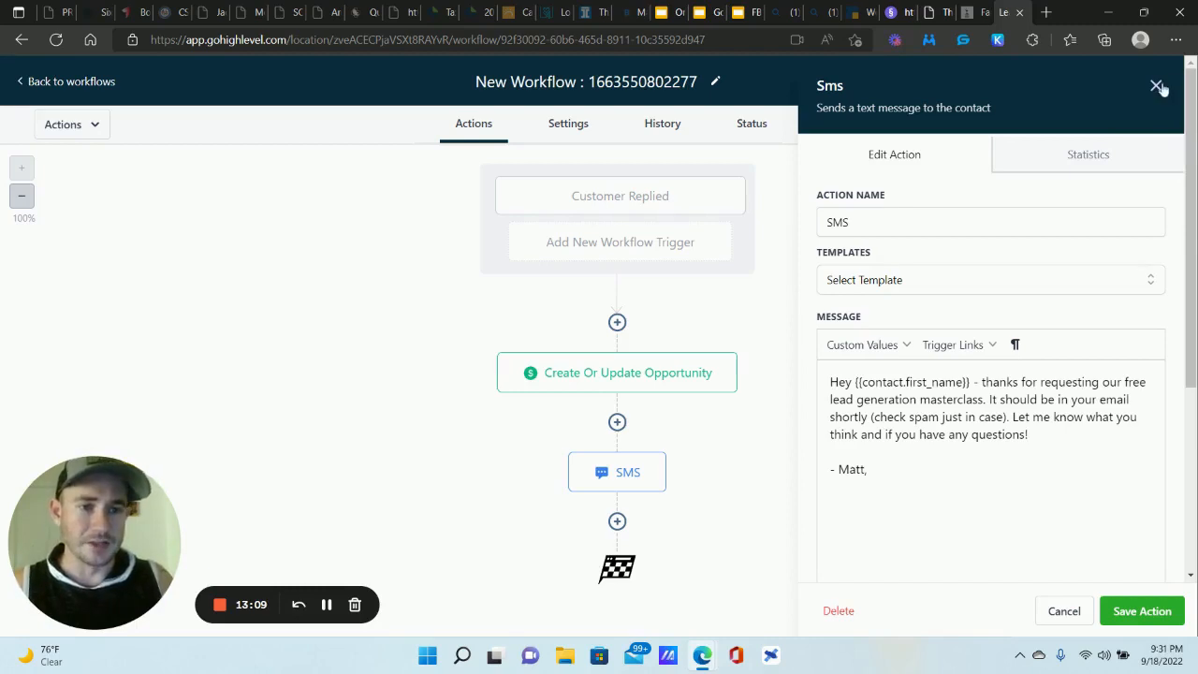
left_click(1157, 86)
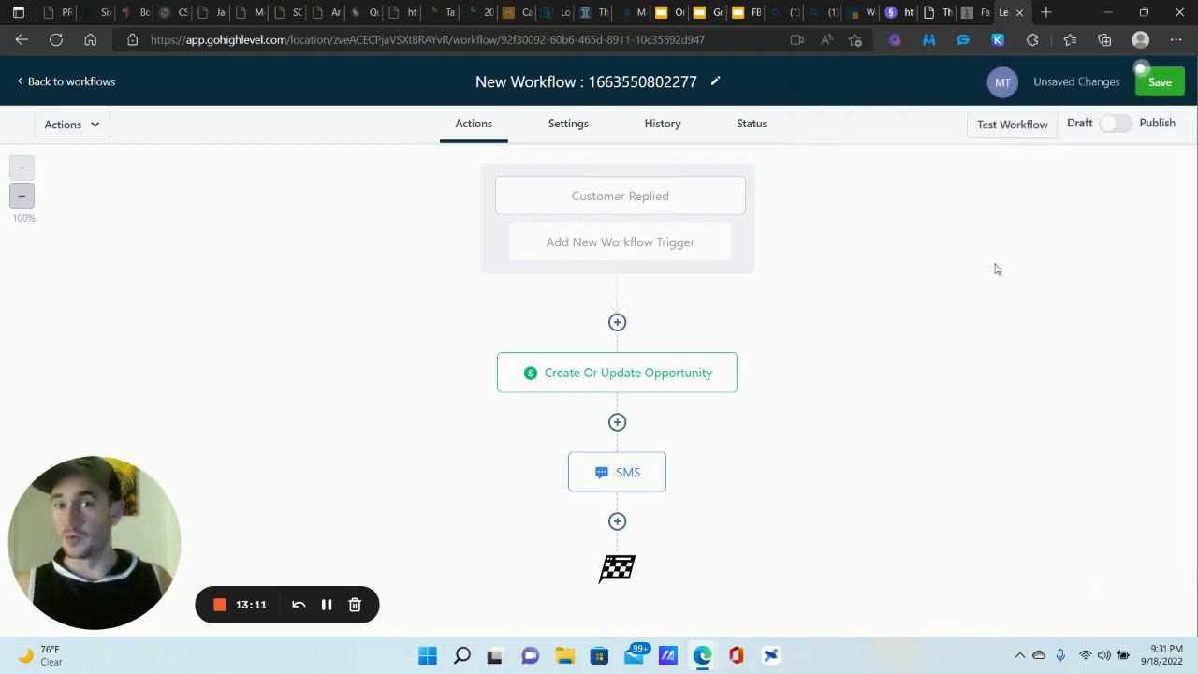